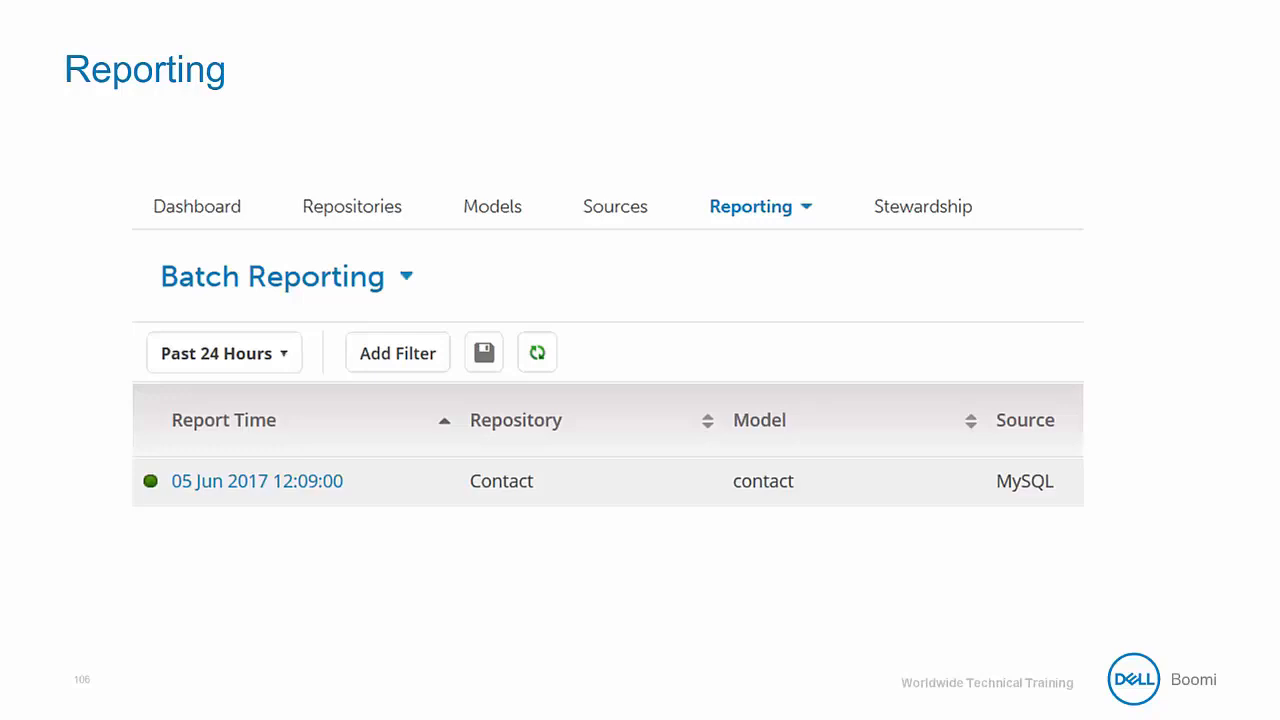
- Advance through the training deck to the Stewardship slide with Data, Quarantine and Staging views
{"action": "left_click", "coordinate": [750, 206]}
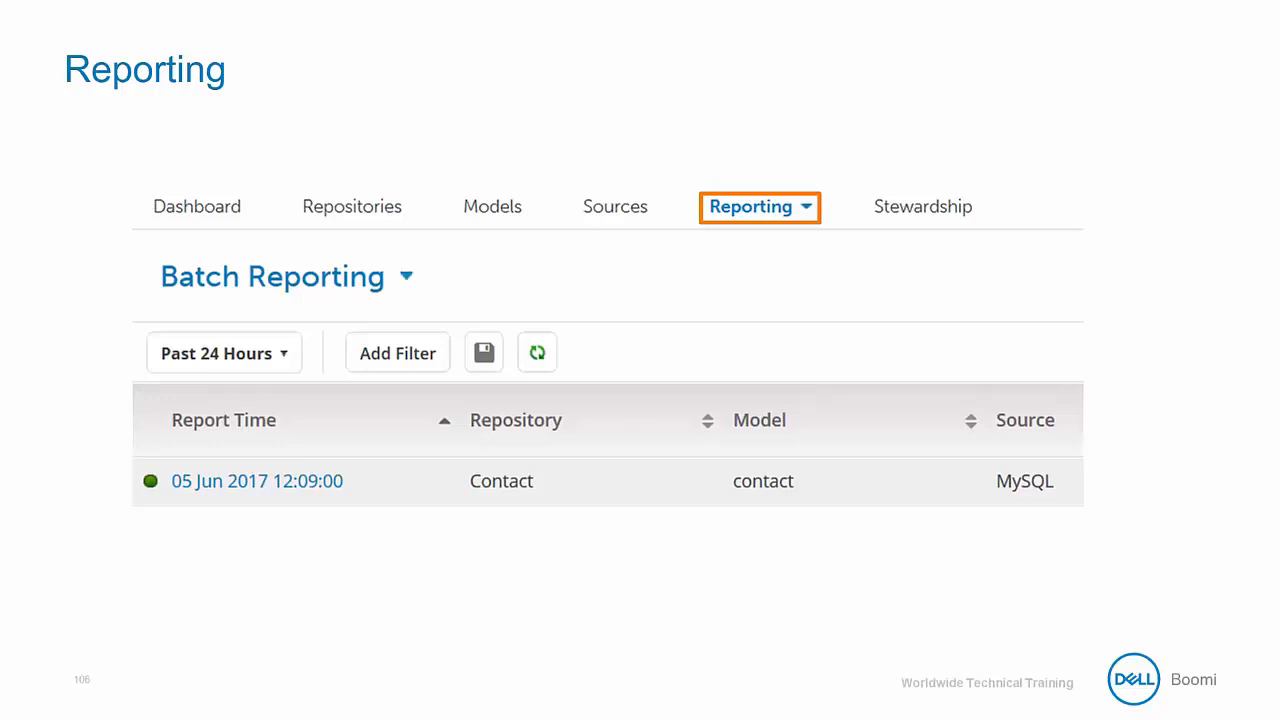
{"action": "left_click", "coordinate": [924, 206]}
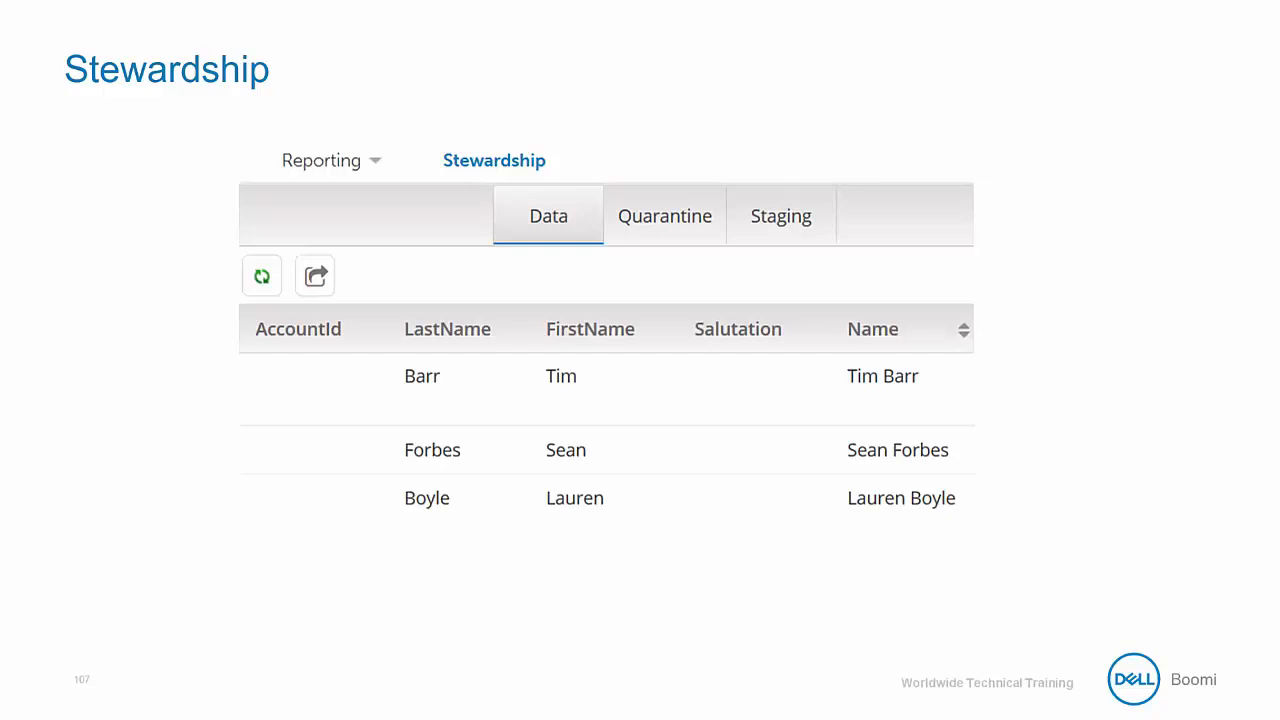
{"action": "left_click", "coordinate": [494, 160]}
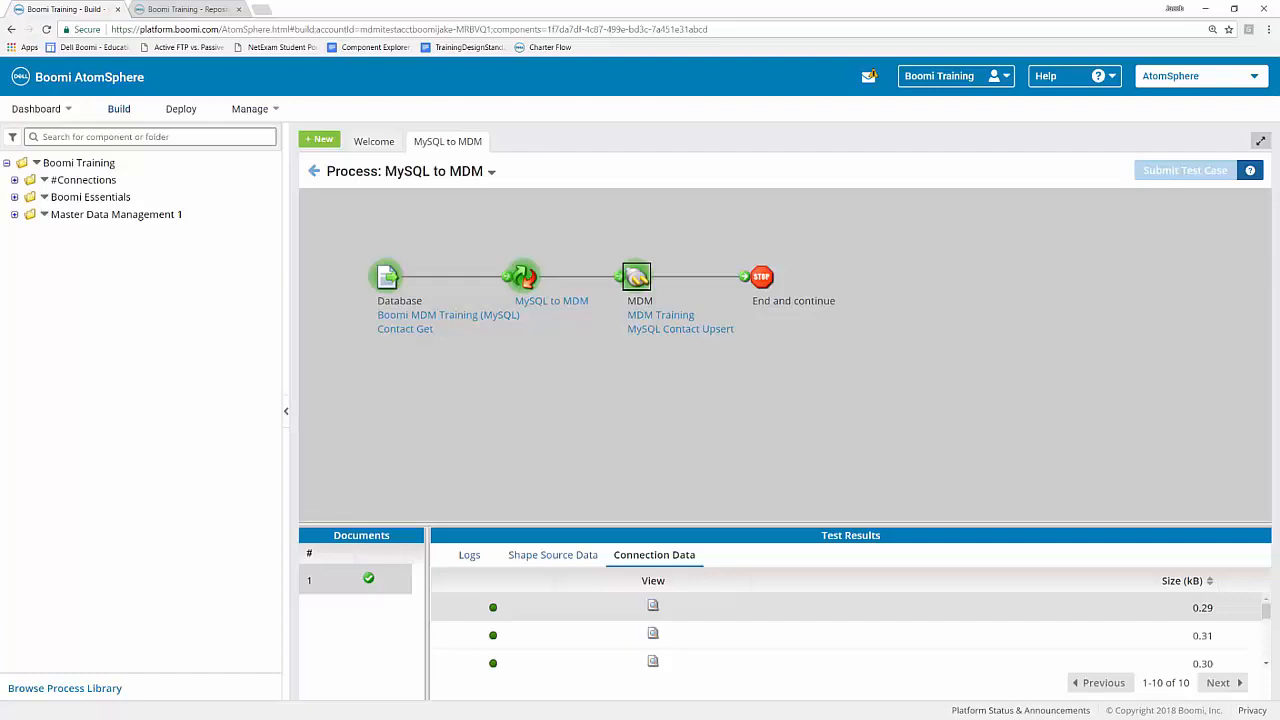
{"action": "mouse_move", "coordinate": [404, 344]}
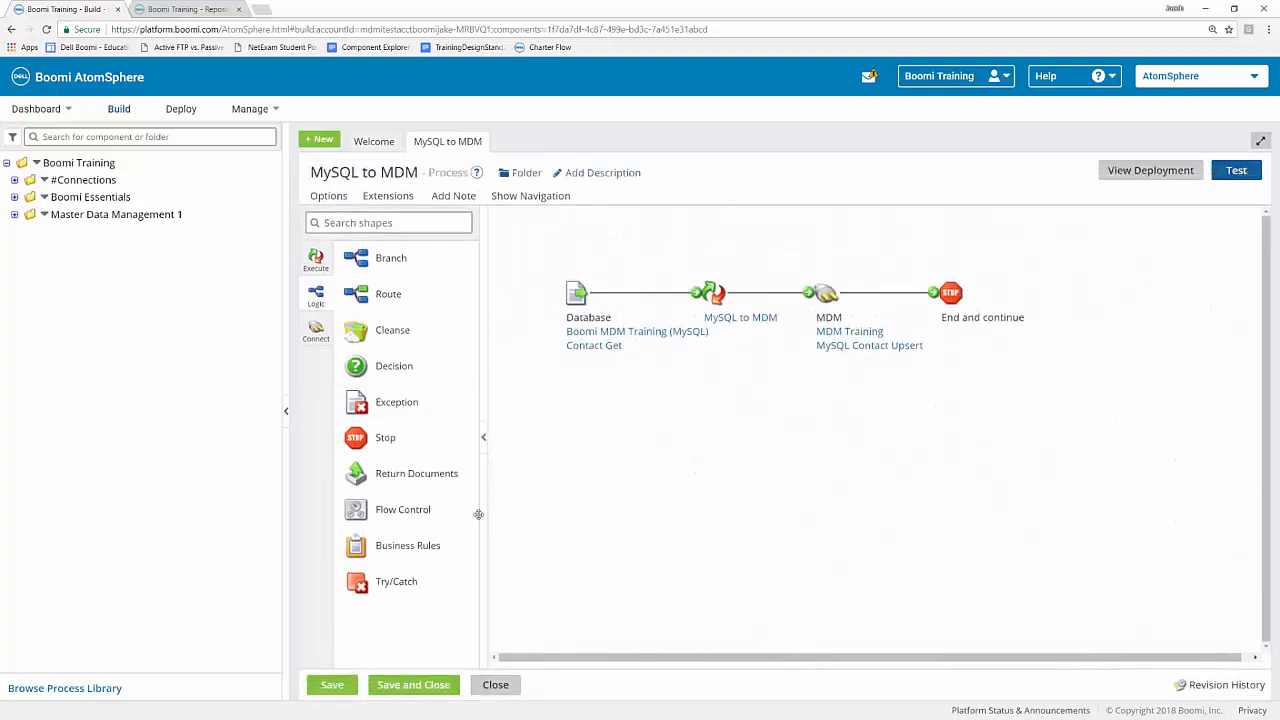
{"action": "mouse_move", "coordinate": [586, 390]}
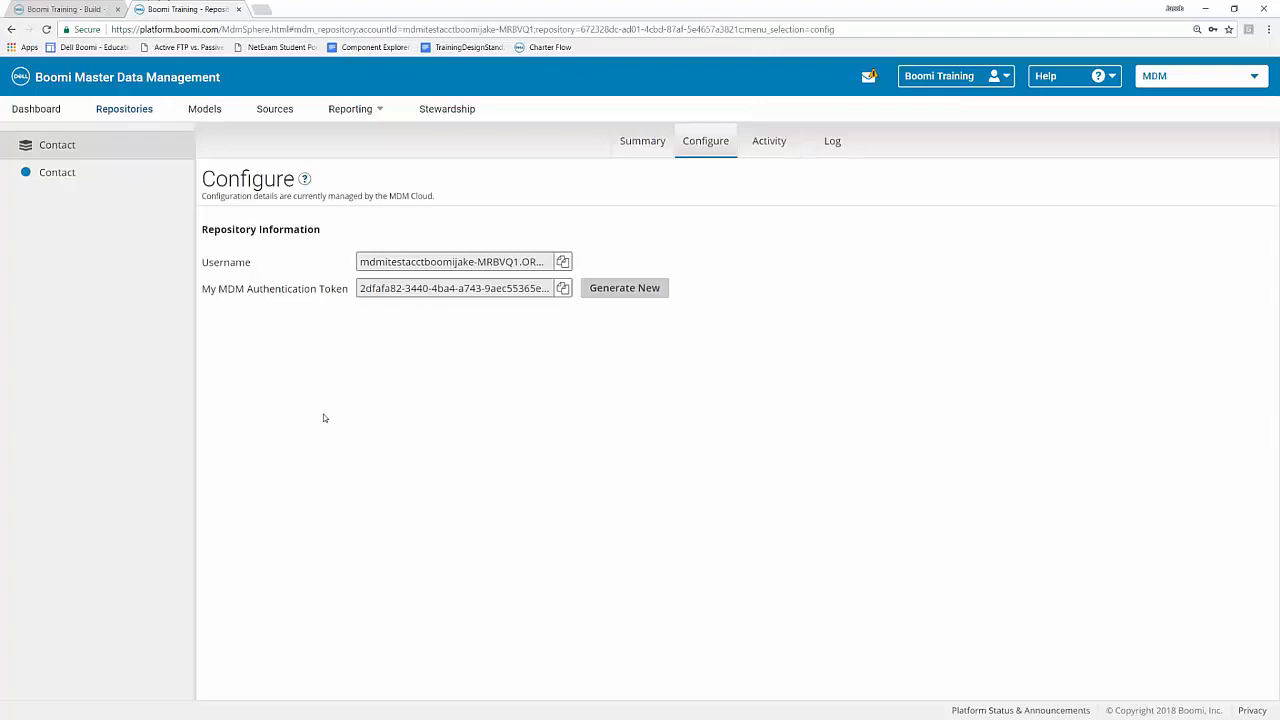
{"action": "mouse_move", "coordinate": [322, 312]}
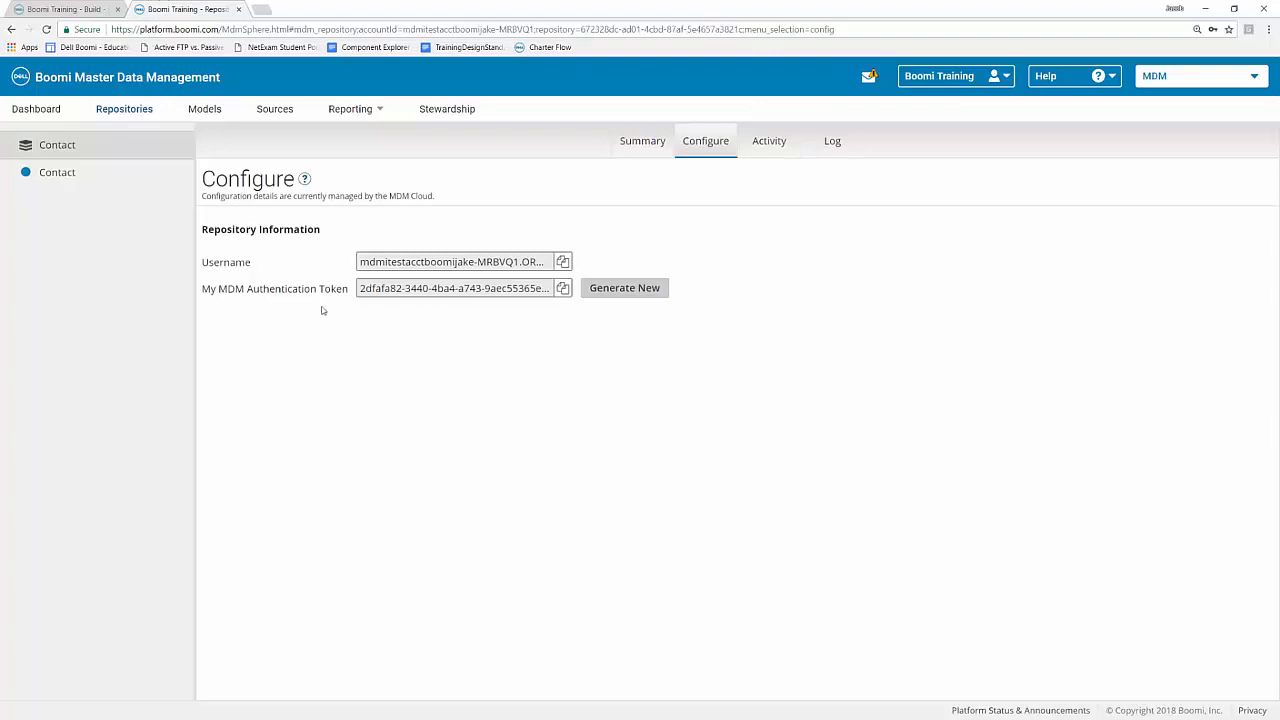
- Show the Inbound Activity report from the Reporting menu, listing the Contact repository's MySQL batch
{"action": "left_click", "coordinate": [350, 108]}
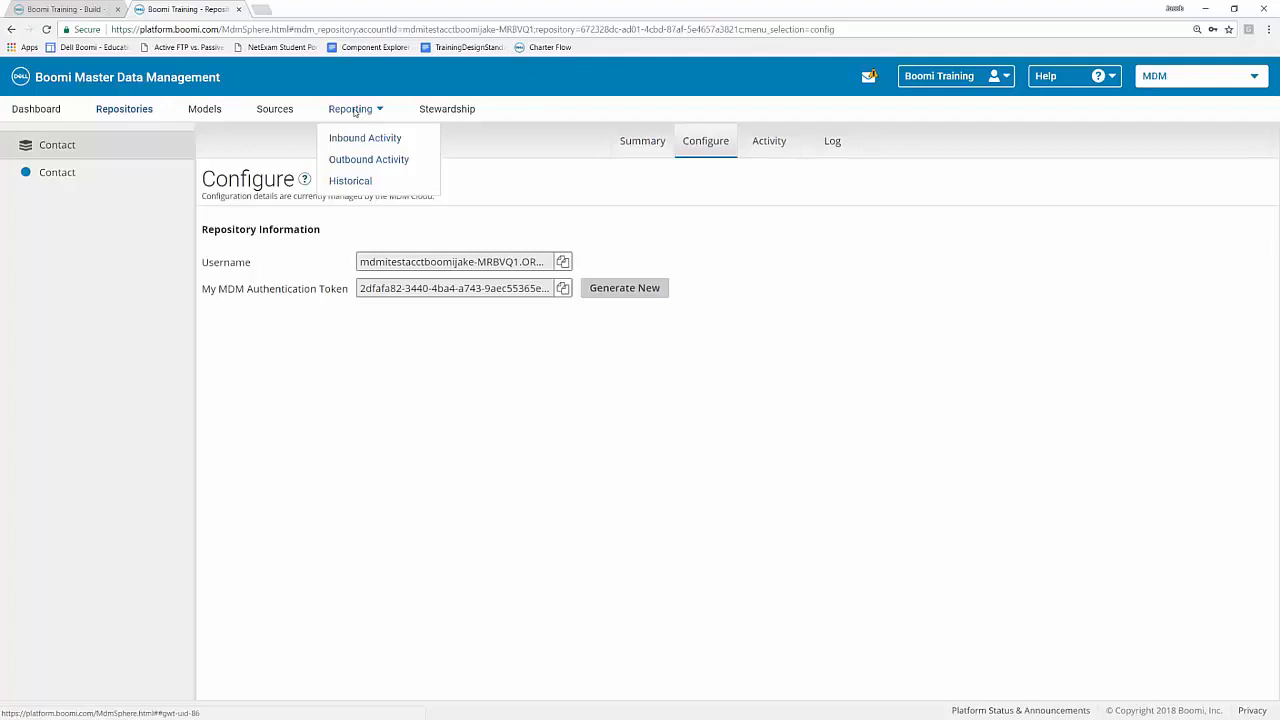
{"action": "mouse_move", "coordinate": [364, 138]}
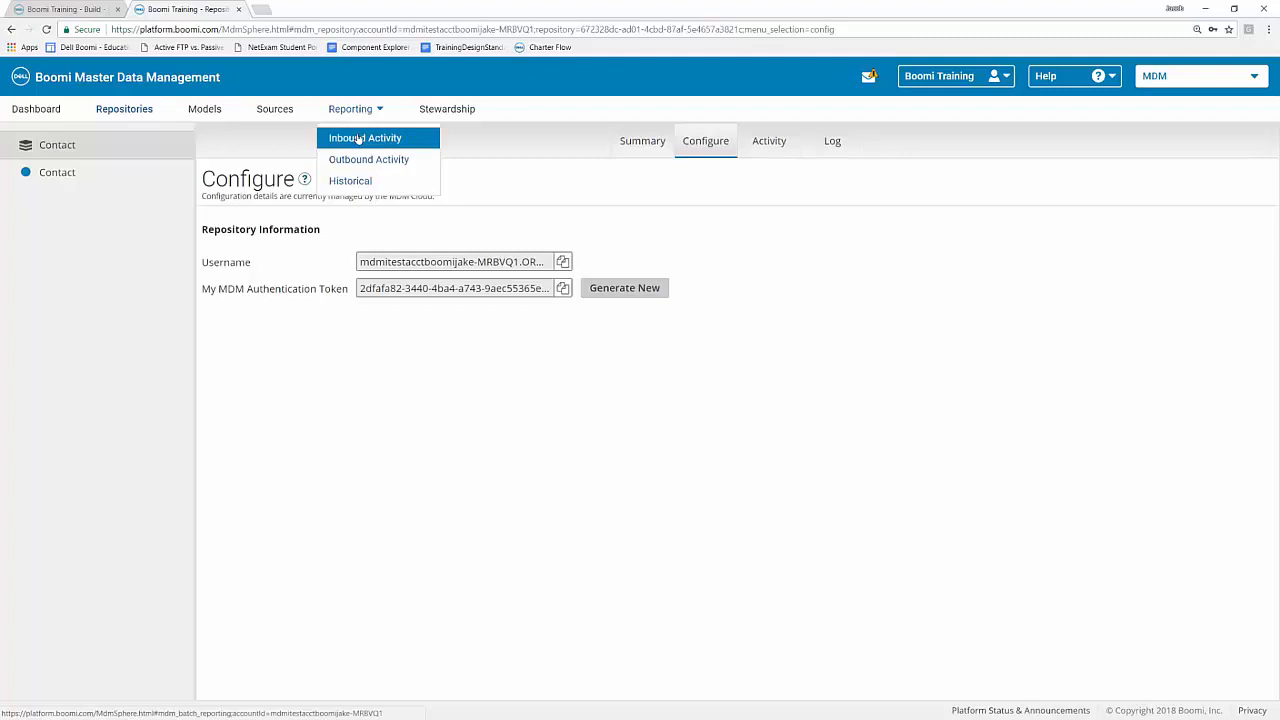
{"action": "left_click", "coordinate": [364, 138]}
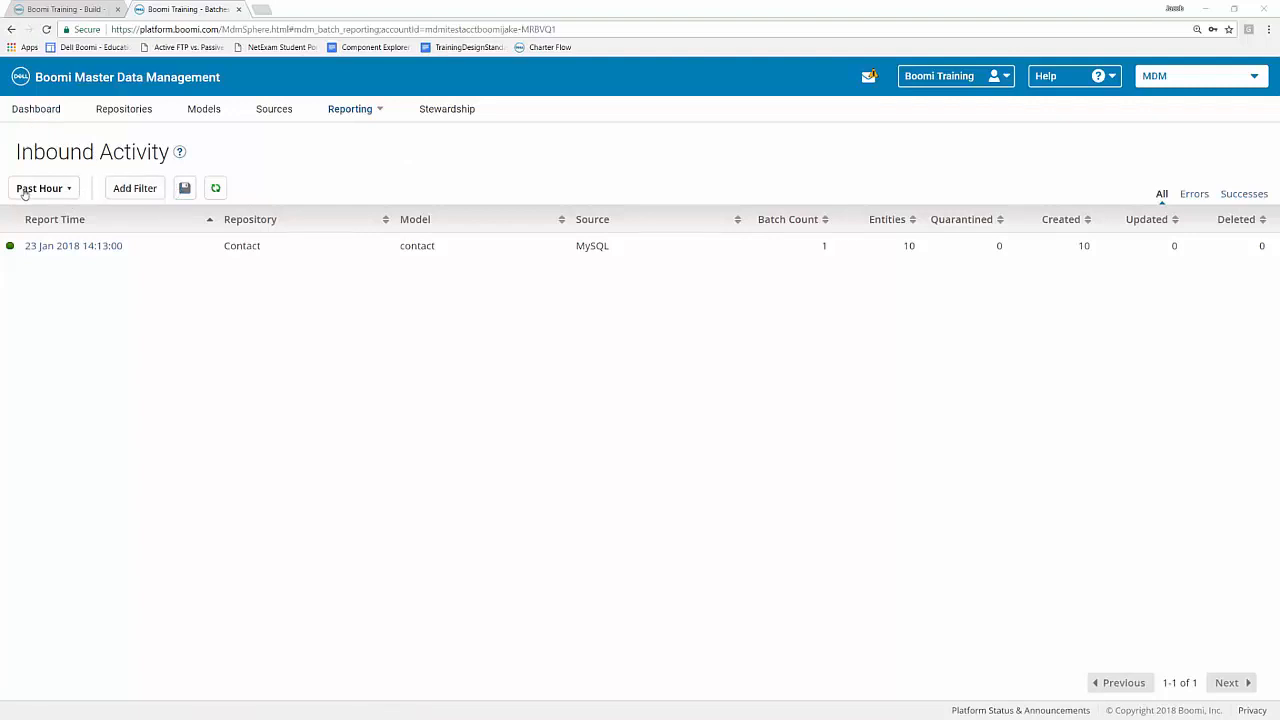
{"action": "left_click", "coordinate": [42, 188]}
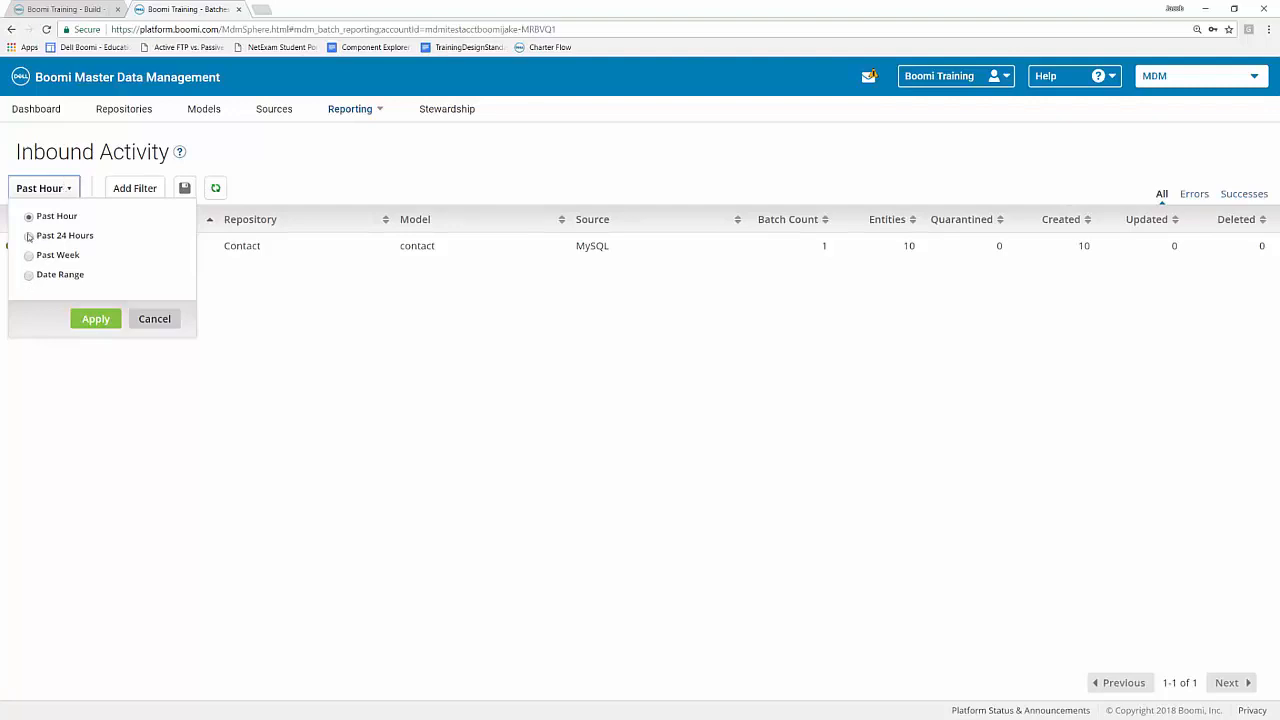
{"action": "left_click", "coordinate": [28, 236]}
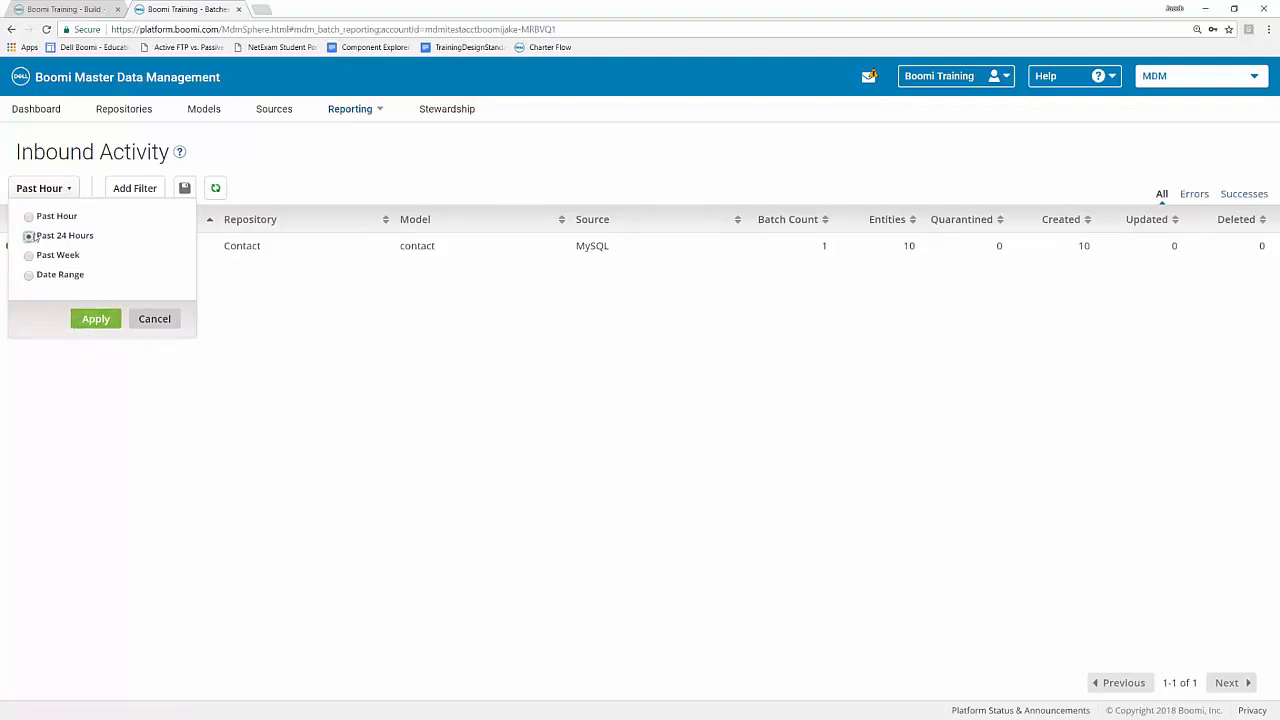
{"action": "left_click", "coordinate": [28, 216]}
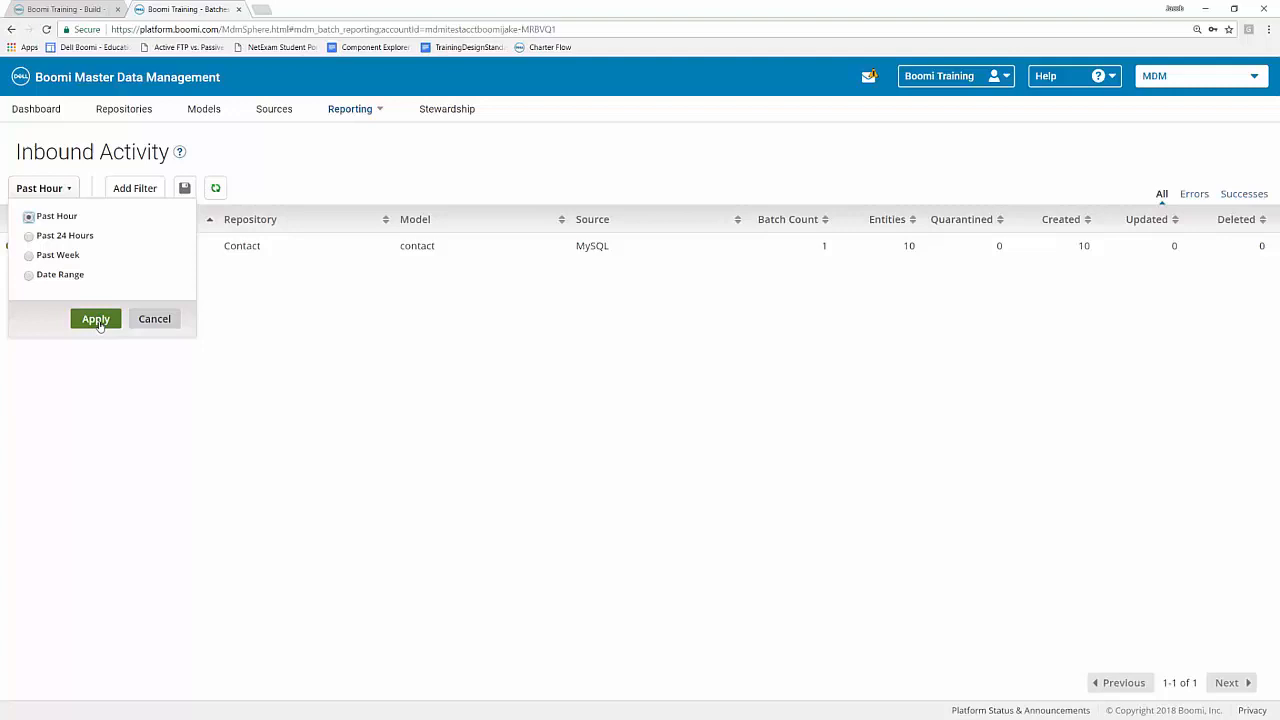
{"action": "left_click", "coordinate": [96, 318]}
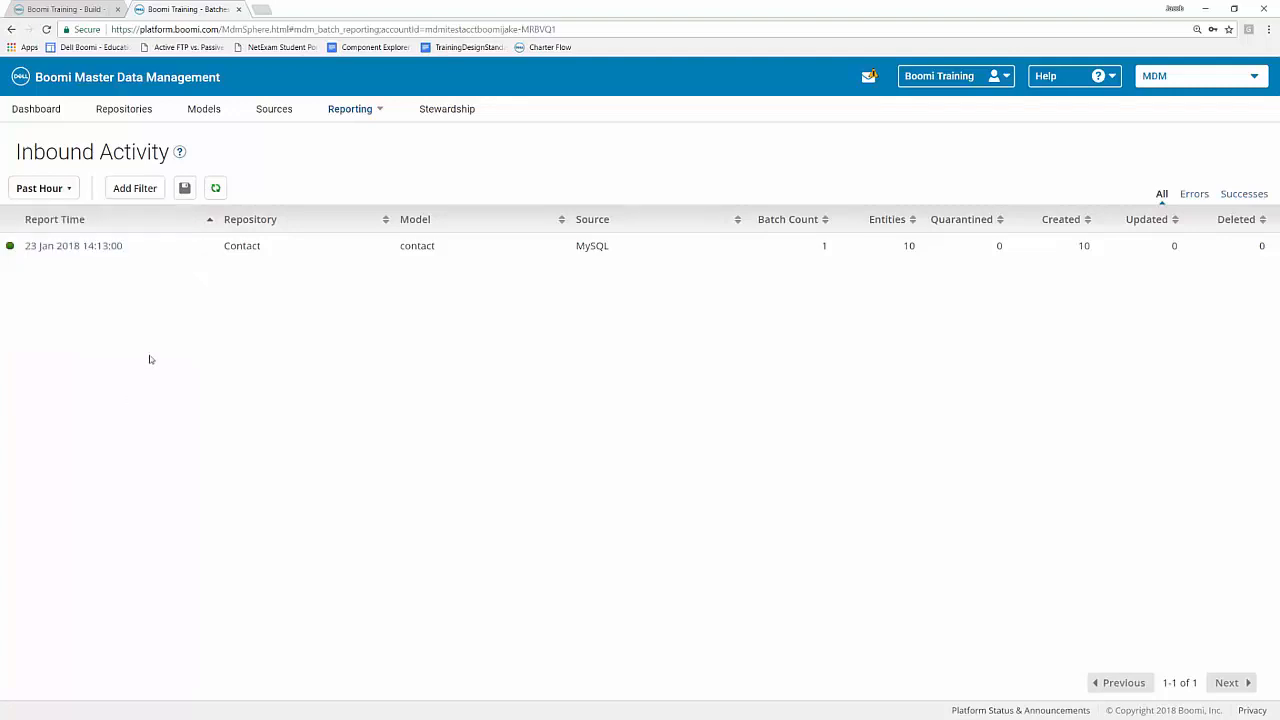
{"action": "left_click", "coordinate": [134, 188]}
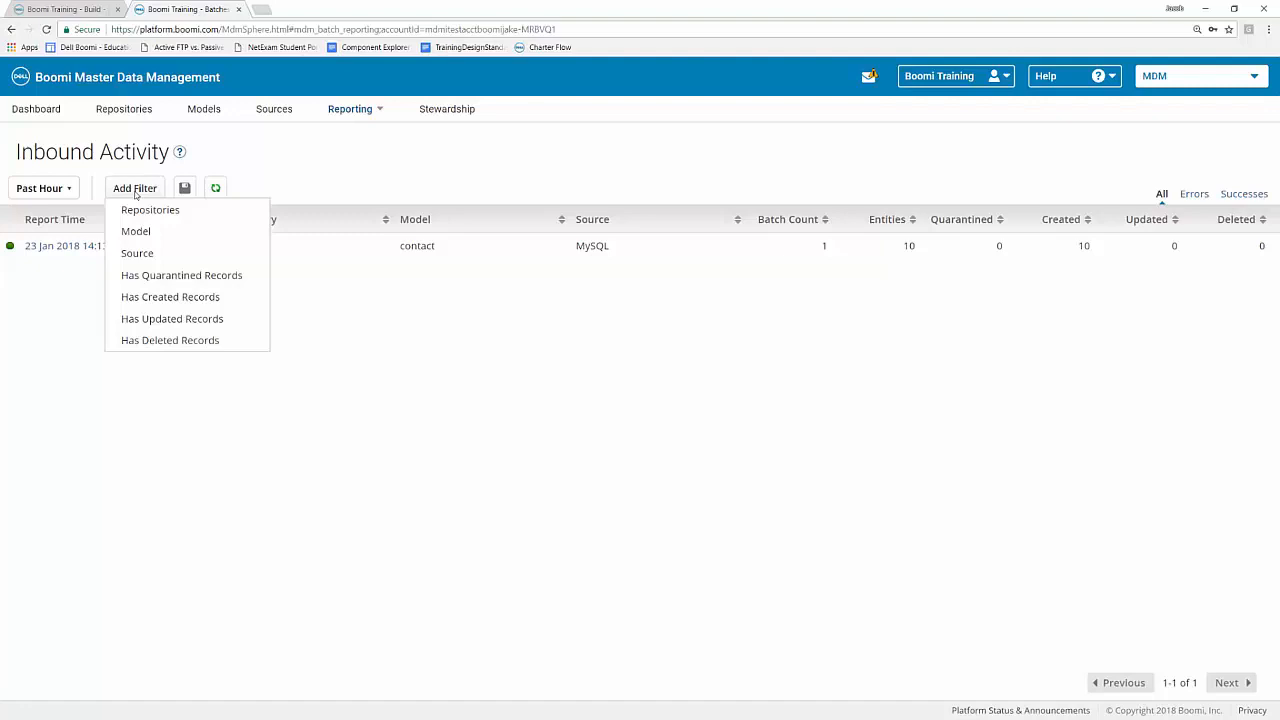
{"action": "mouse_move", "coordinate": [168, 214]}
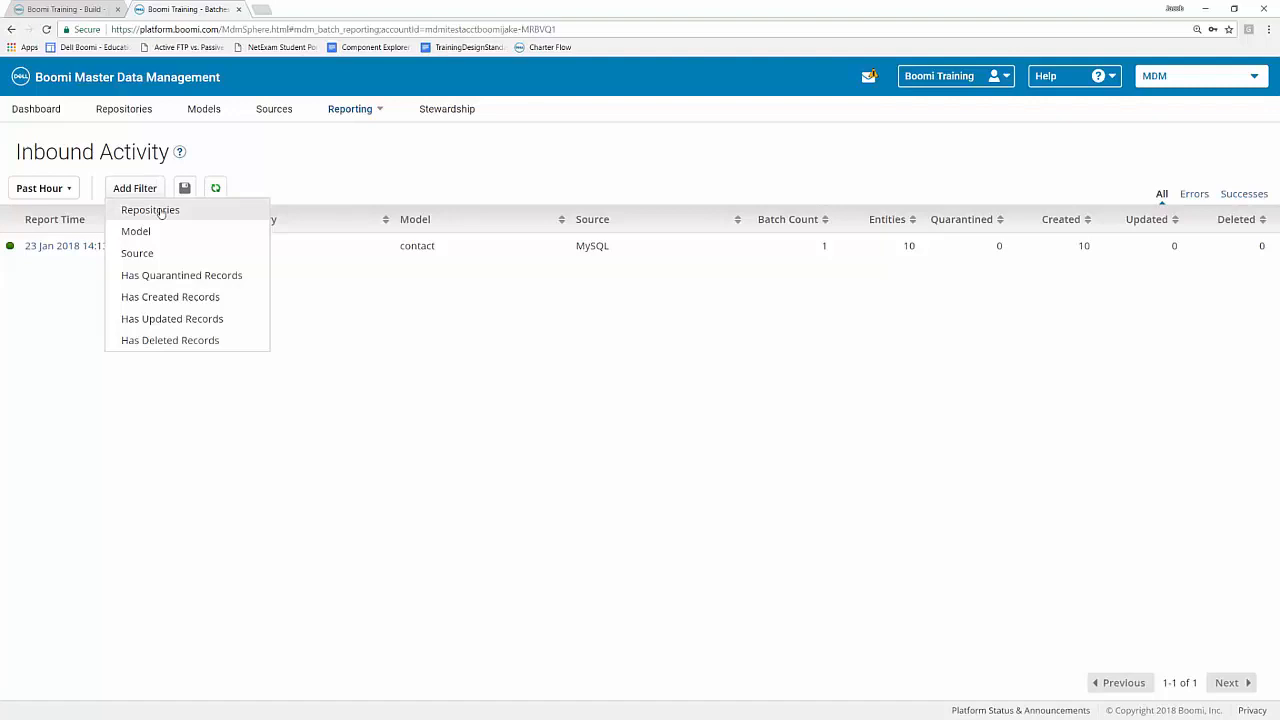
{"action": "mouse_move", "coordinate": [184, 212]}
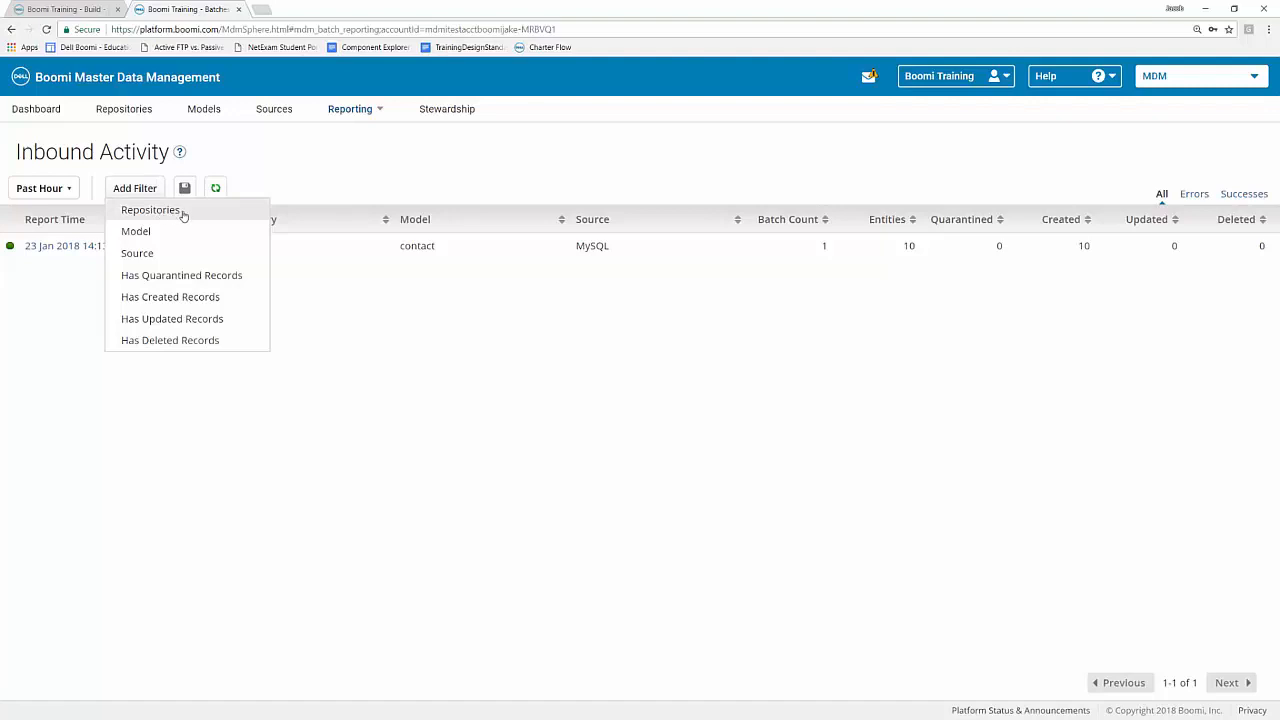
{"action": "mouse_move", "coordinate": [138, 192]}
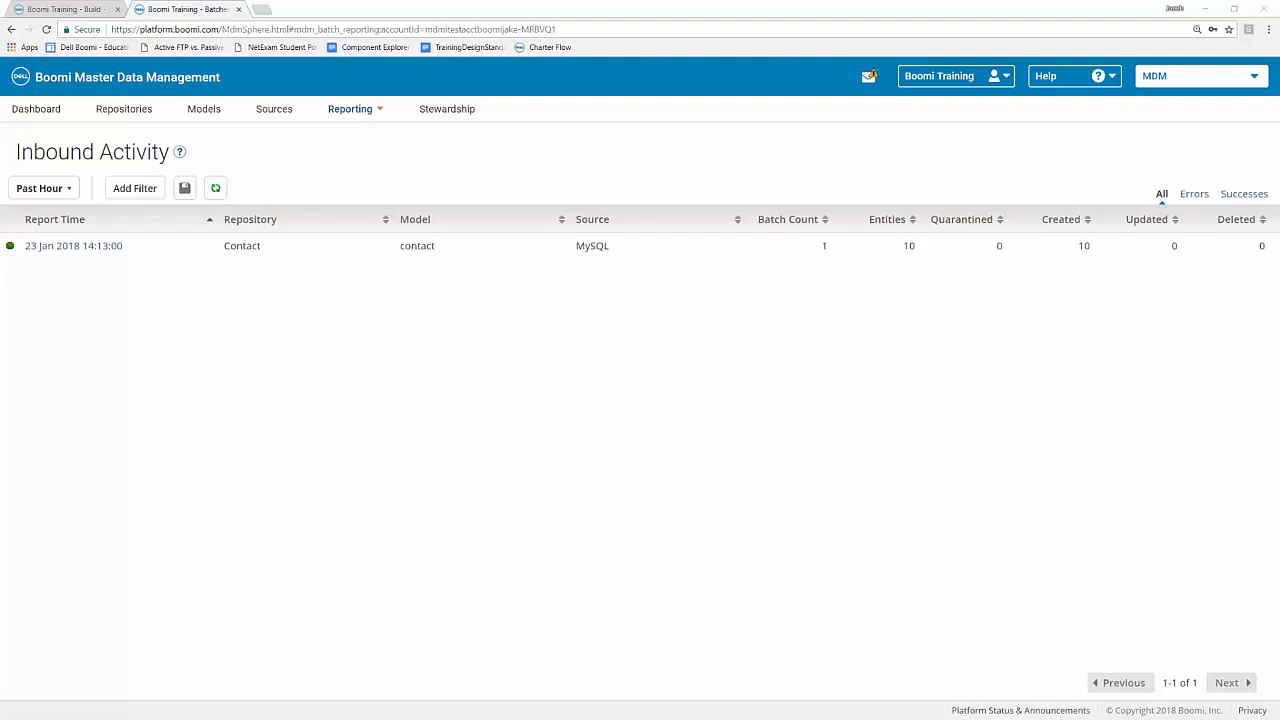
{"action": "mouse_move", "coordinate": [988, 180]}
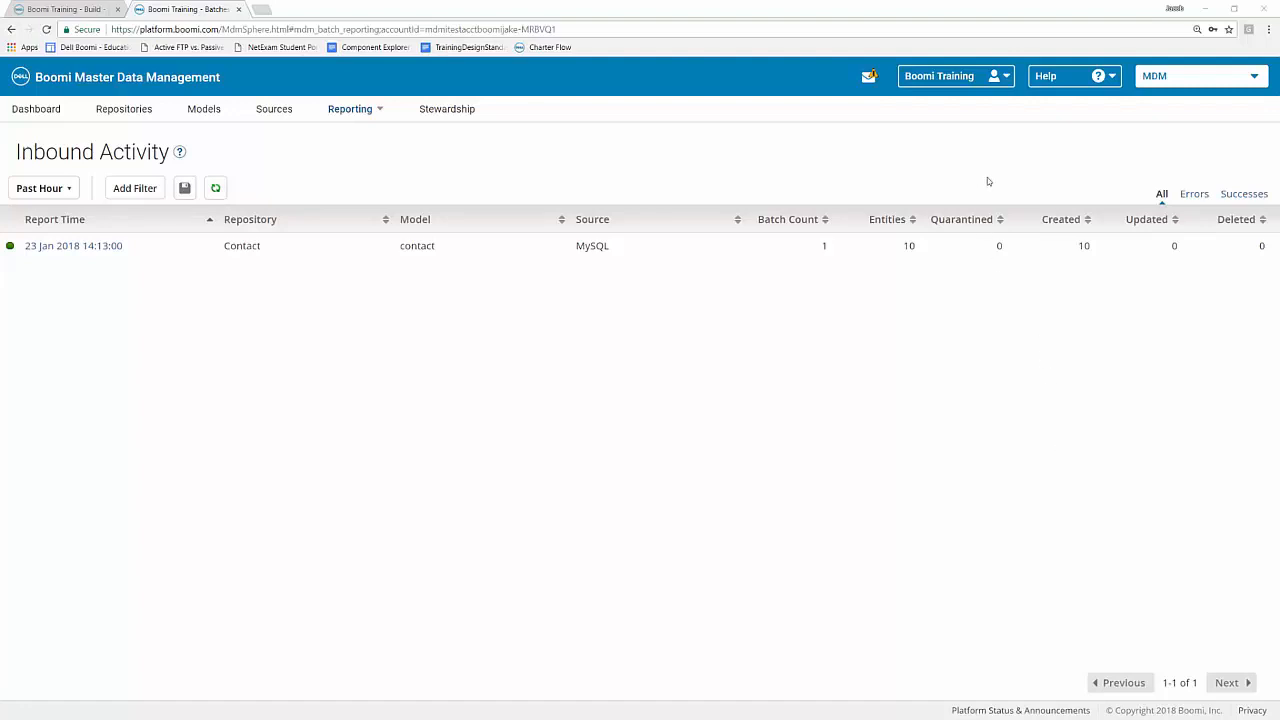
{"action": "mouse_move", "coordinate": [1178, 204]}
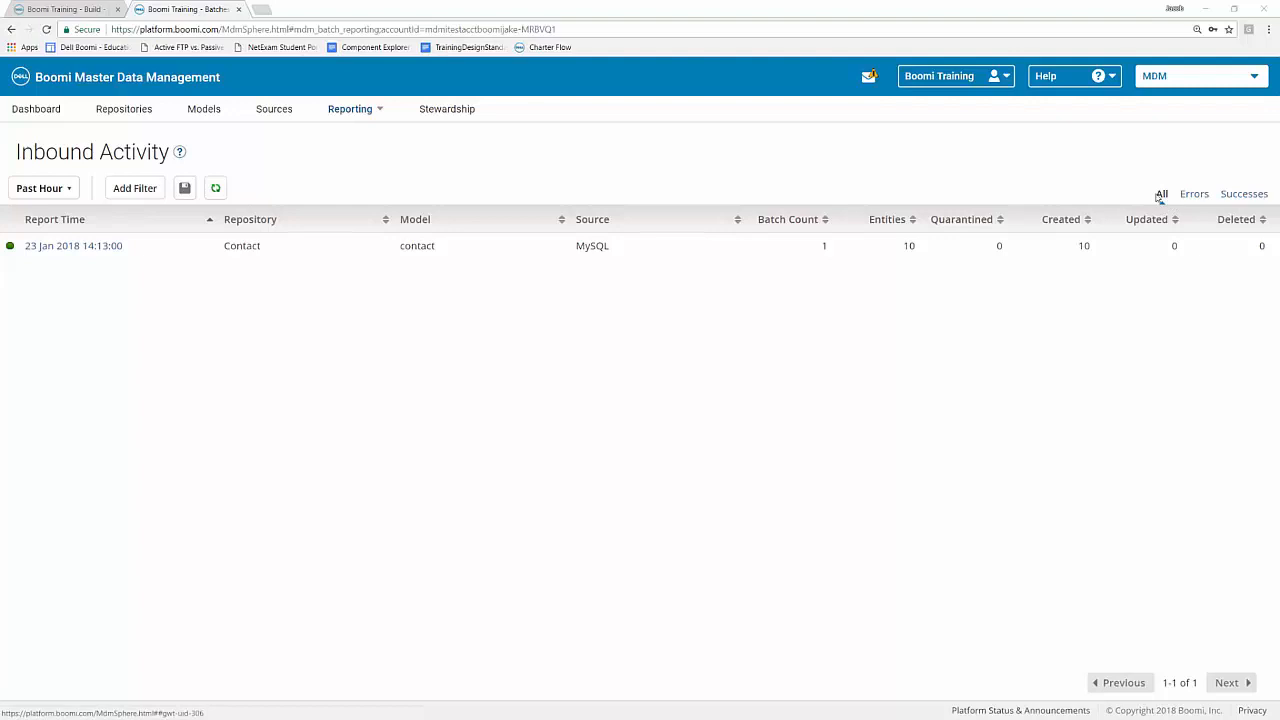
{"action": "left_click", "coordinate": [1192, 192]}
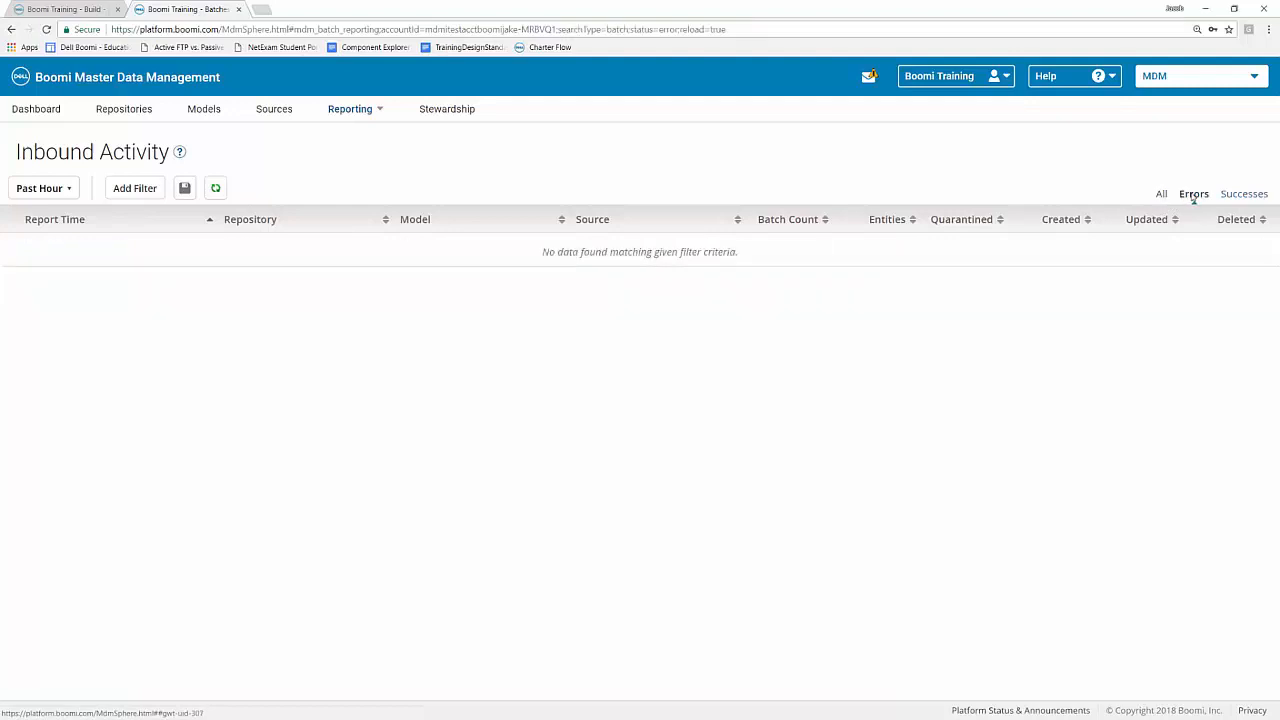
{"action": "mouse_move", "coordinate": [1246, 200]}
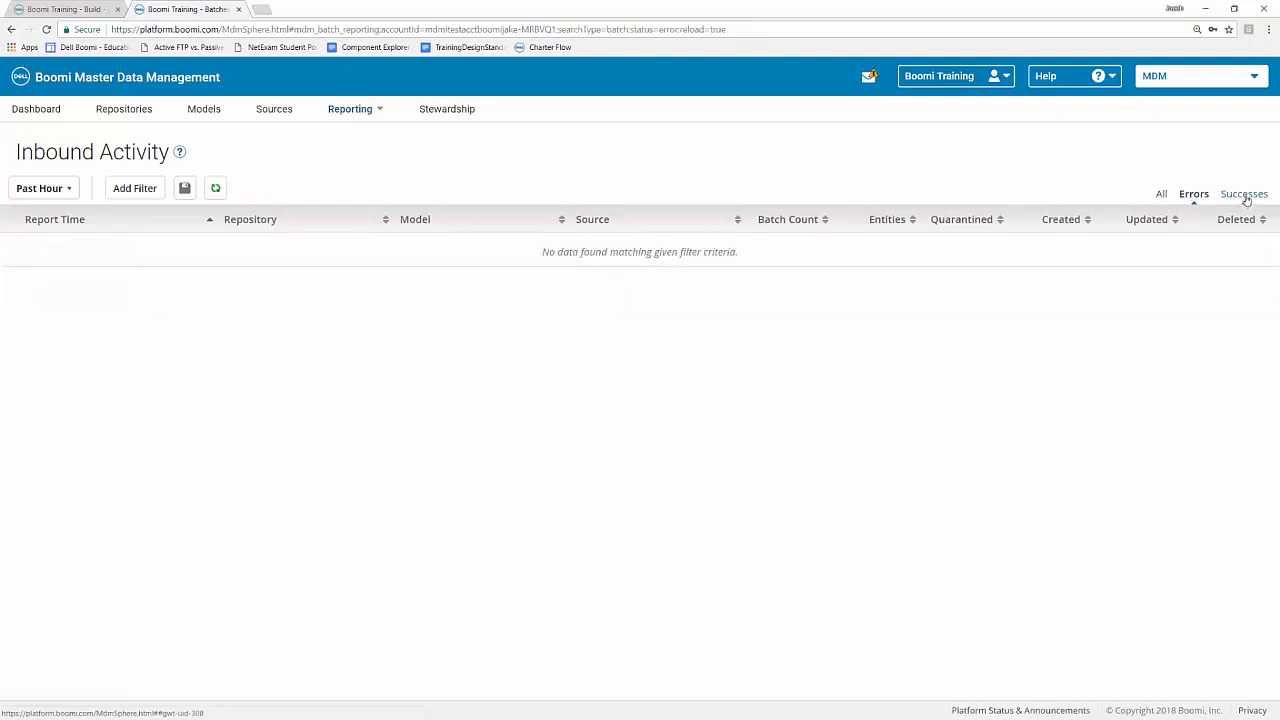
{"action": "left_click", "coordinate": [1242, 192]}
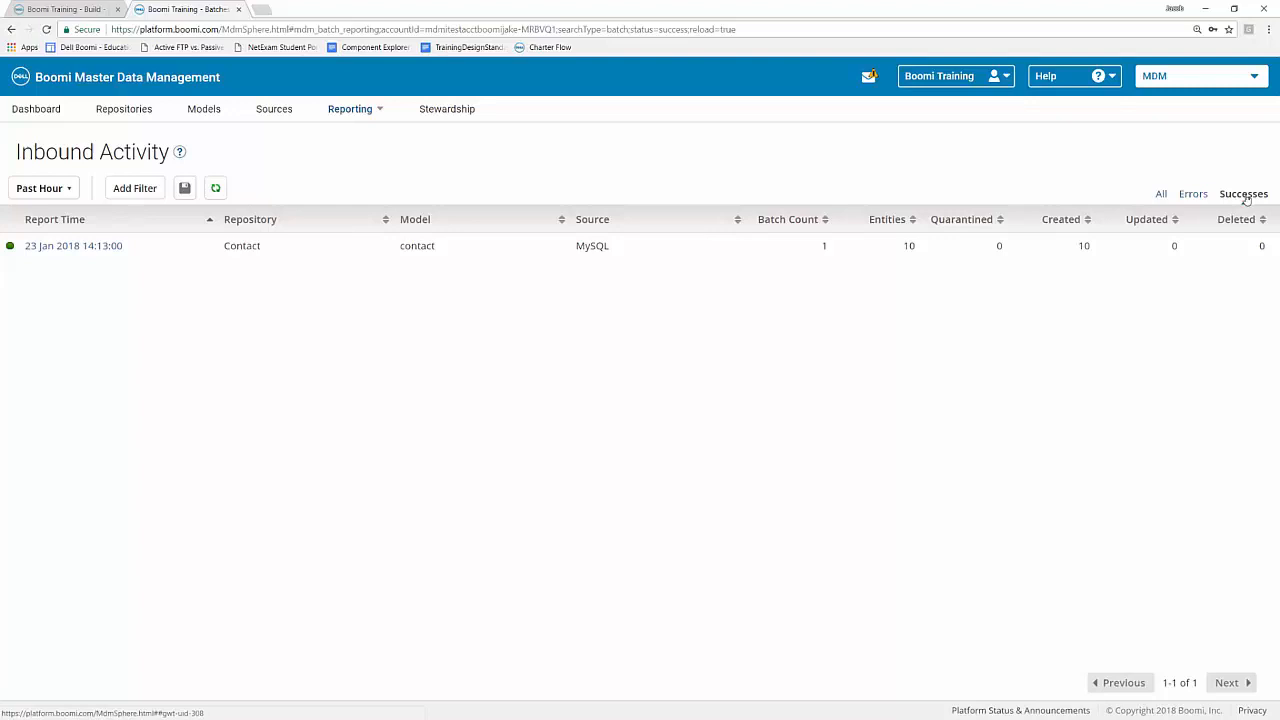
{"action": "left_click", "coordinate": [1160, 194]}
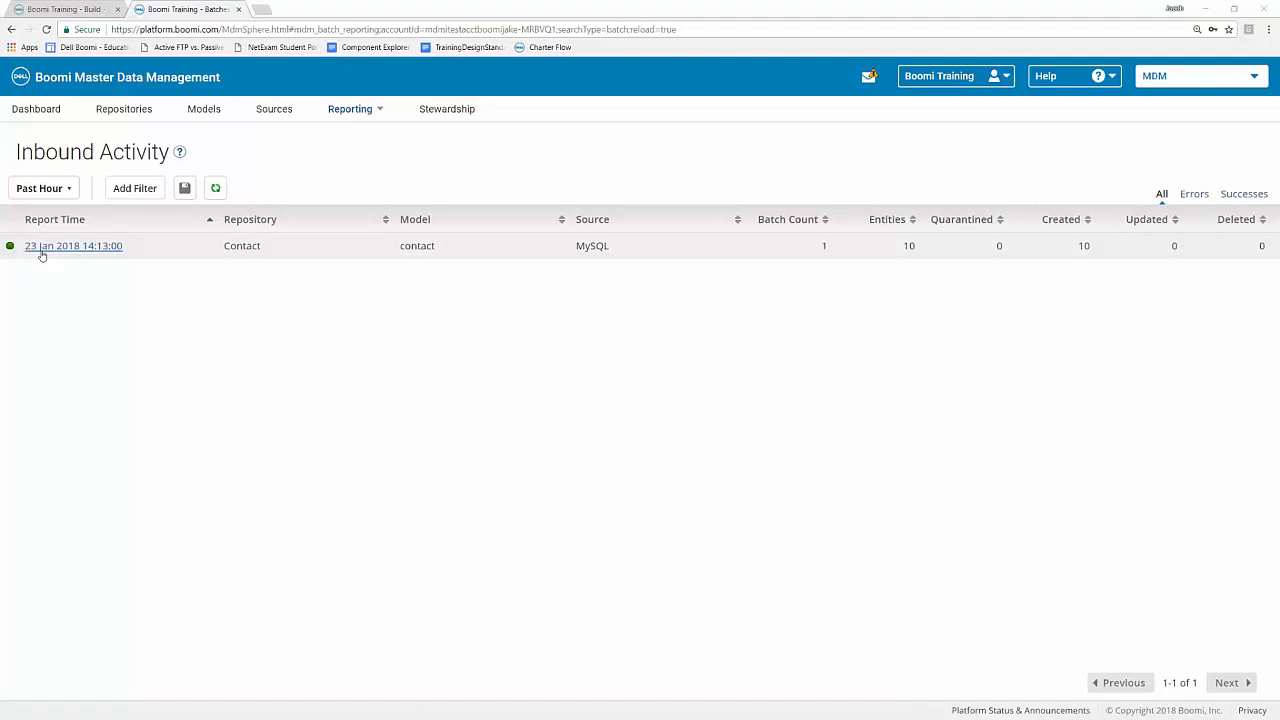
- Expand Batch Report Details for the 23 Jan 2018 MySQL batch and list its batch actions
{"action": "left_click", "coordinate": [72, 246]}
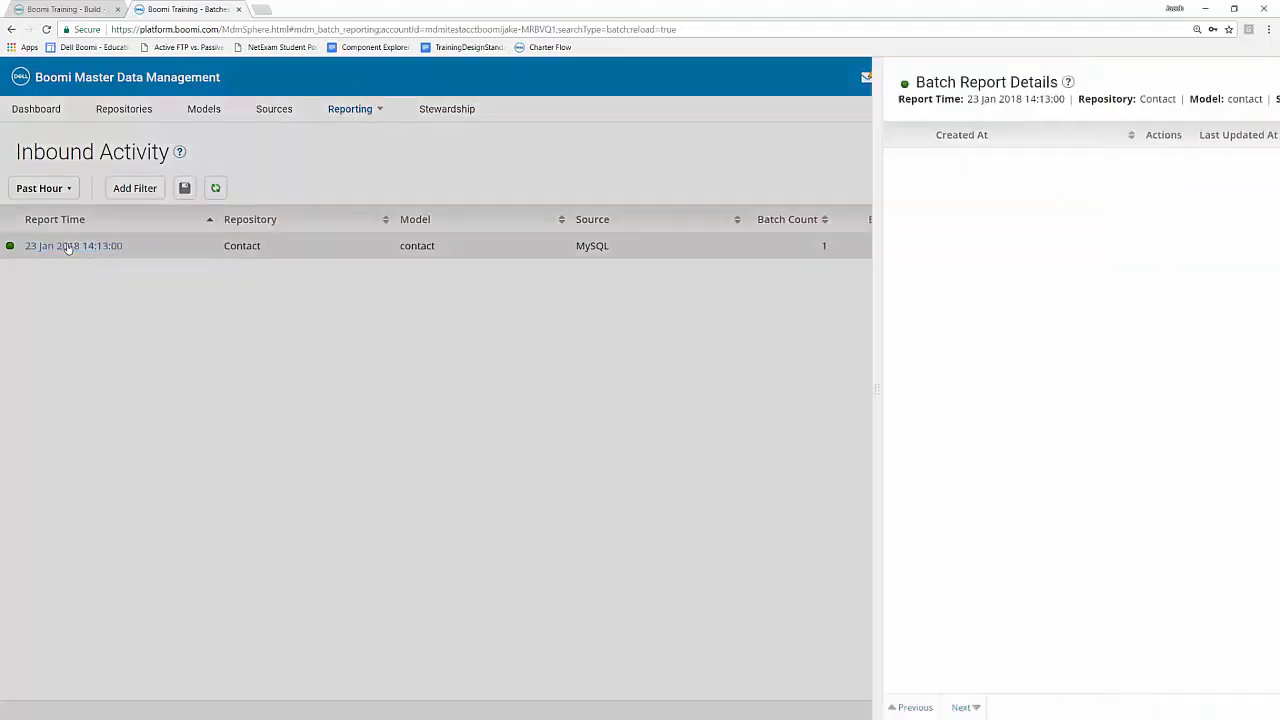
{"action": "left_click", "coordinate": [72, 244]}
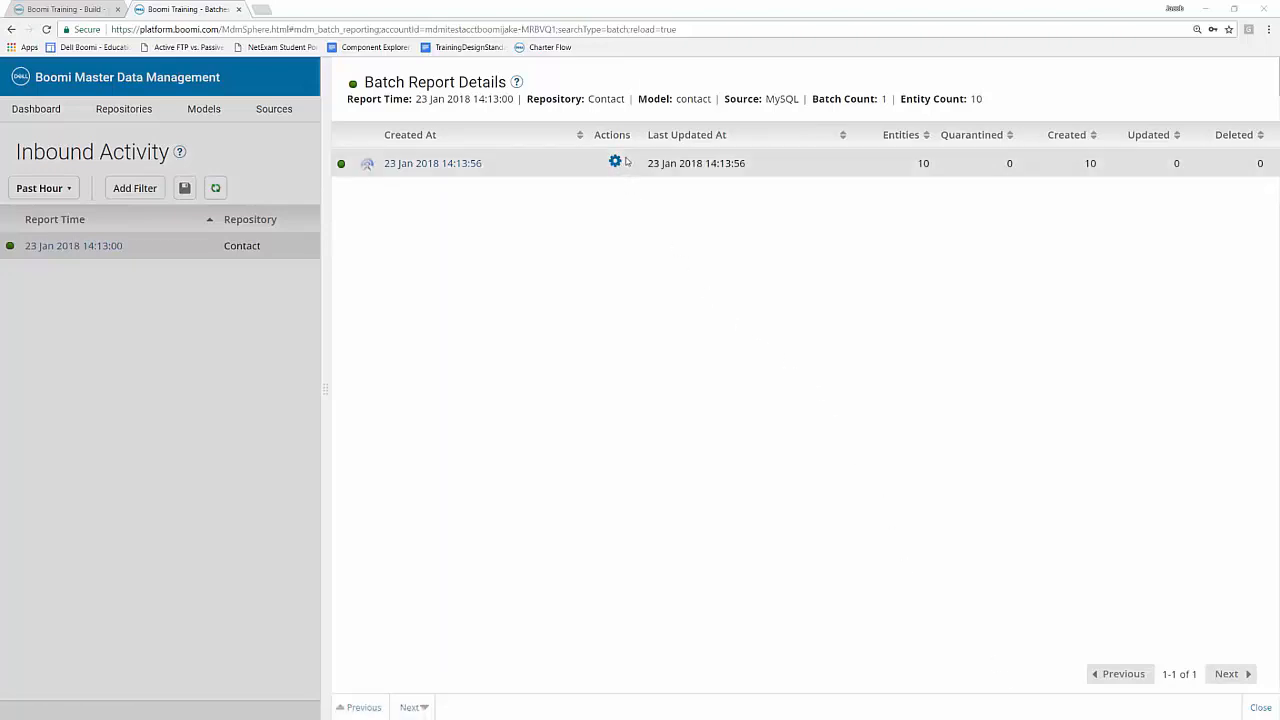
{"action": "left_click", "coordinate": [612, 162]}
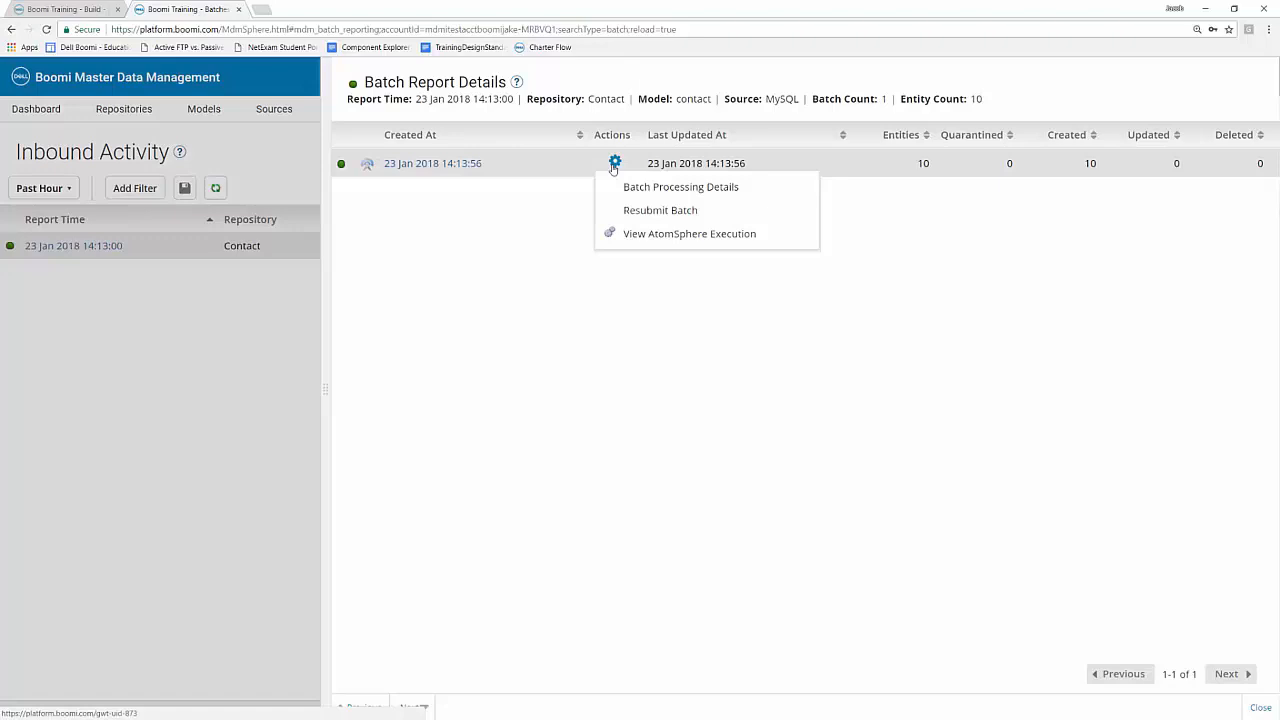
{"action": "mouse_move", "coordinate": [680, 188]}
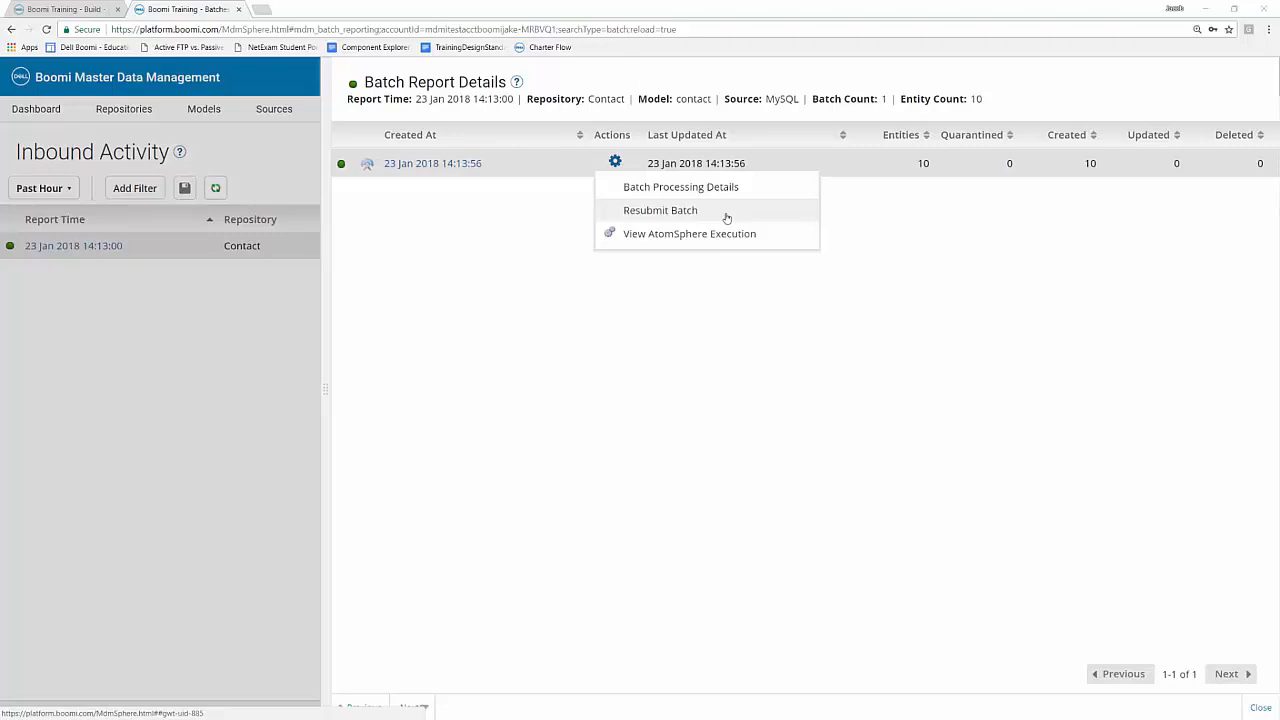
{"action": "mouse_move", "coordinate": [750, 234]}
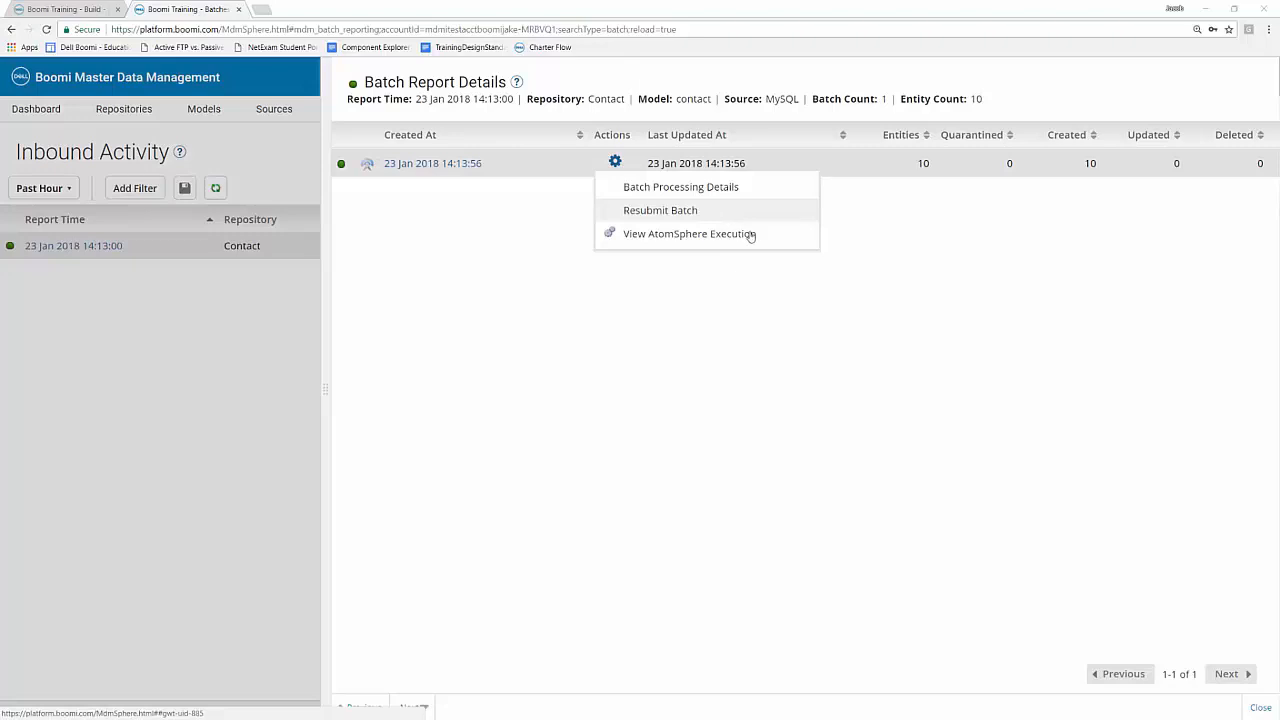
{"action": "mouse_move", "coordinate": [770, 244]}
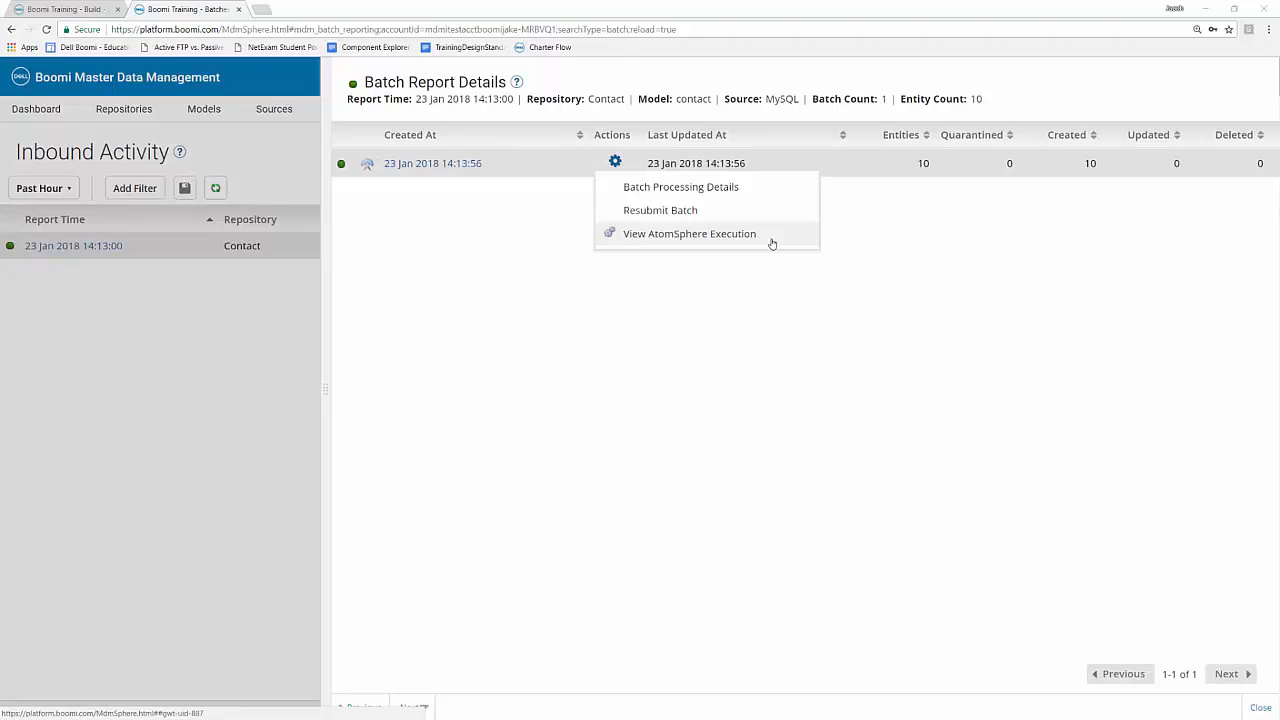
{"action": "mouse_move", "coordinate": [696, 318]}
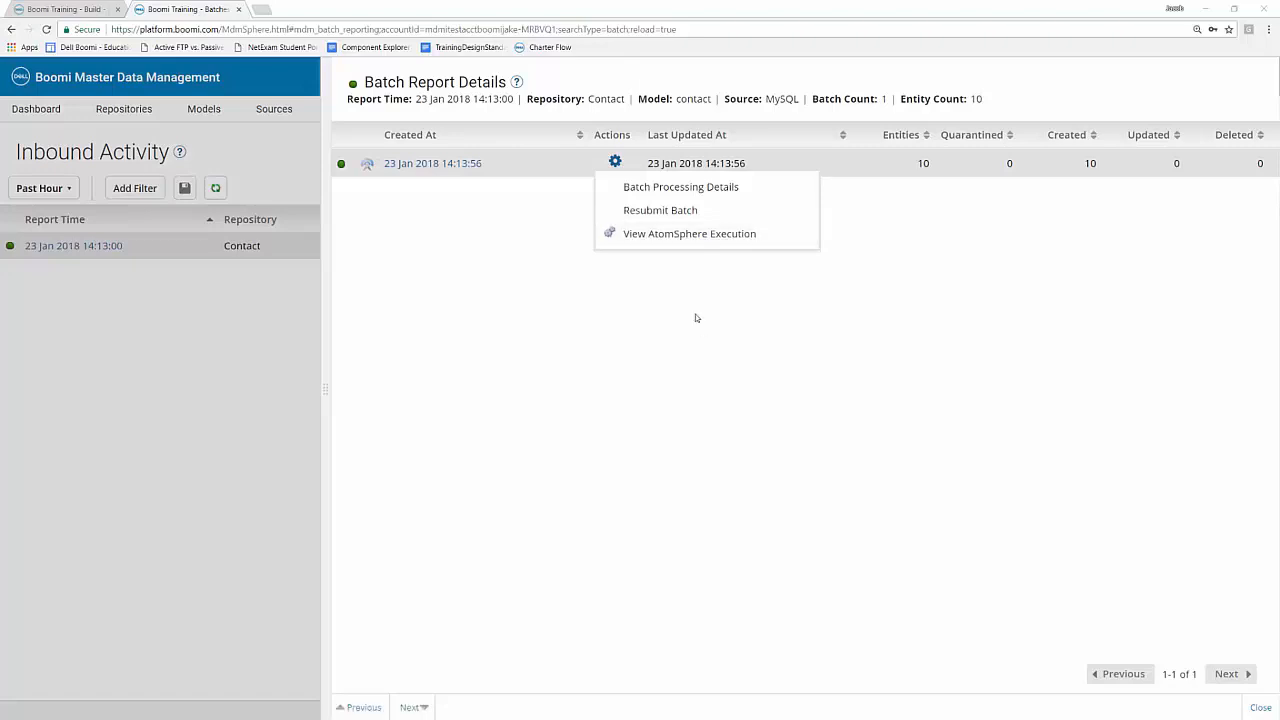
- Dismiss the batch actions, show Batch ID 1 with its ten entities, and list its actions
{"action": "left_click", "coordinate": [482, 208]}
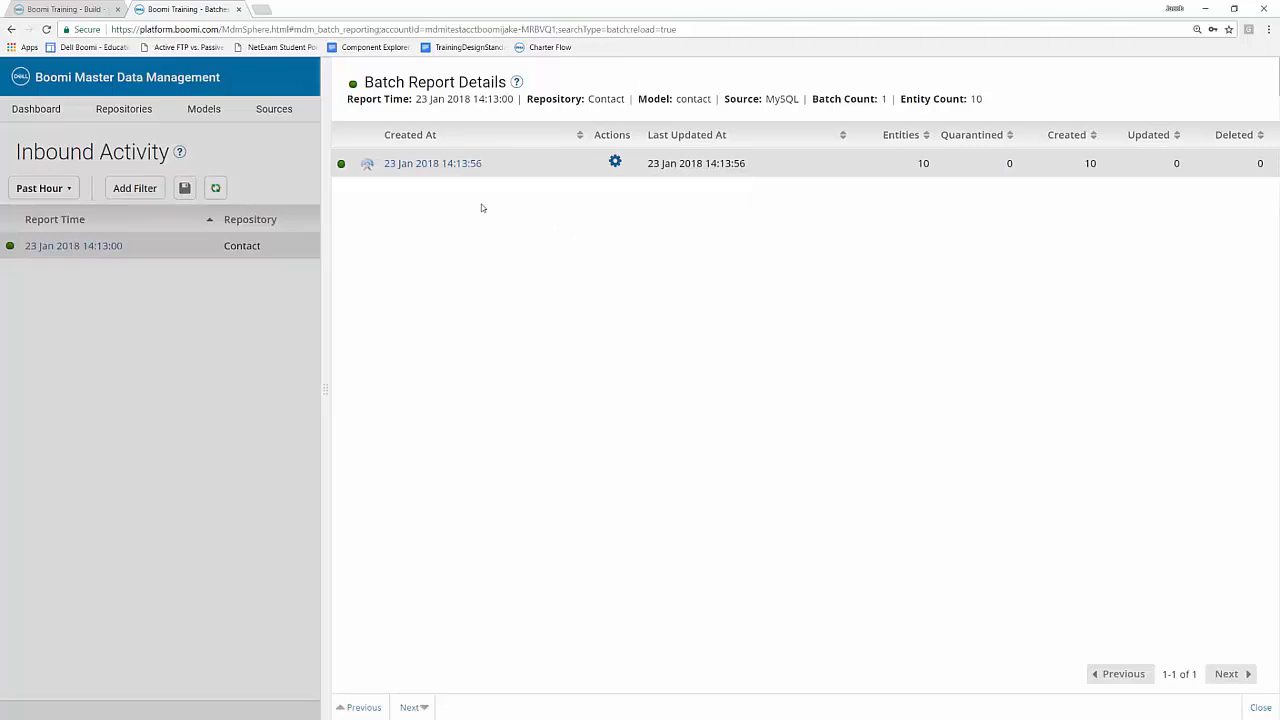
{"action": "mouse_move", "coordinate": [446, 140]}
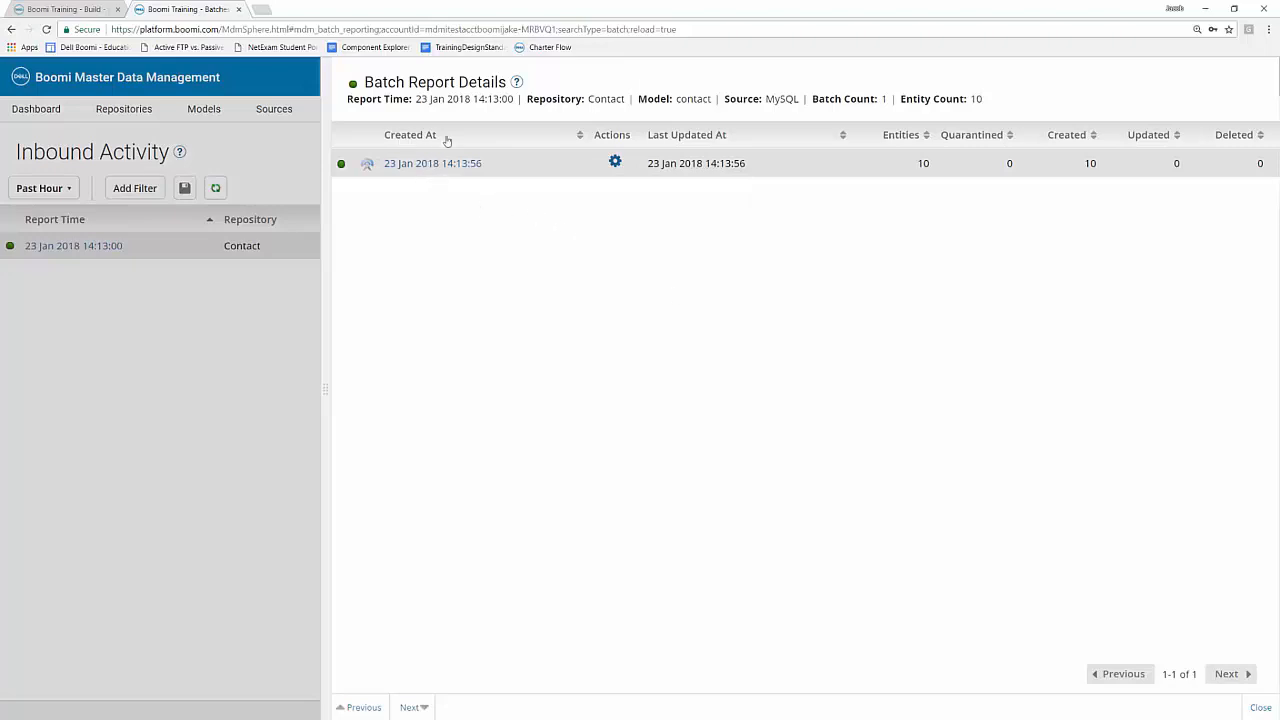
{"action": "left_click", "coordinate": [432, 164]}
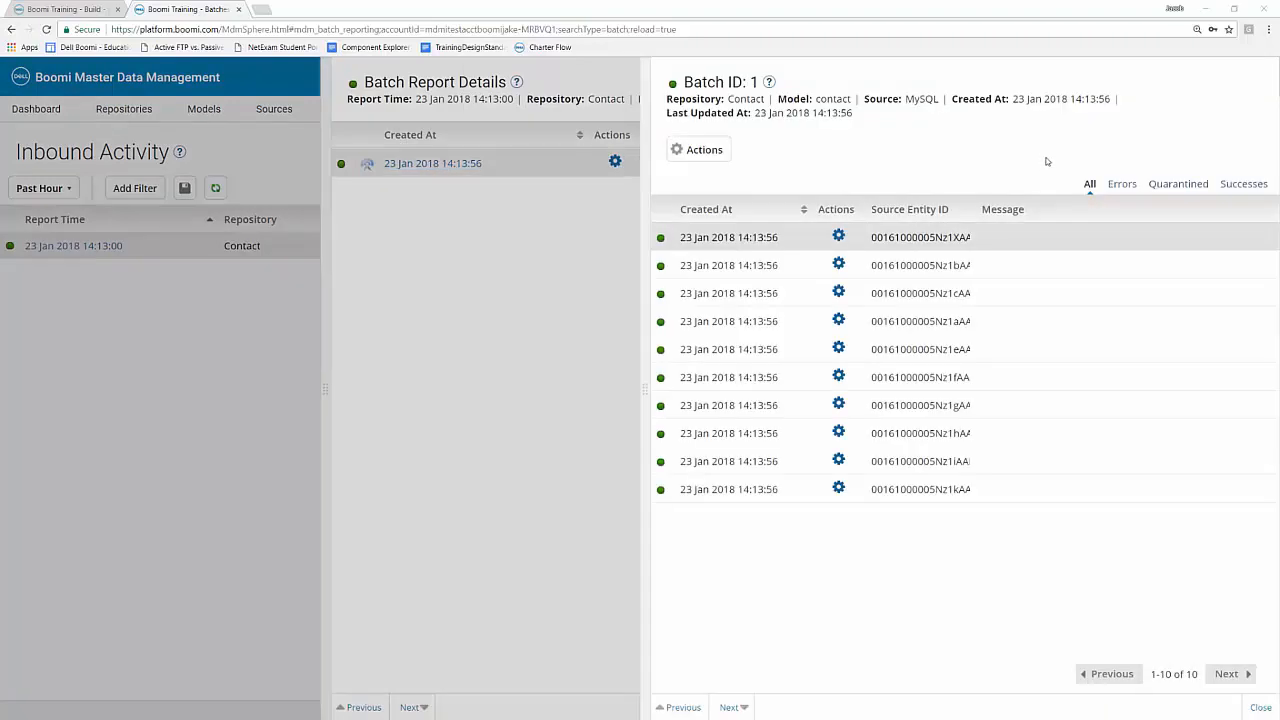
{"action": "left_click", "coordinate": [700, 148]}
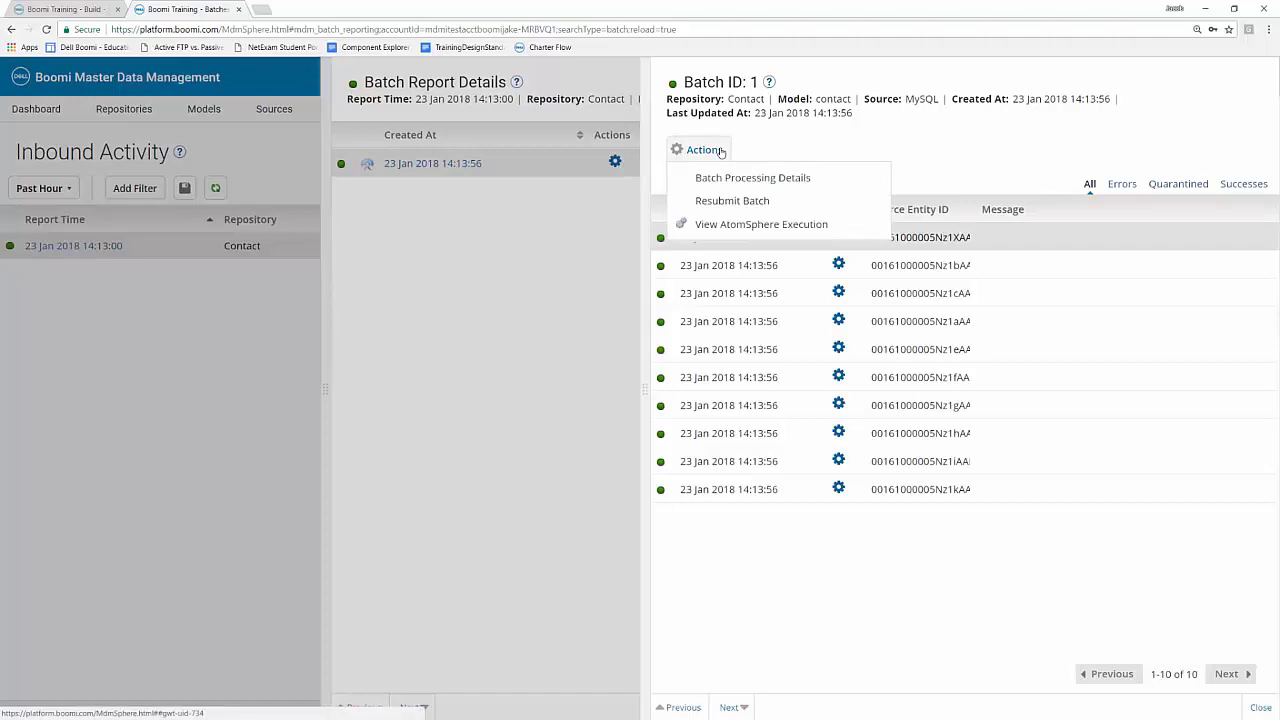
{"action": "mouse_move", "coordinate": [780, 158]}
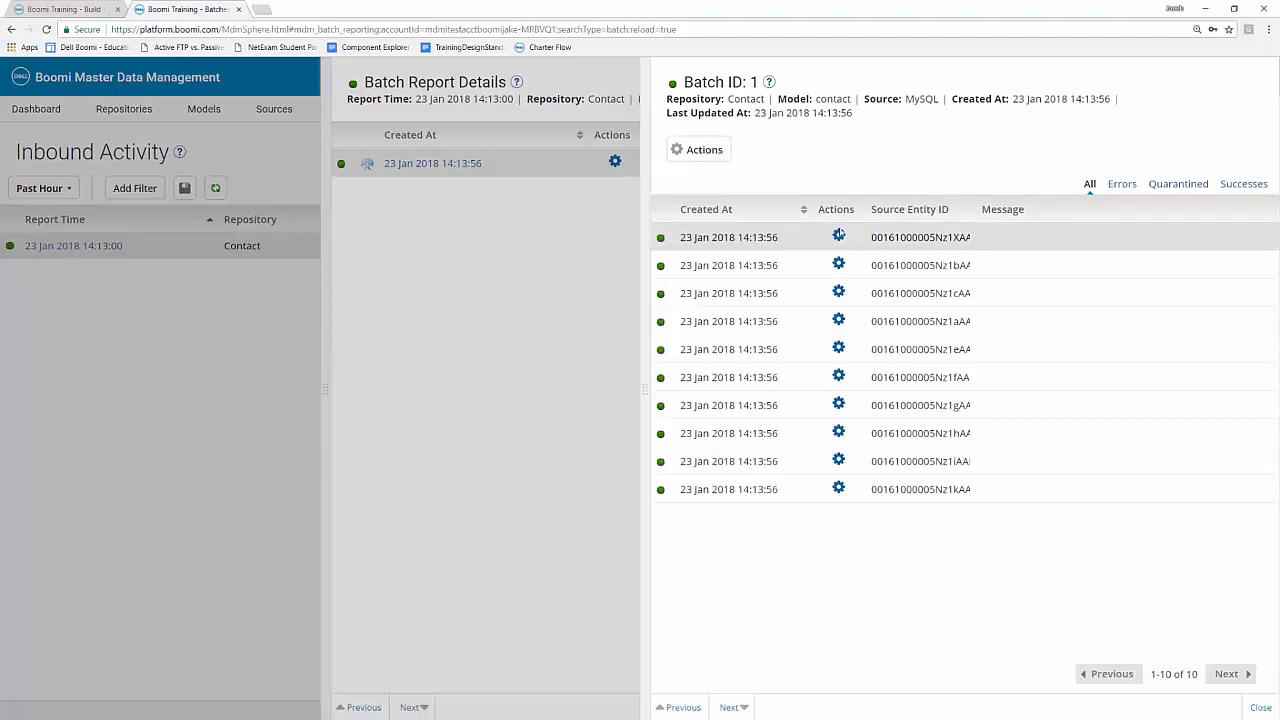
{"action": "mouse_move", "coordinate": [856, 216]}
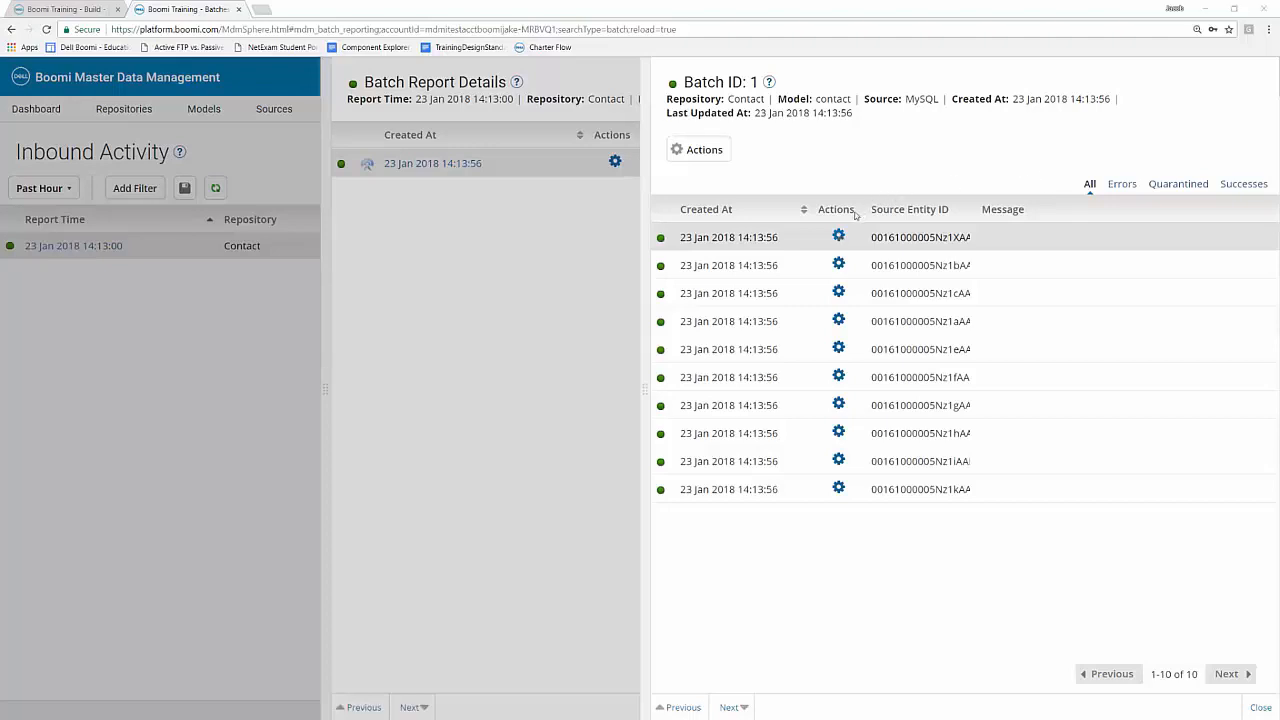
- List the actions available for the first contact entity in Batch ID 1
{"action": "left_click", "coordinate": [838, 236]}
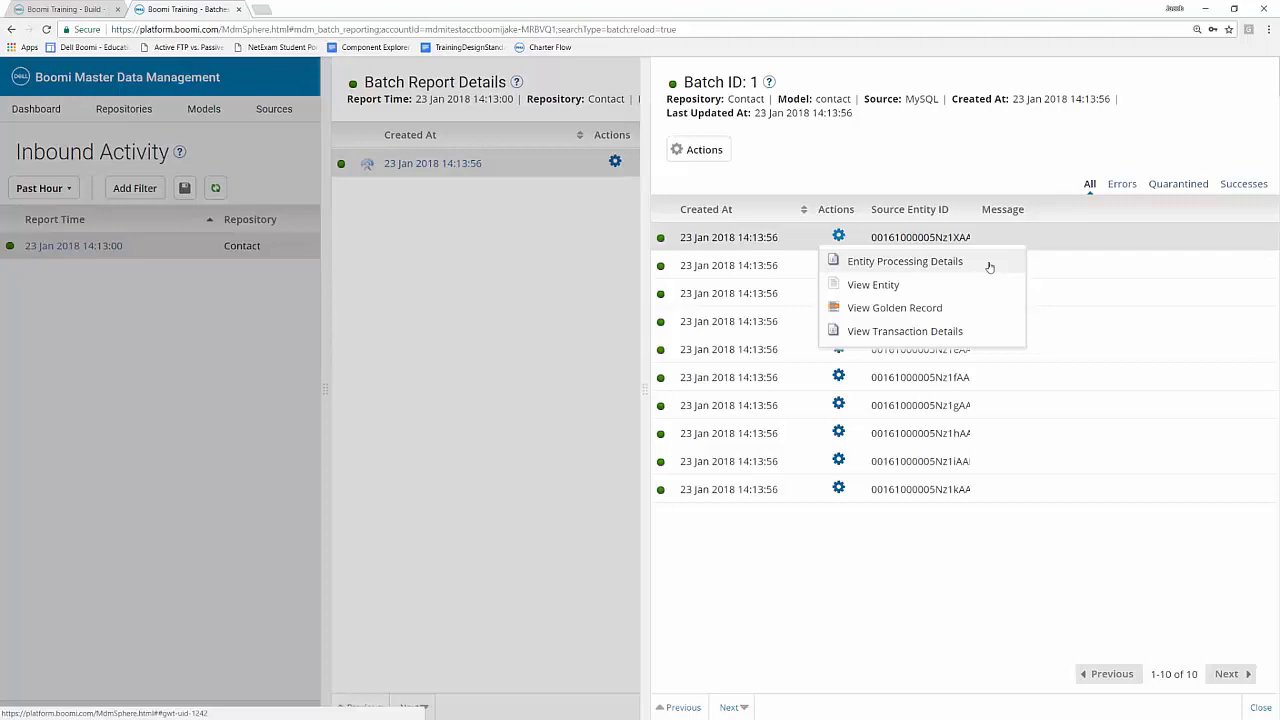
{"action": "mouse_move", "coordinate": [936, 288]}
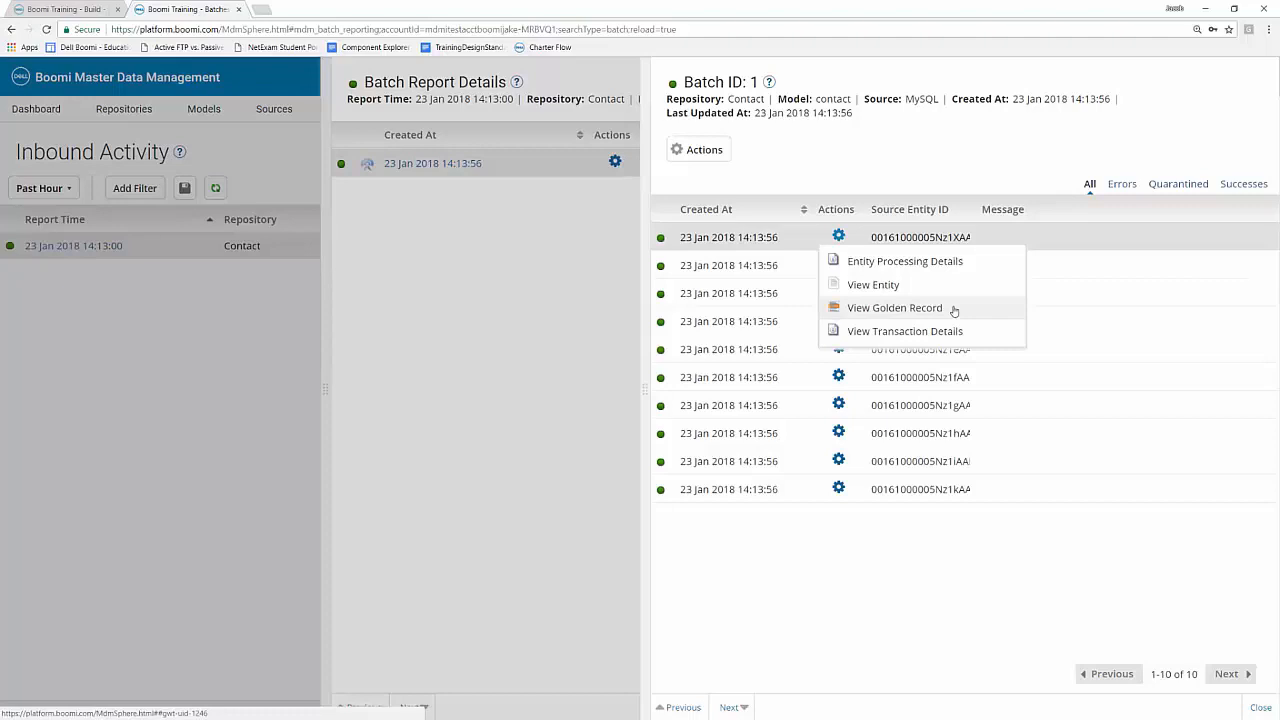
{"action": "mouse_move", "coordinate": [984, 336]}
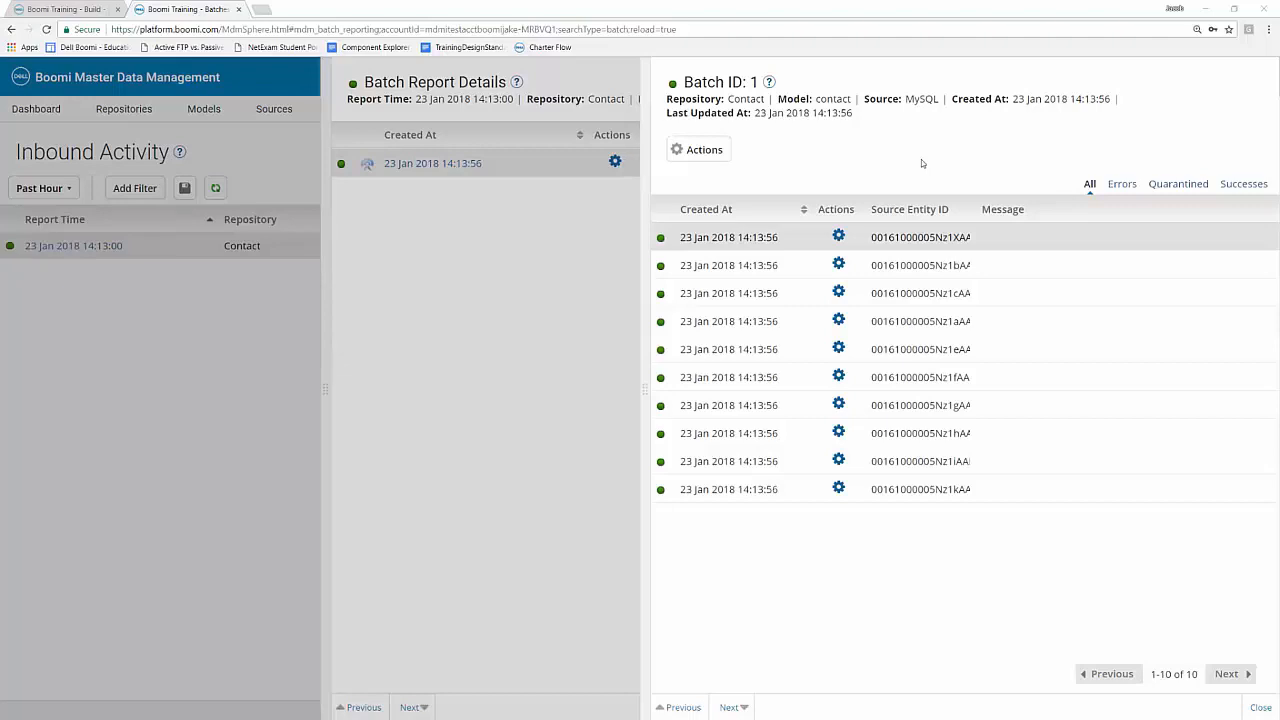
{"action": "mouse_move", "coordinate": [580, 280]}
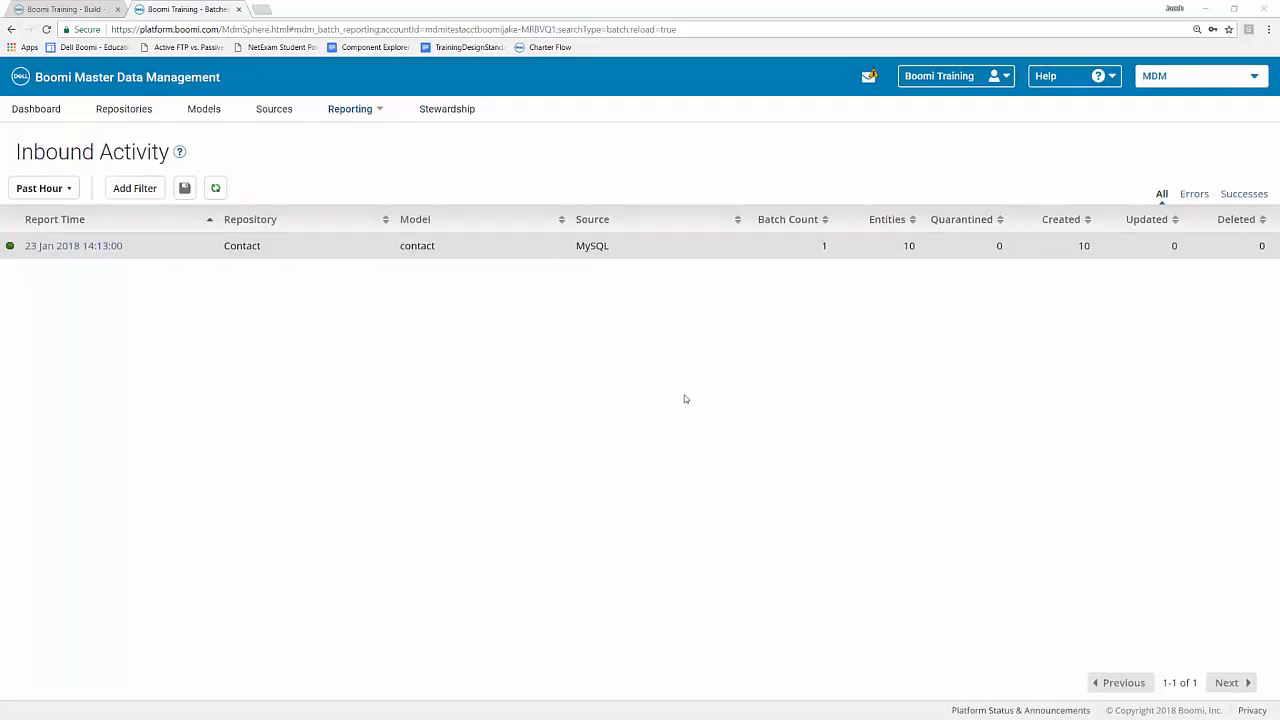
{"action": "mouse_move", "coordinate": [682, 408]}
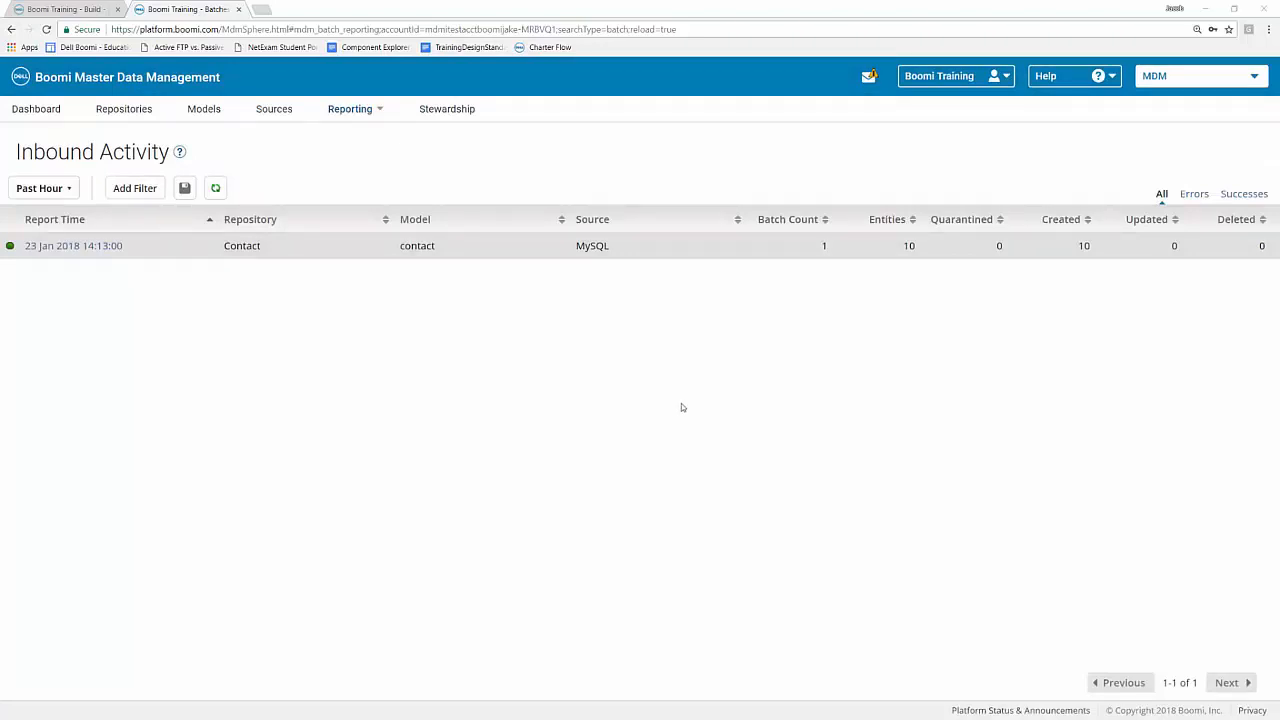
{"action": "mouse_move", "coordinate": [532, 404]}
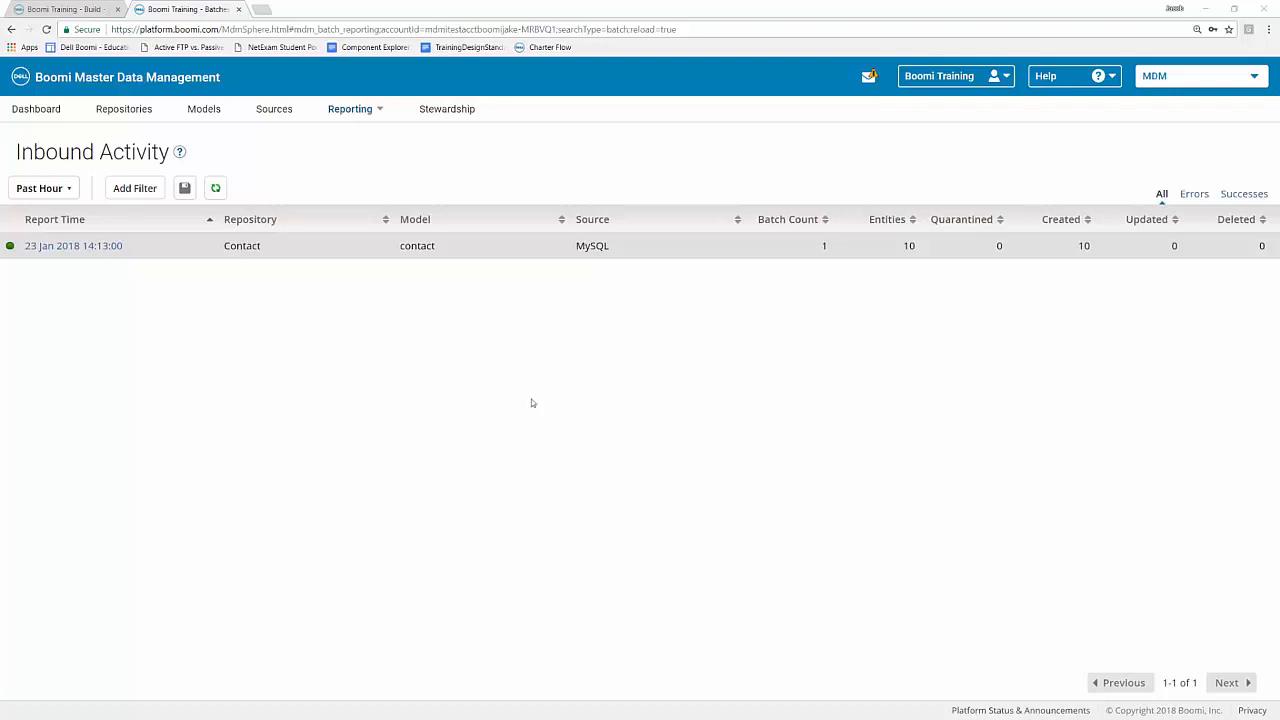
{"action": "mouse_move", "coordinate": [520, 380]}
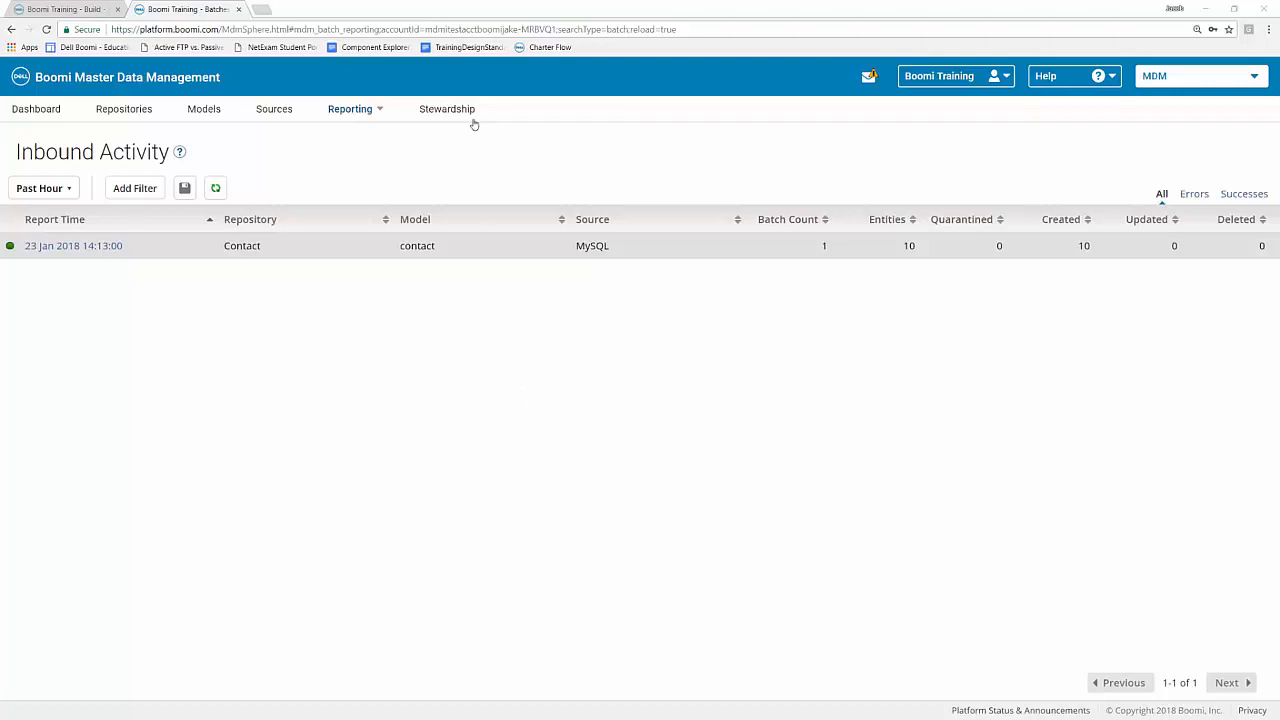
- Enter Stewardship for the Contact repository and show its empty Quarantine view
{"action": "left_click", "coordinate": [446, 108]}
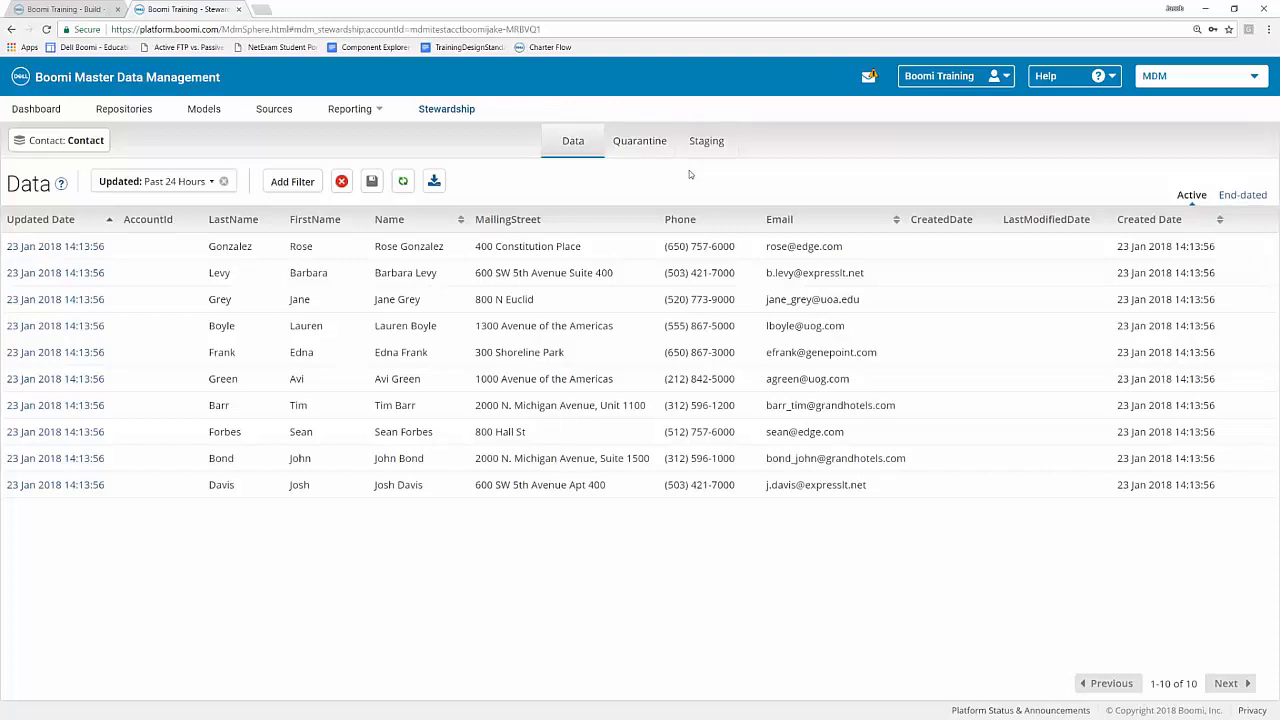
{"action": "left_click", "coordinate": [640, 140]}
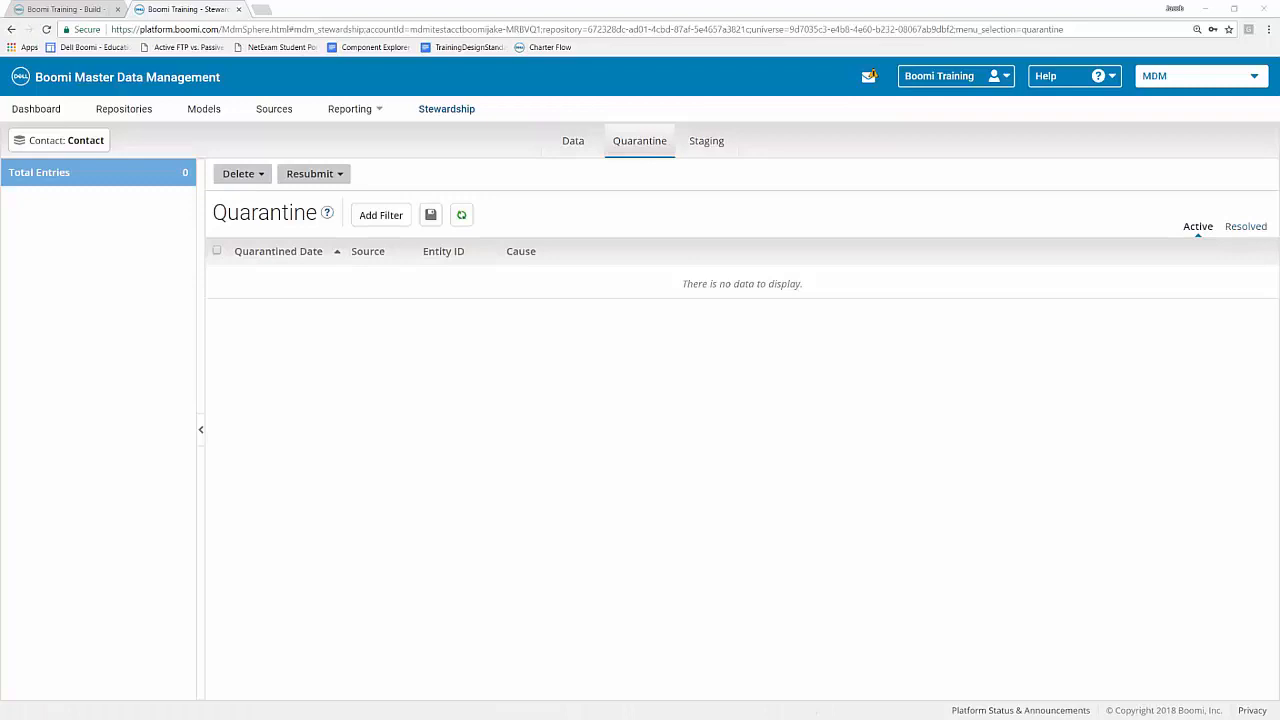
- Show the Contact repository's Staging view, with no staging areas set up
{"action": "left_click", "coordinate": [706, 140]}
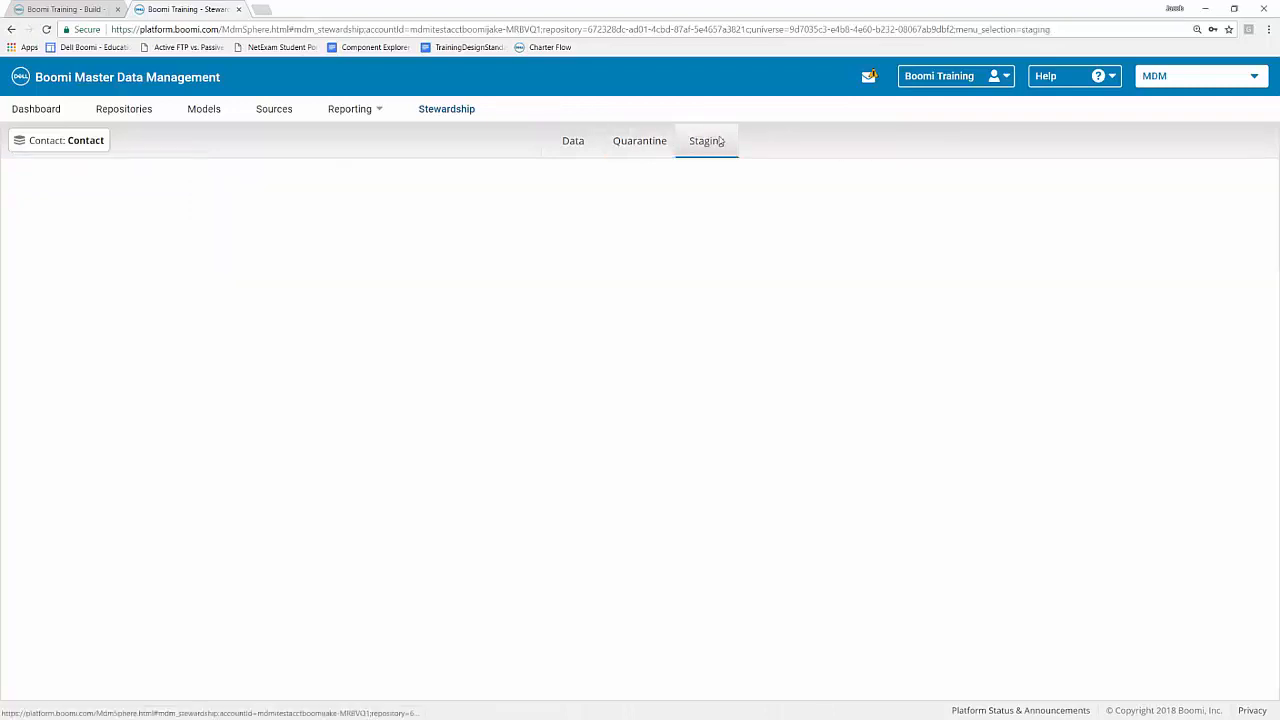
{"action": "mouse_move", "coordinate": [536, 268]}
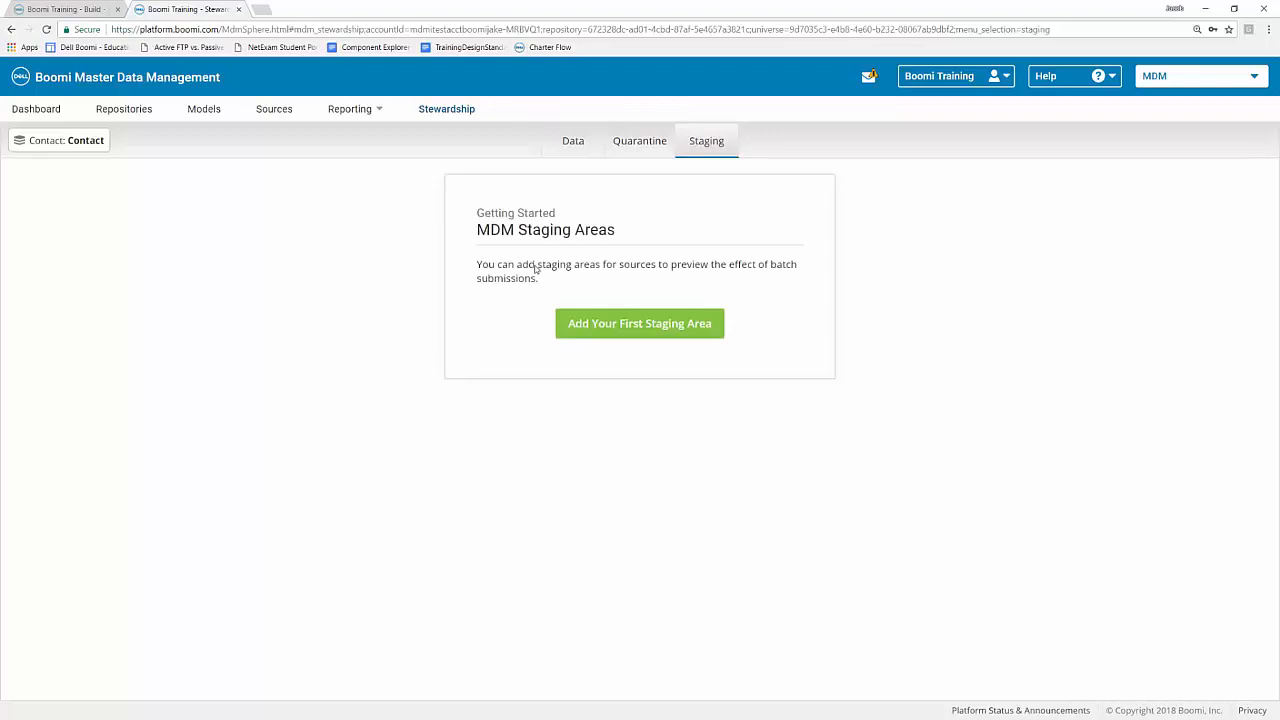
{"action": "mouse_move", "coordinate": [856, 140]}
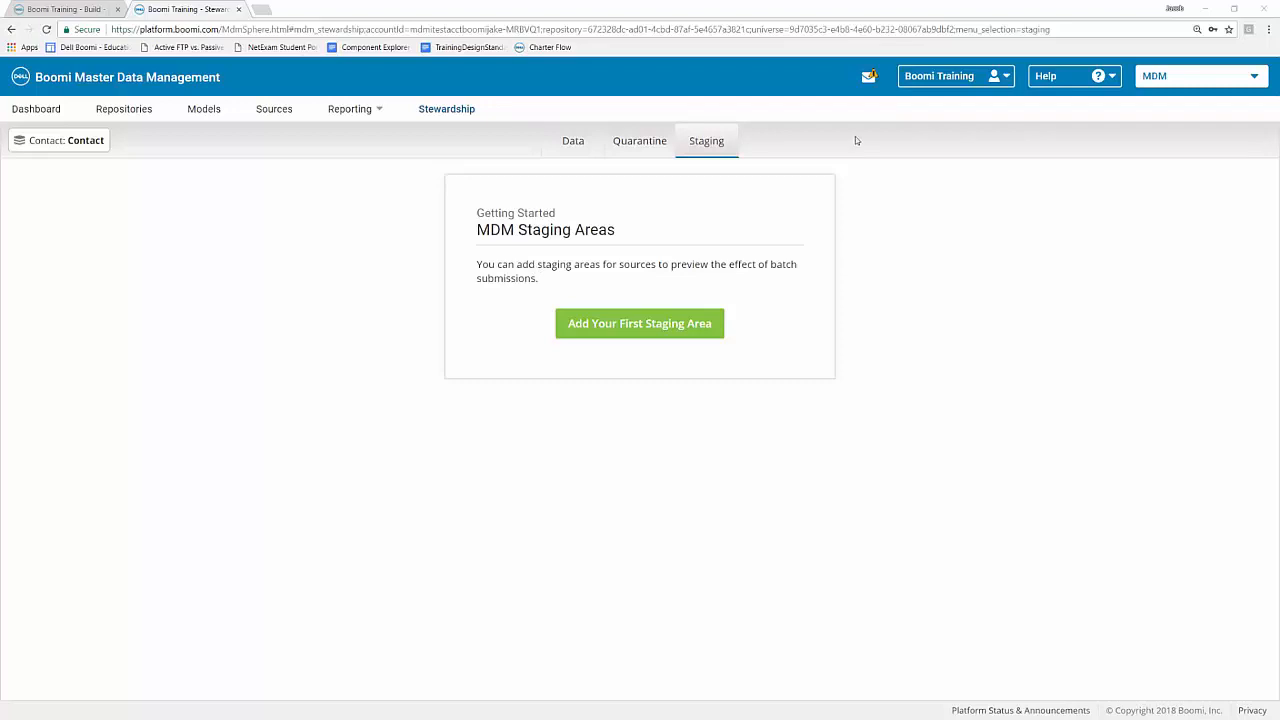
- Return to the Data view listing the ten Contact golden records
{"action": "left_click", "coordinate": [572, 140]}
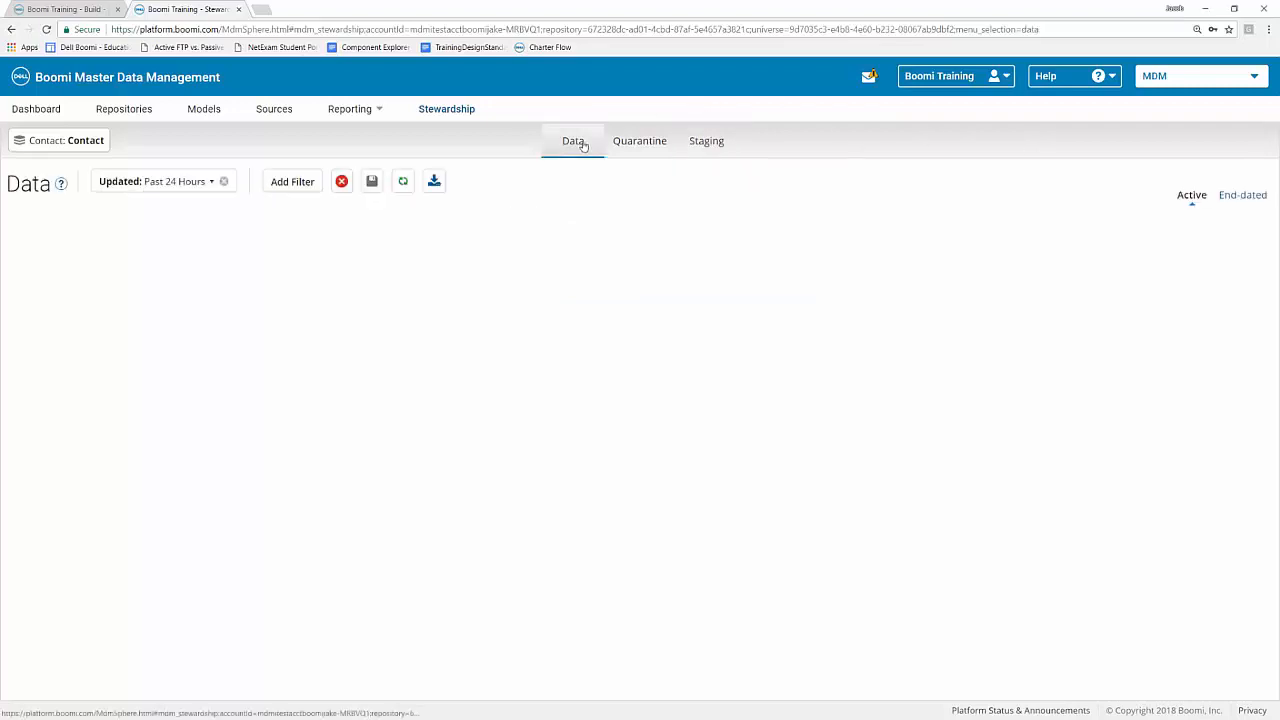
{"action": "mouse_move", "coordinate": [612, 334]}
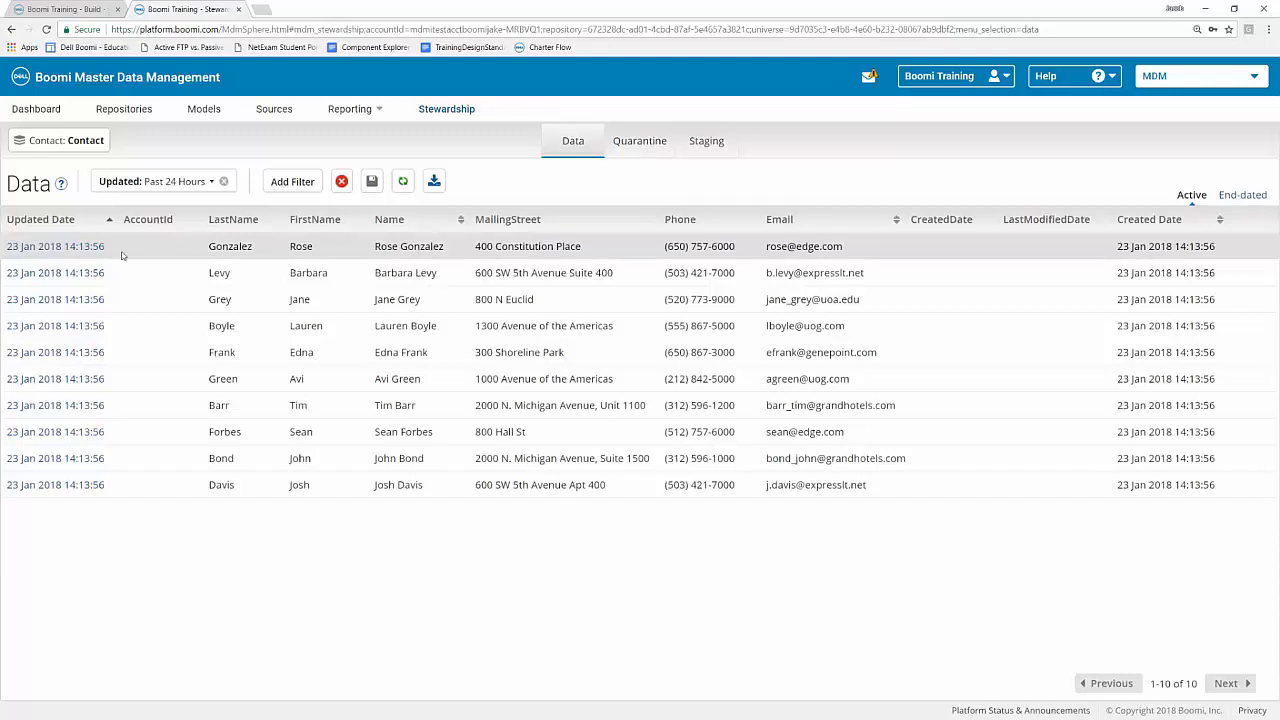
{"action": "mouse_move", "coordinate": [68, 252]}
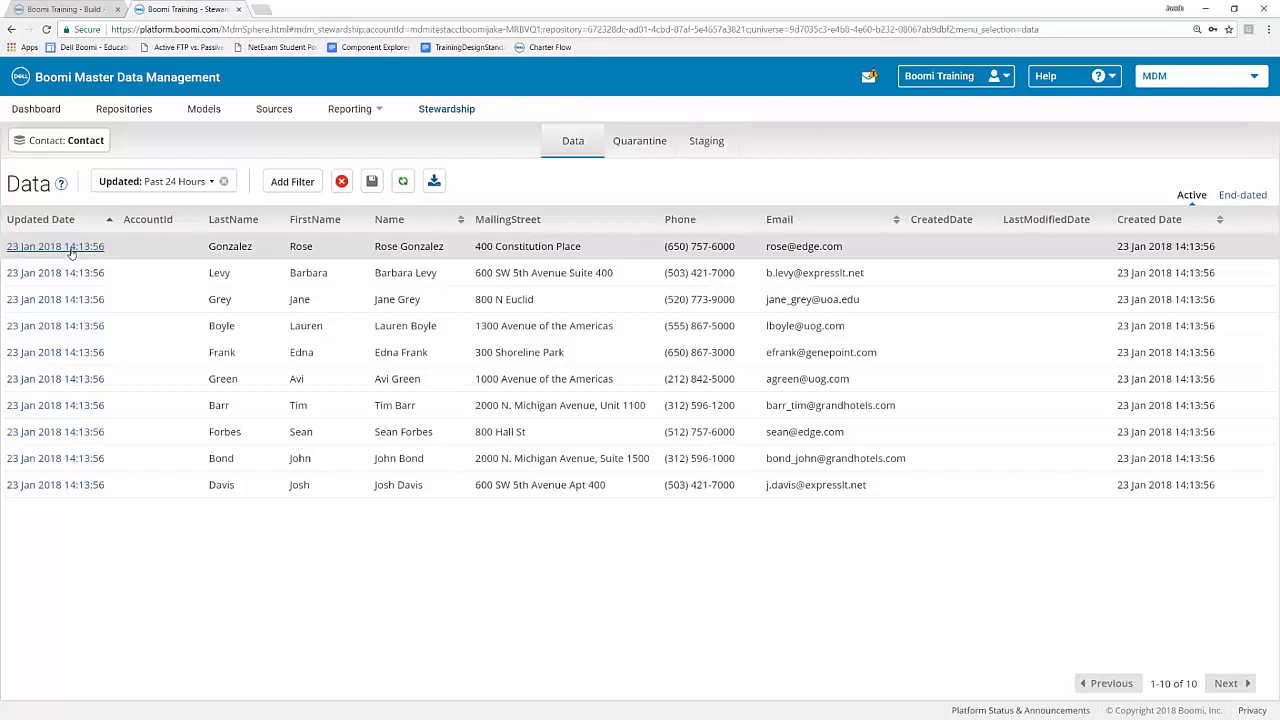
- Show Rose Gonzalez's golden record and its MySQL source established 23 Jan 2018
{"action": "left_click", "coordinate": [56, 246]}
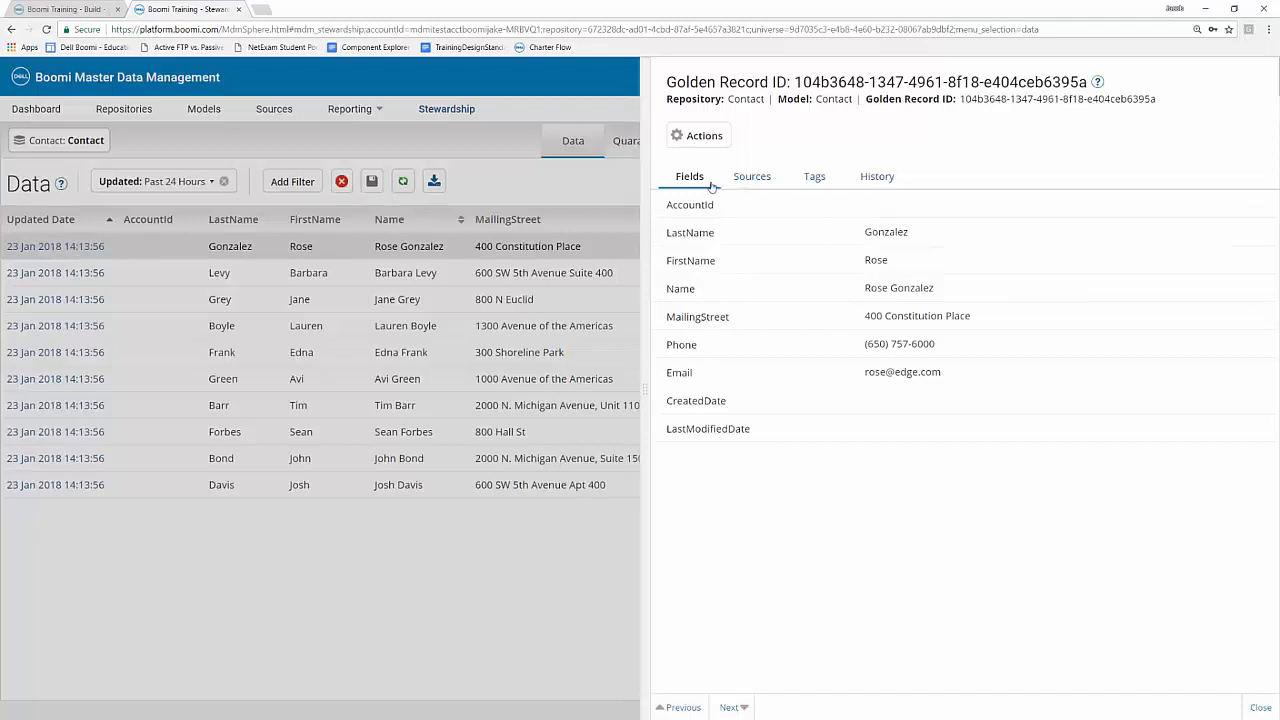
{"action": "mouse_move", "coordinate": [716, 188]}
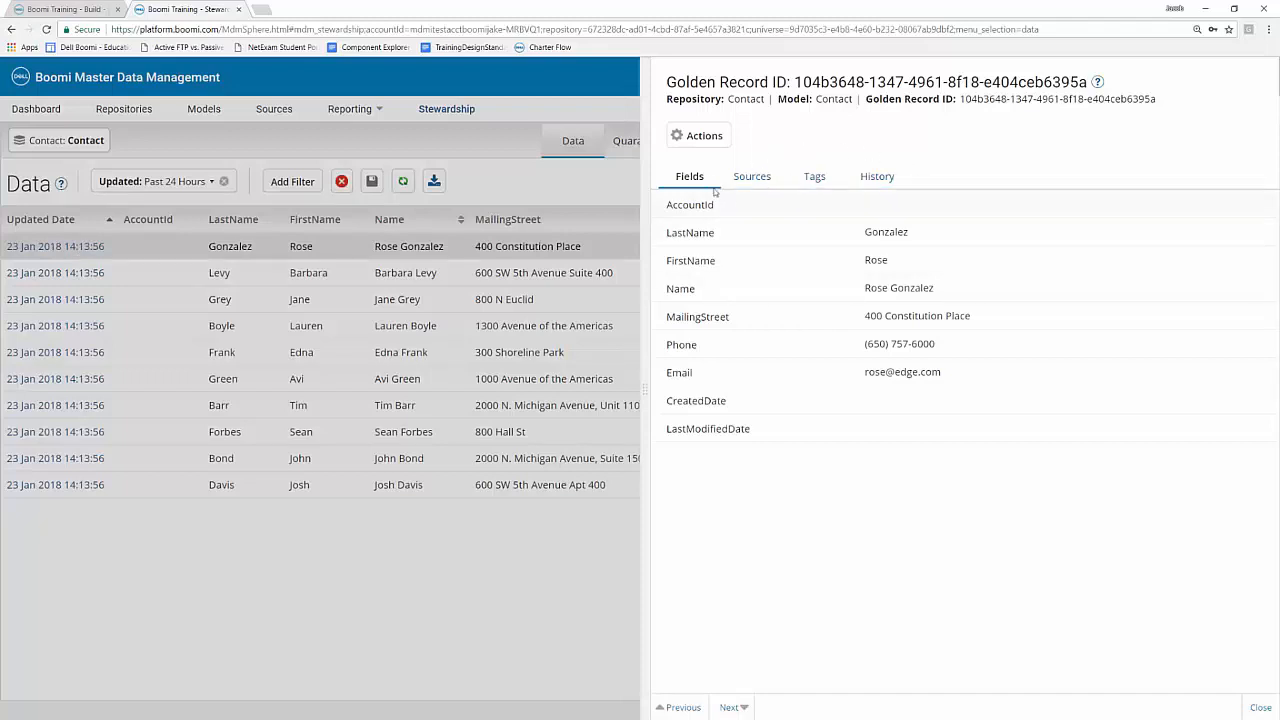
{"action": "mouse_move", "coordinate": [694, 196]}
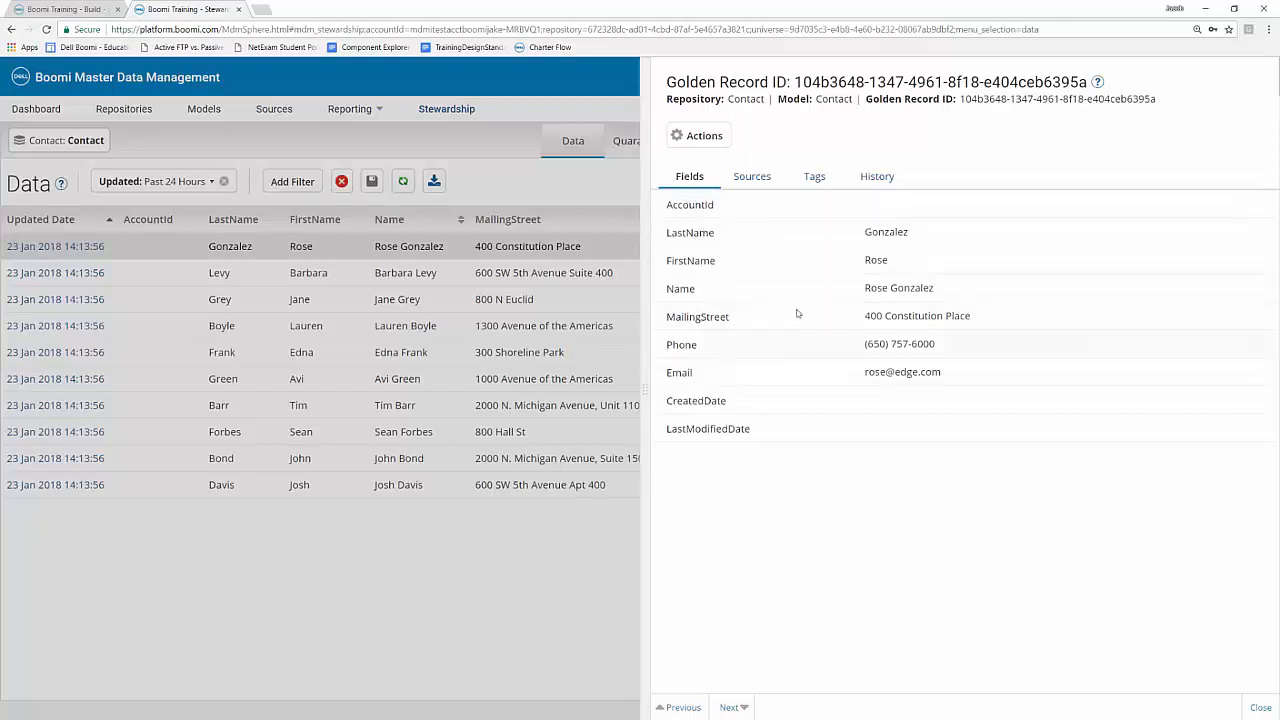
{"action": "left_click", "coordinate": [752, 176]}
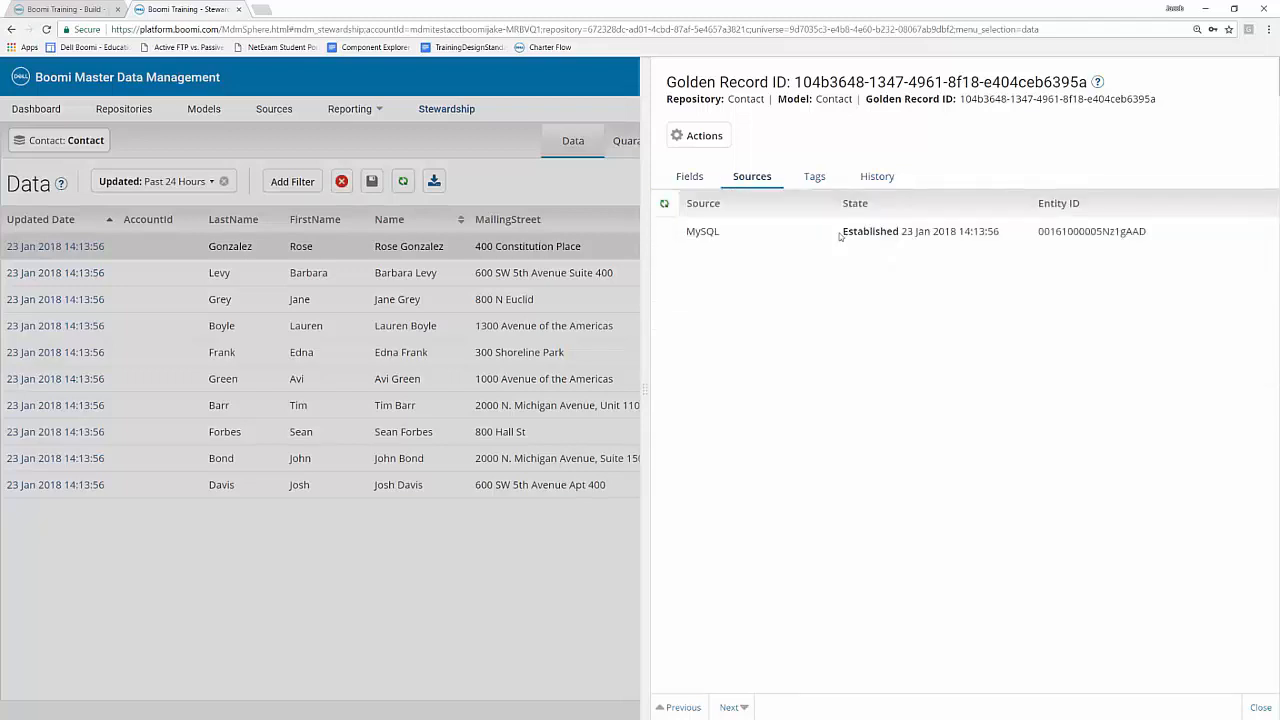
{"action": "left_click", "coordinate": [688, 176]}
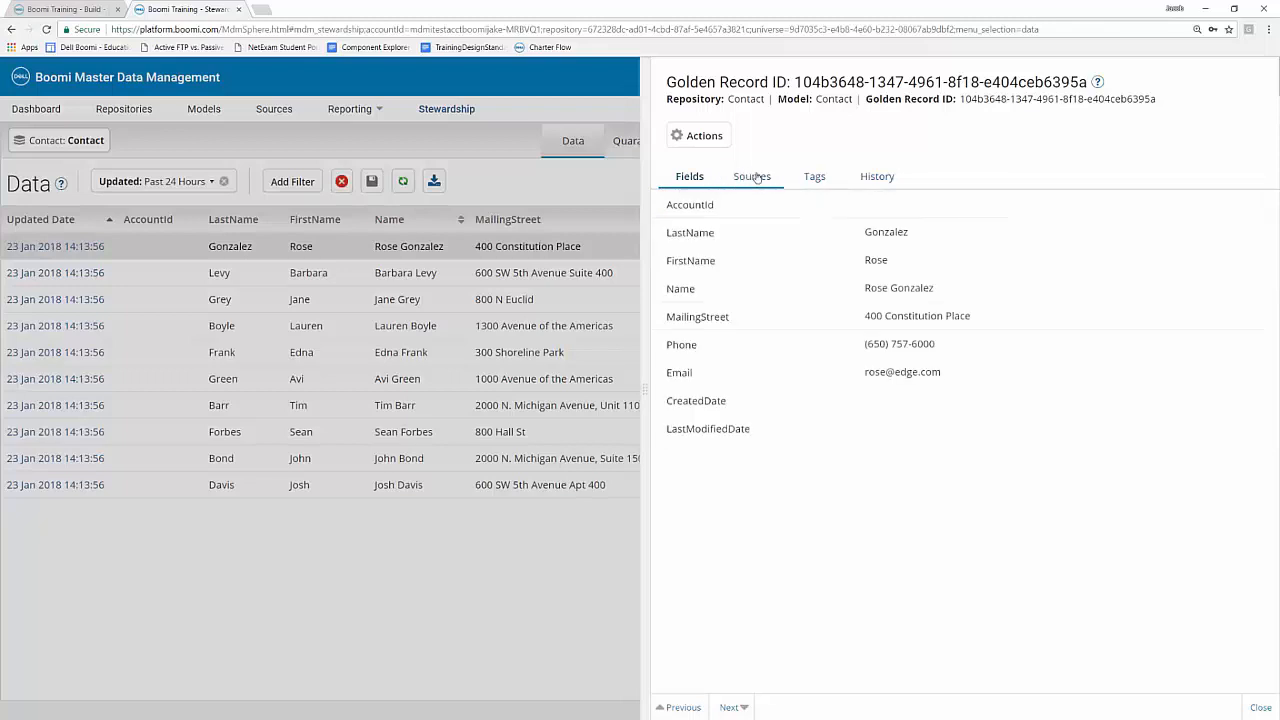
- Review the record's Sources, empty Tags, and History showing one MySQL 'Created' entry from 23 Jan 2018
{"action": "left_click", "coordinate": [752, 176]}
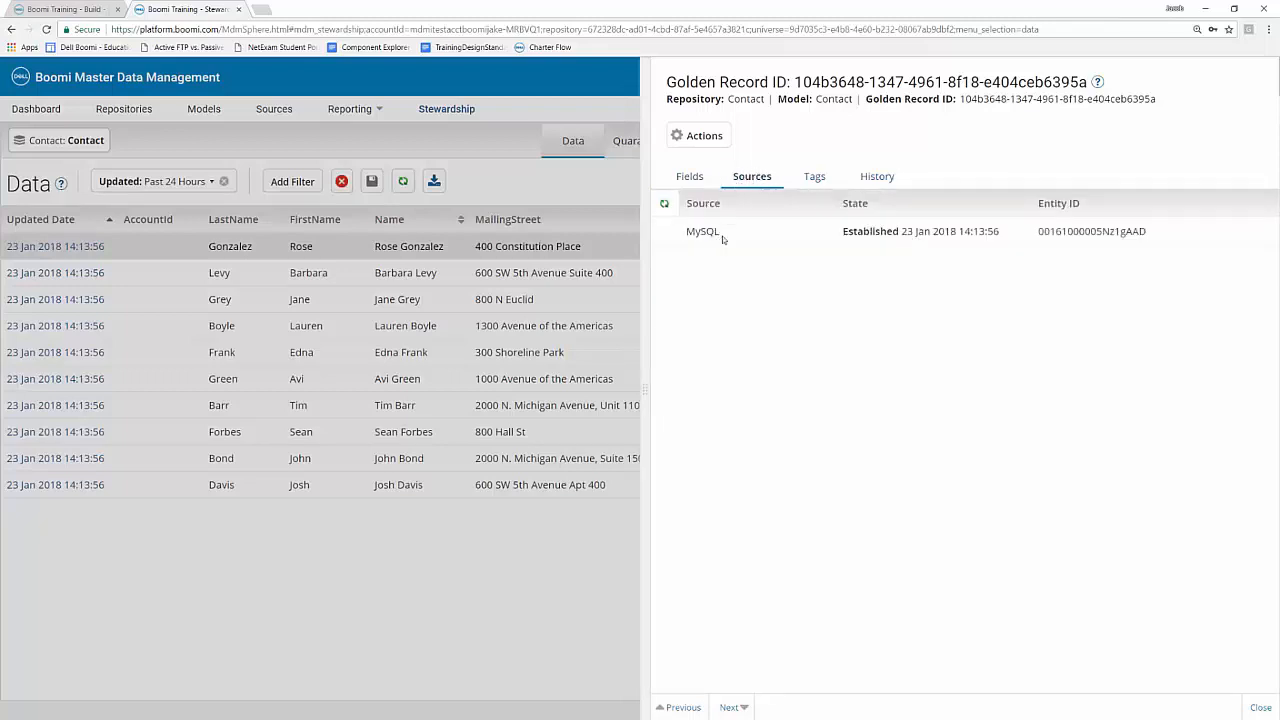
{"action": "mouse_move", "coordinate": [740, 232]}
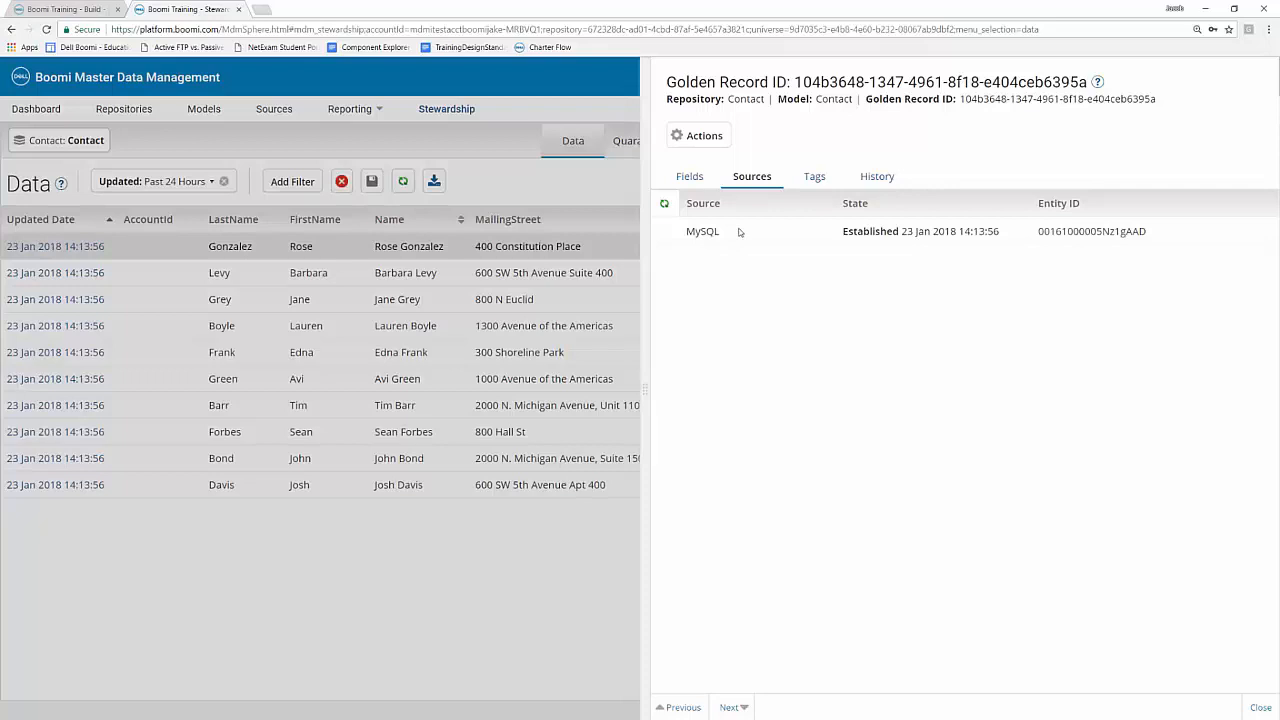
{"action": "mouse_move", "coordinate": [780, 206]}
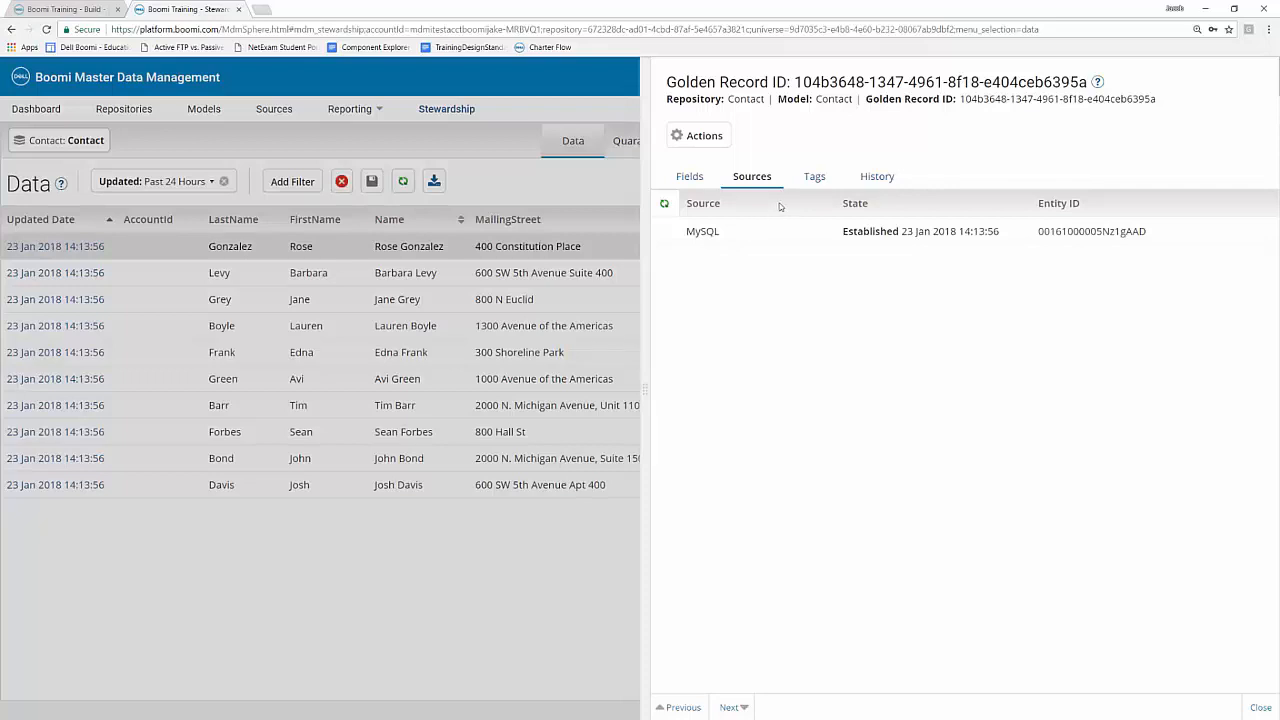
{"action": "left_click", "coordinate": [814, 176]}
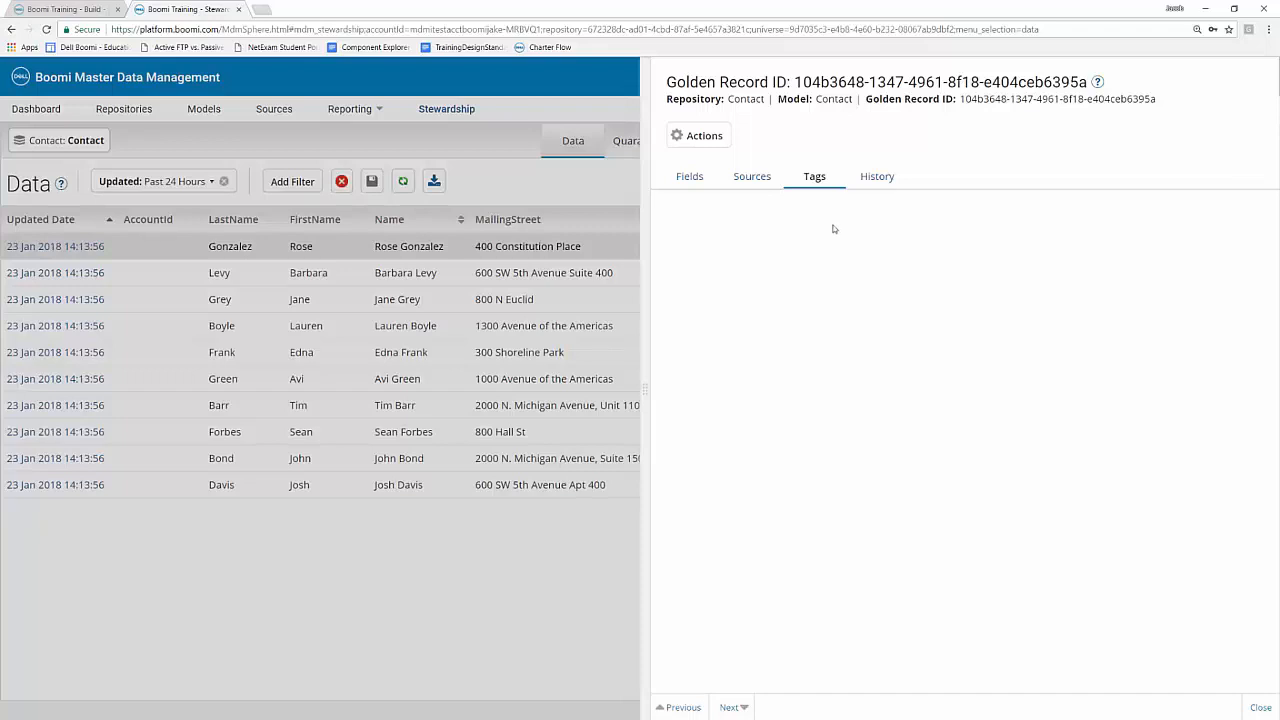
{"action": "left_click", "coordinate": [876, 176]}
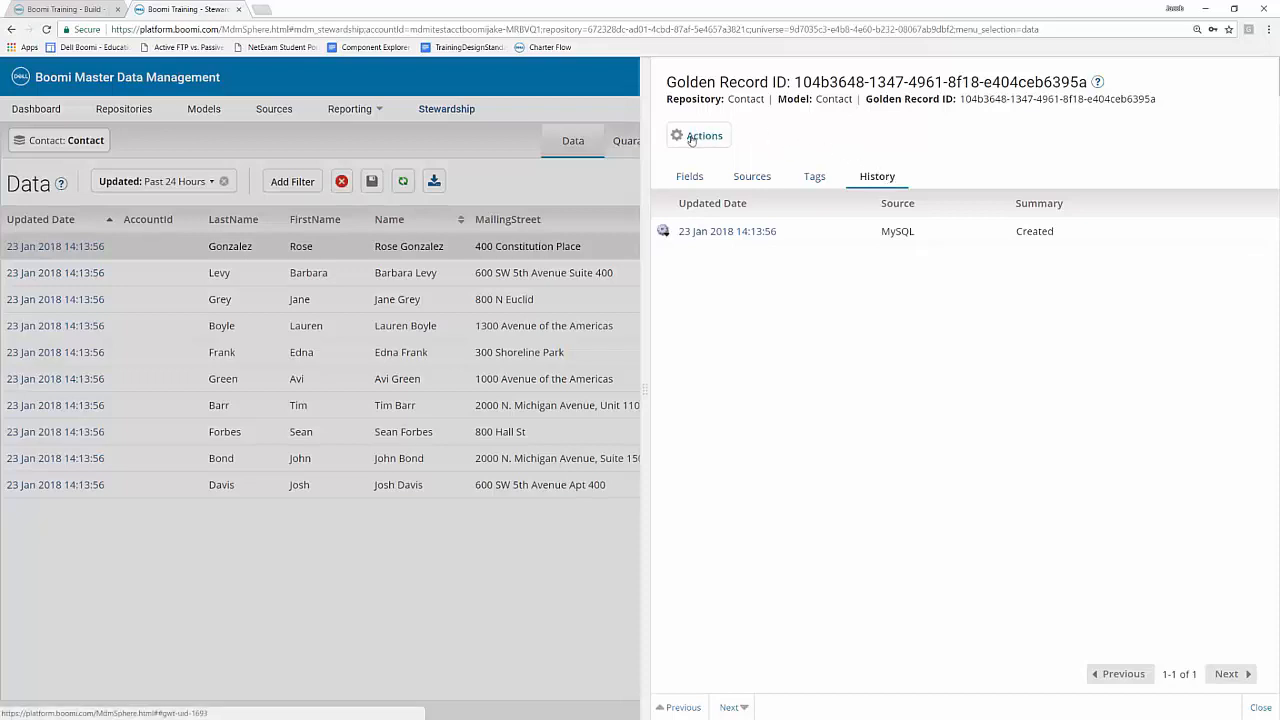
- Edit the golden record, change FirstName to 'Smith' then back to 'Rose', and cancel the edit
{"action": "left_click", "coordinate": [700, 136]}
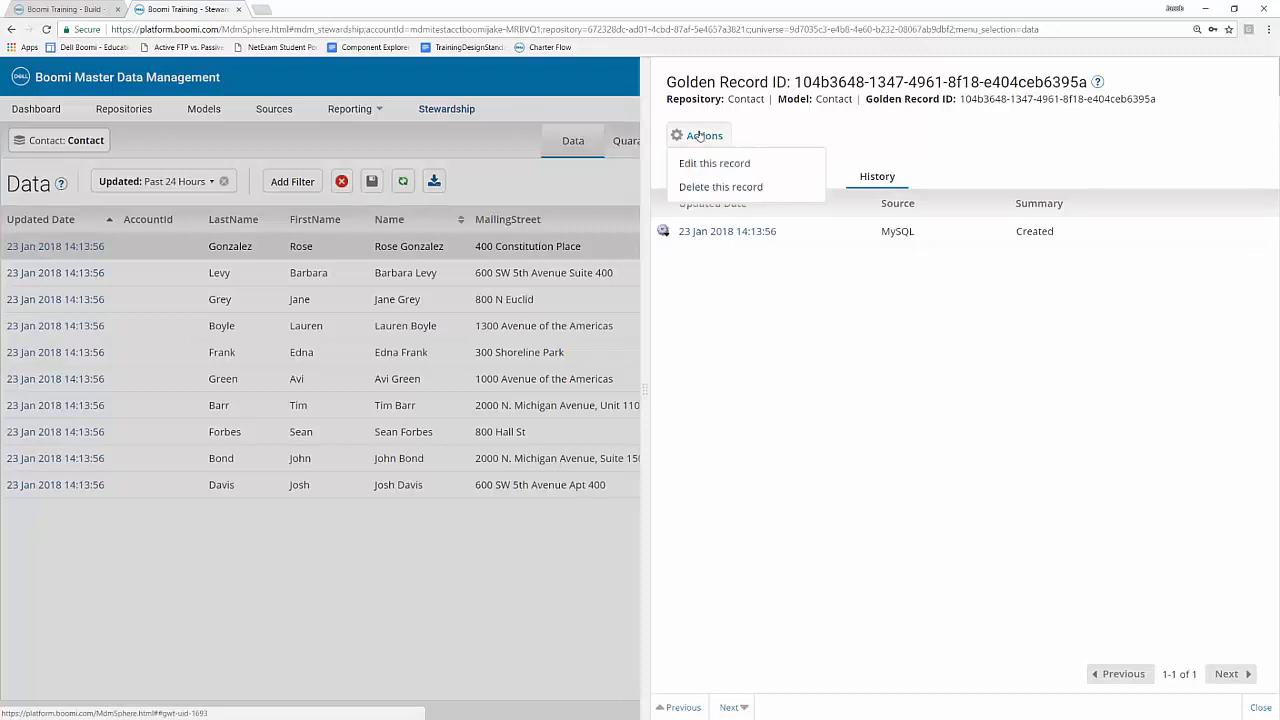
{"action": "mouse_move", "coordinate": [708, 166]}
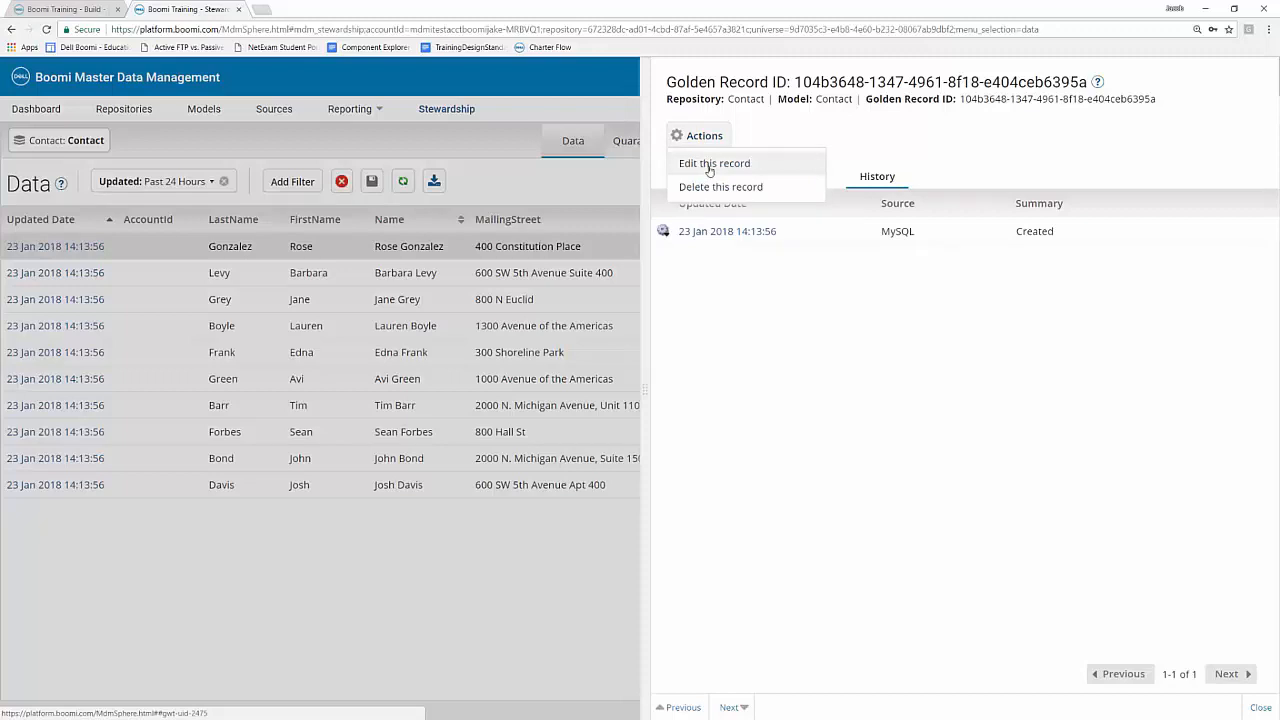
{"action": "left_click", "coordinate": [712, 164]}
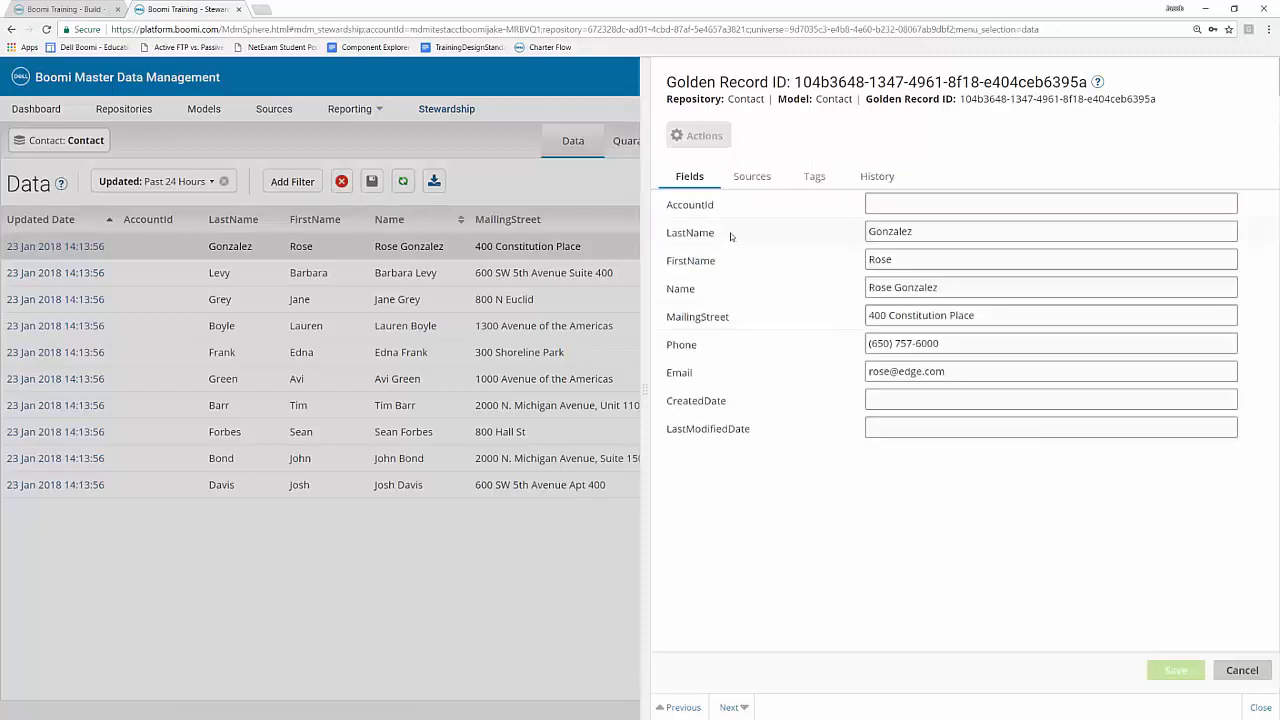
{"action": "left_click", "coordinate": [1050, 232]}
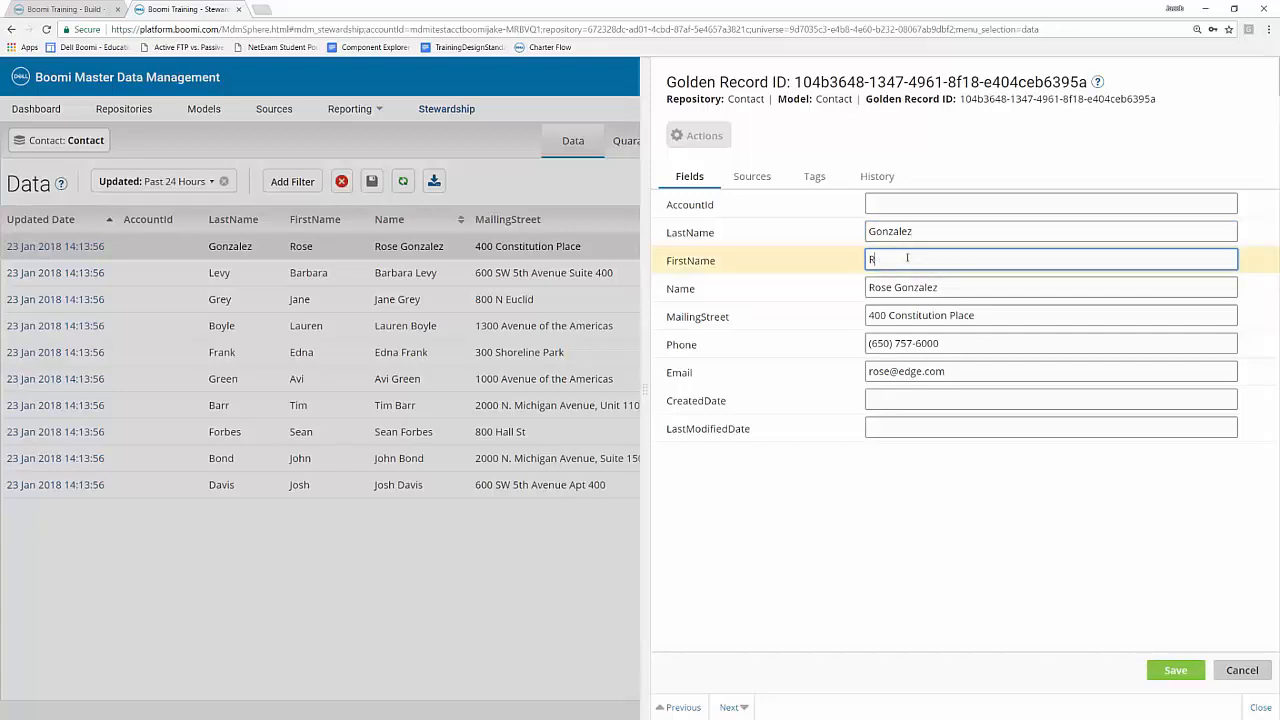
{"action": "type", "text": "S"}
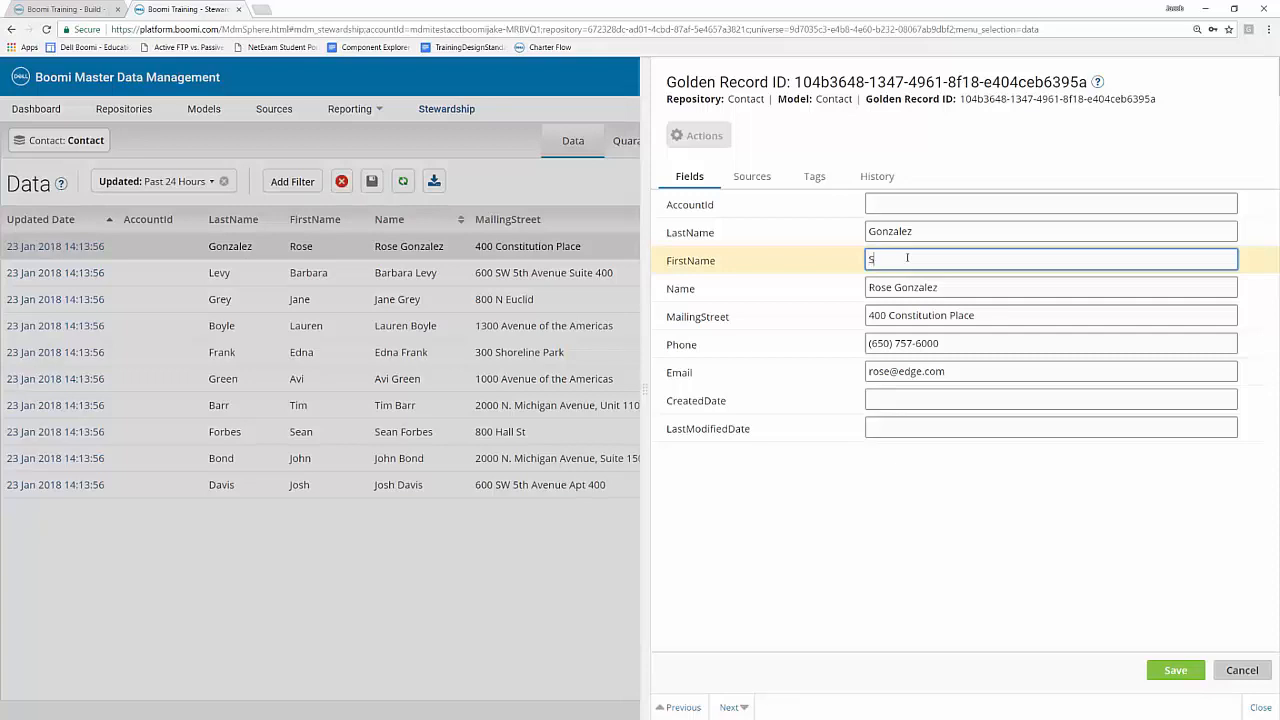
{"action": "type", "text": "mith"}
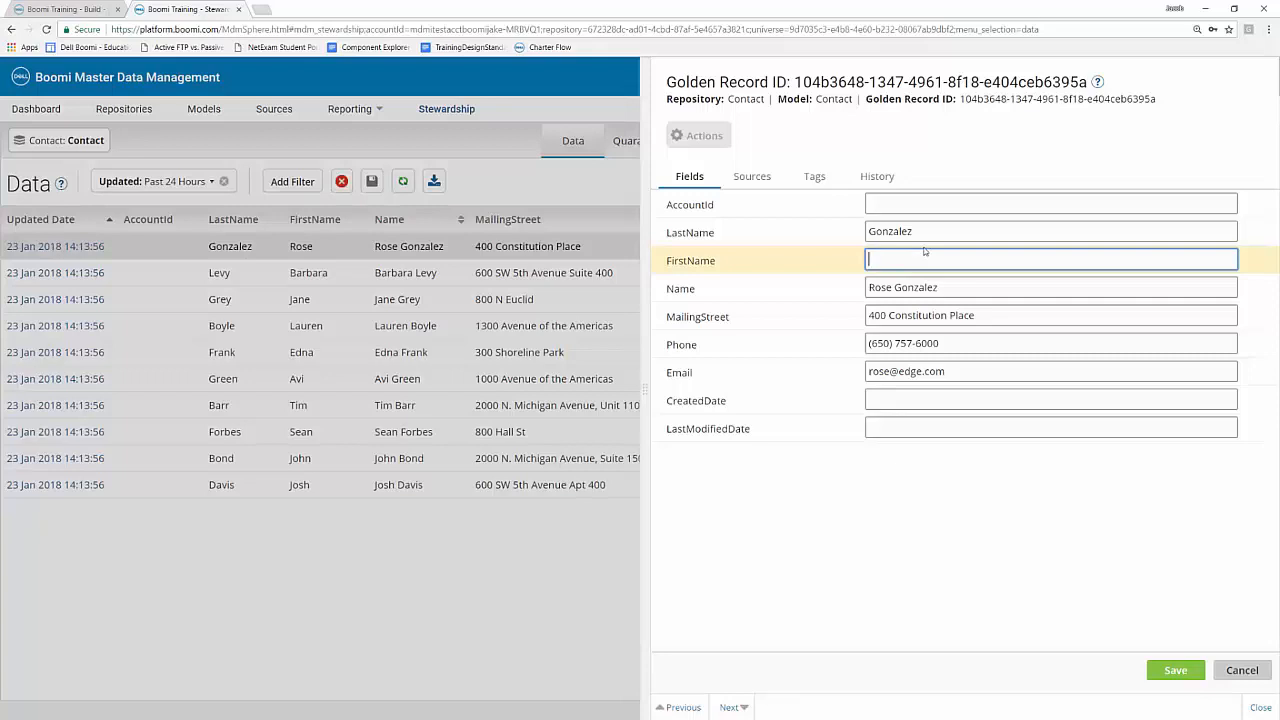
{"action": "type", "text": "Rose"}
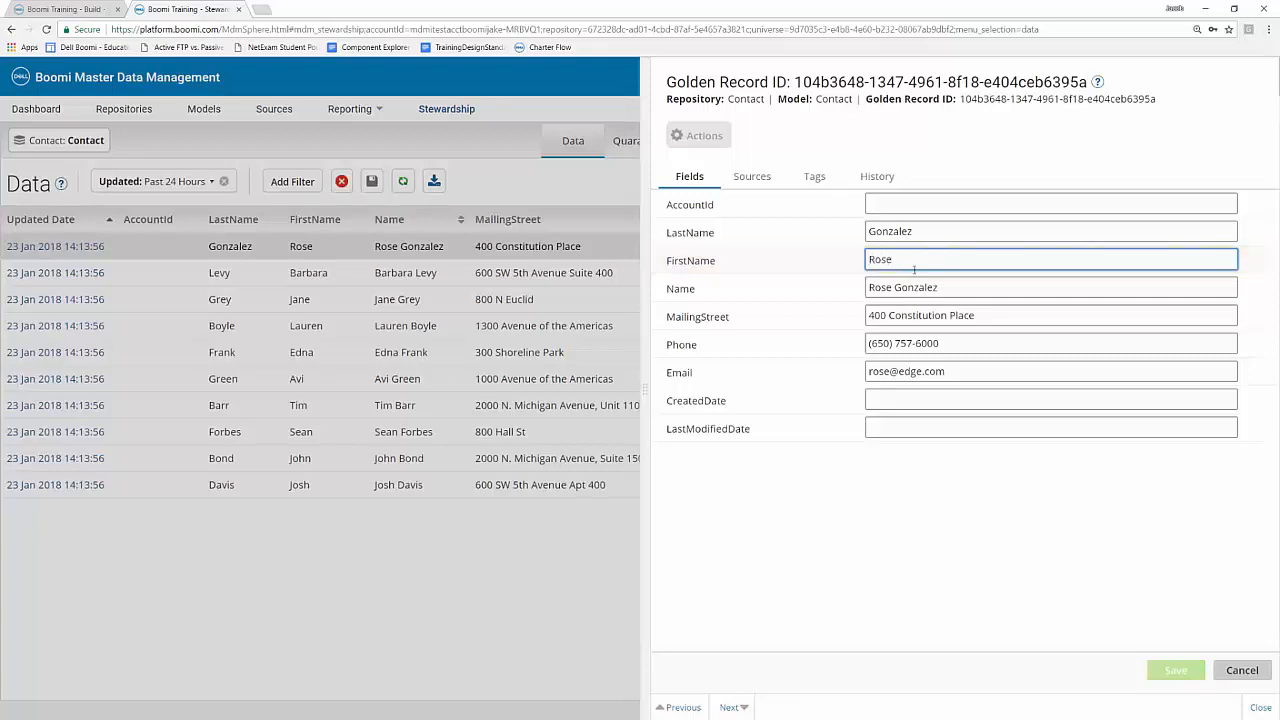
{"action": "mouse_move", "coordinate": [872, 474]}
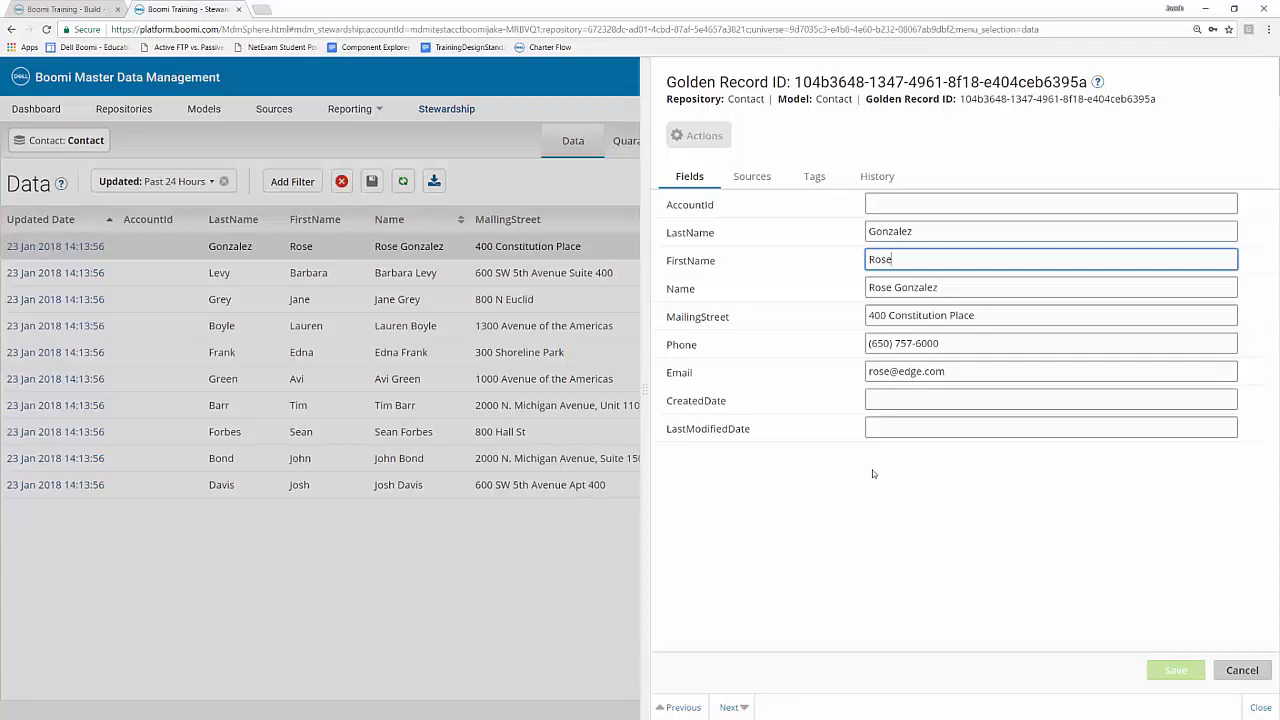
{"action": "mouse_move", "coordinate": [1152, 566]}
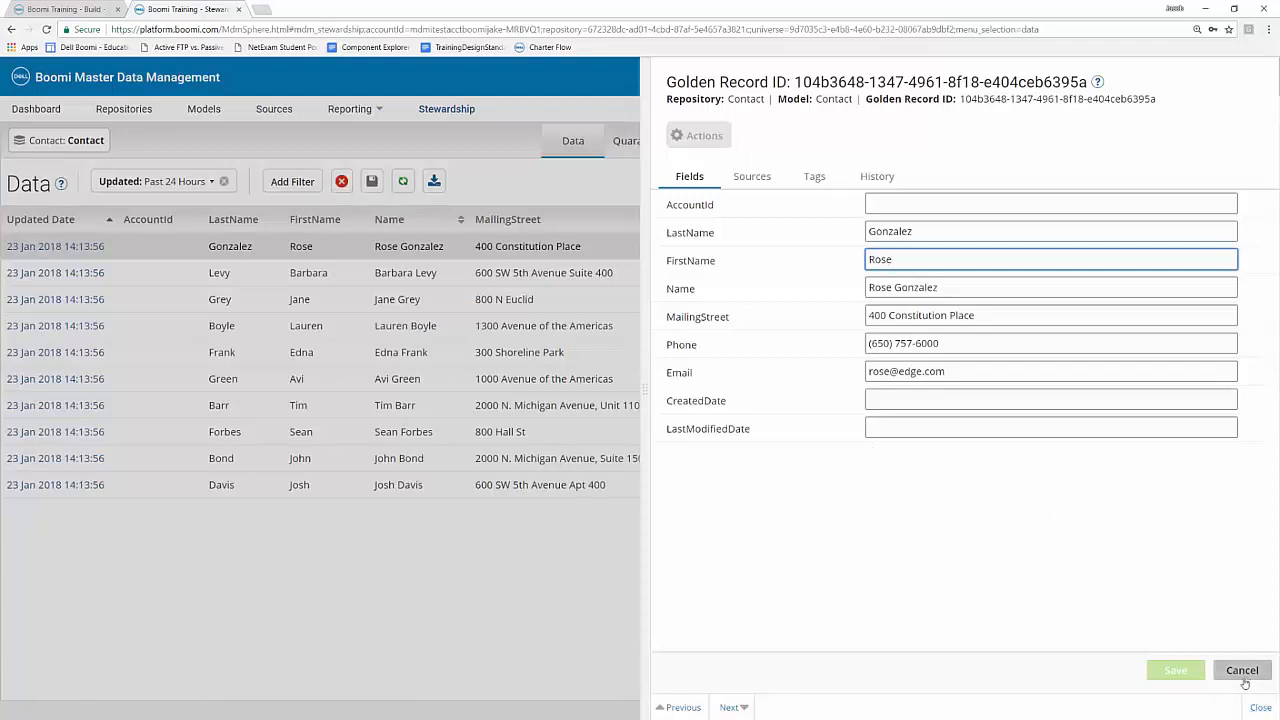
{"action": "left_click", "coordinate": [1240, 670]}
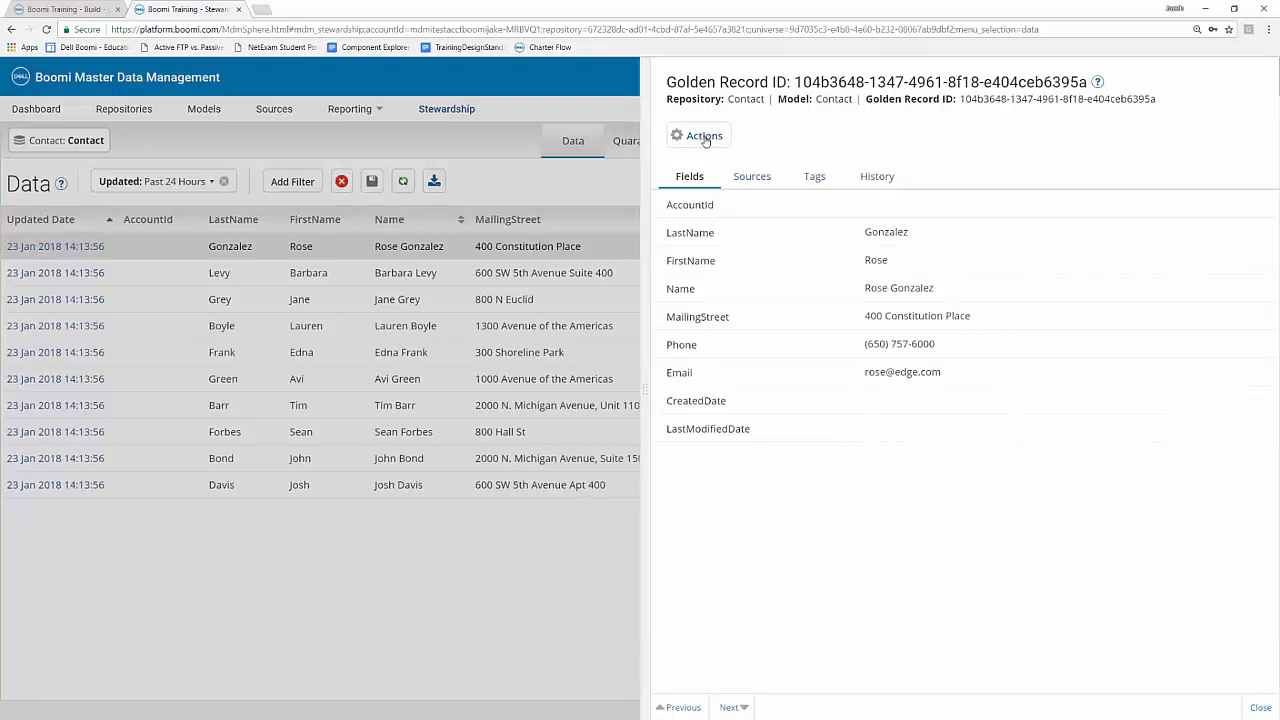
- Close the golden record details to return to the Contact Data list
{"action": "left_click", "coordinate": [698, 136]}
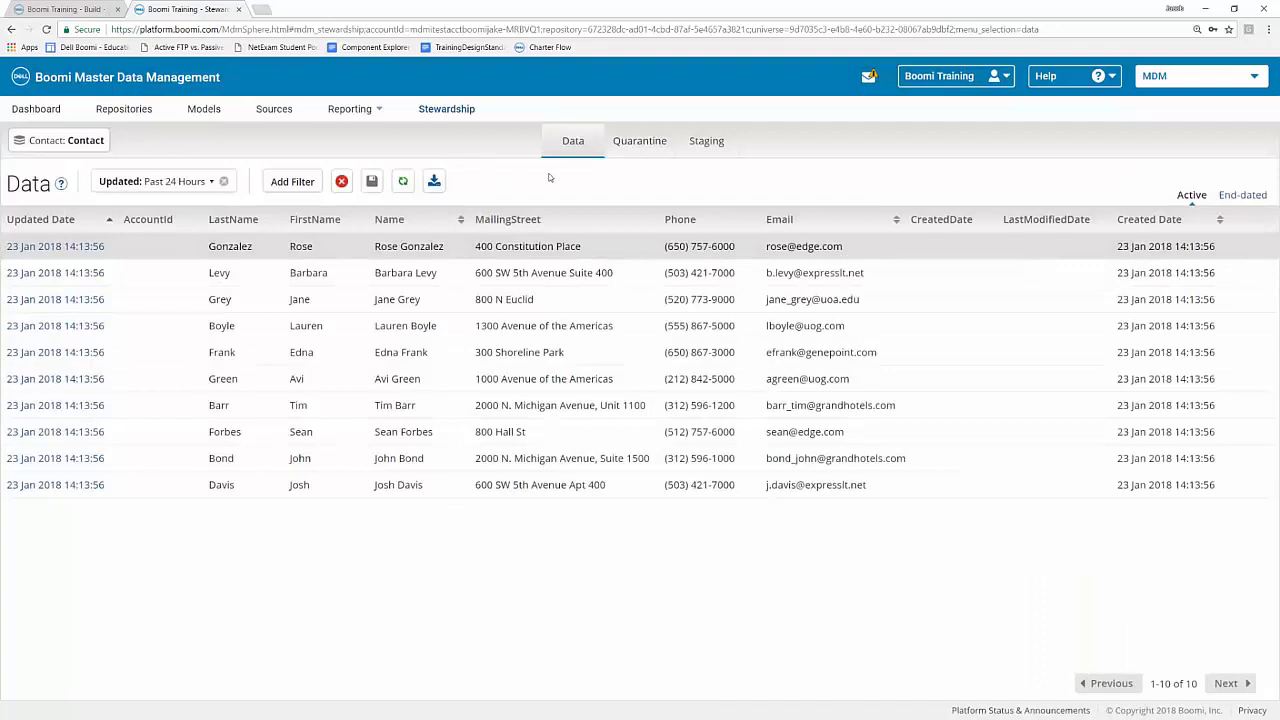
- Show the empty Contact Quarantine view and review the Delete dropdown's options
{"action": "left_click", "coordinate": [640, 140]}
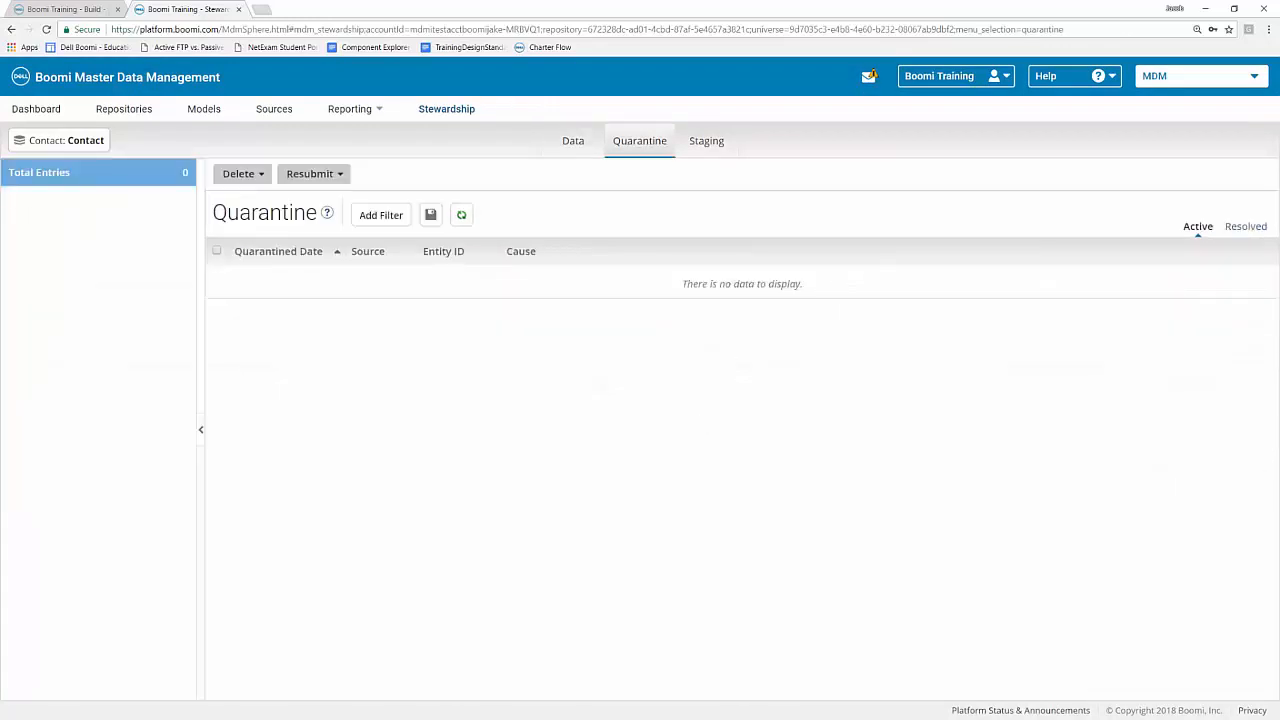
{"action": "mouse_move", "coordinate": [632, 414]}
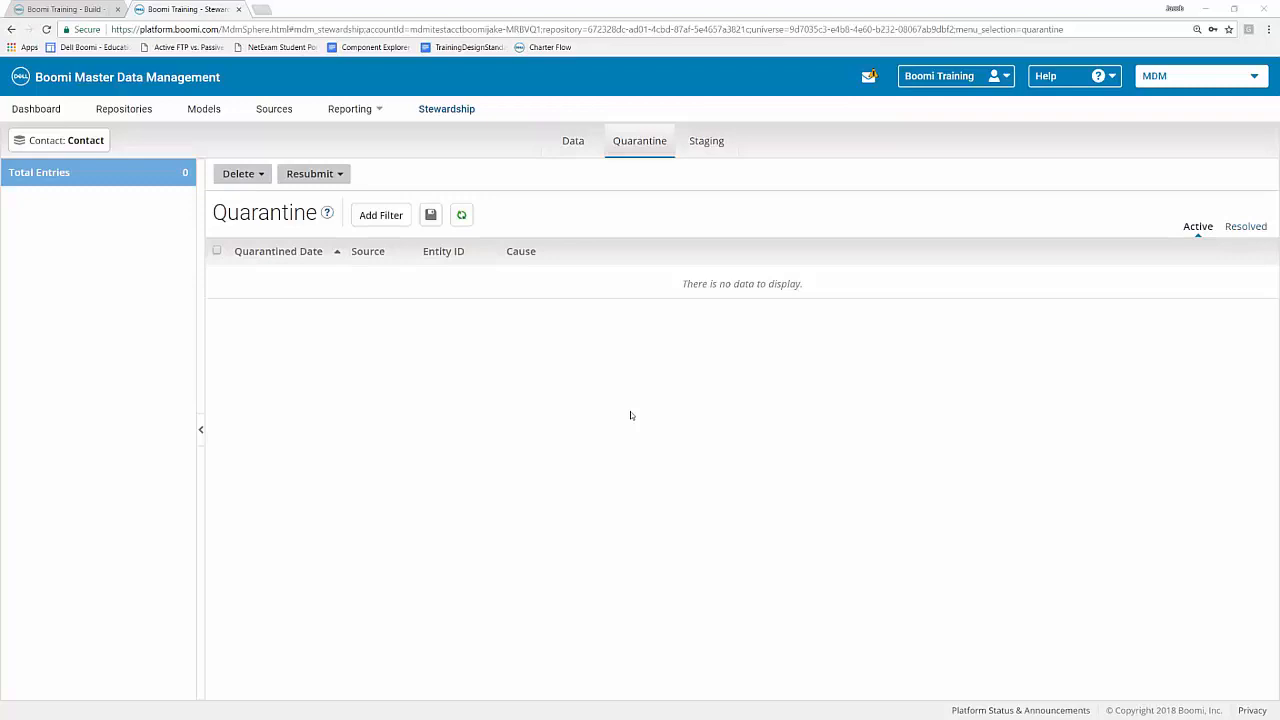
{"action": "mouse_move", "coordinate": [356, 368]}
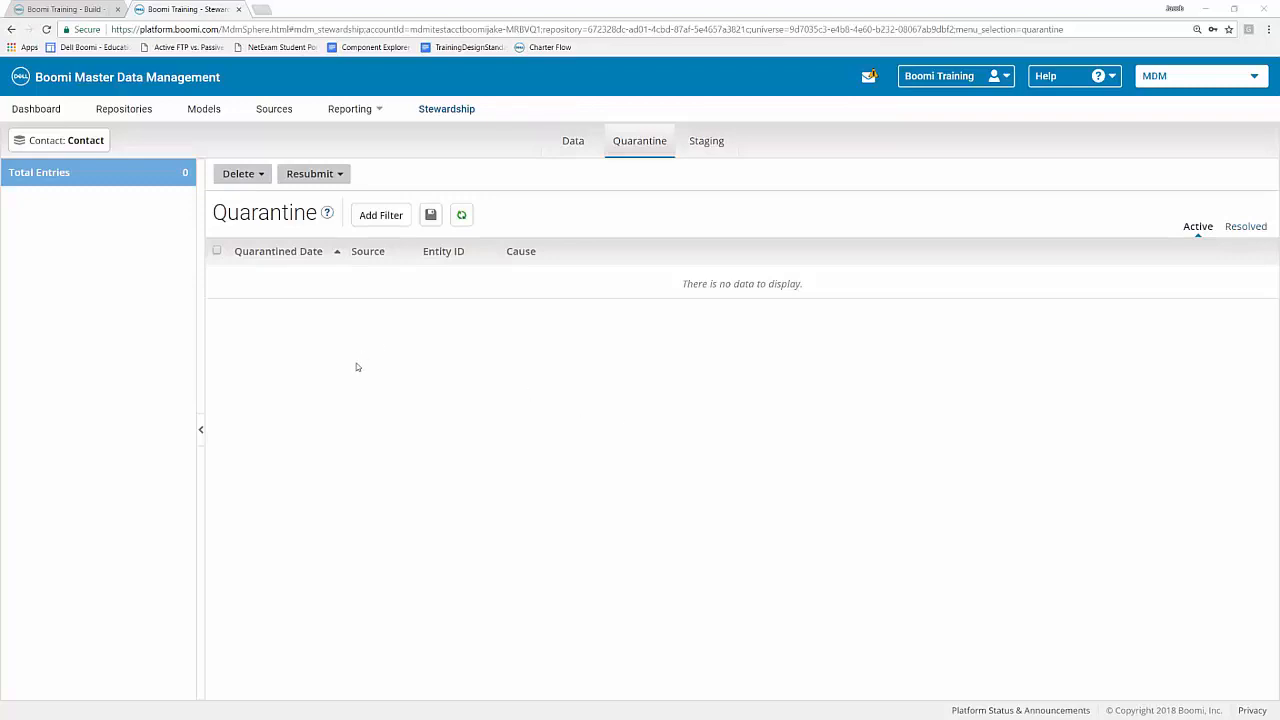
{"action": "left_click", "coordinate": [242, 172]}
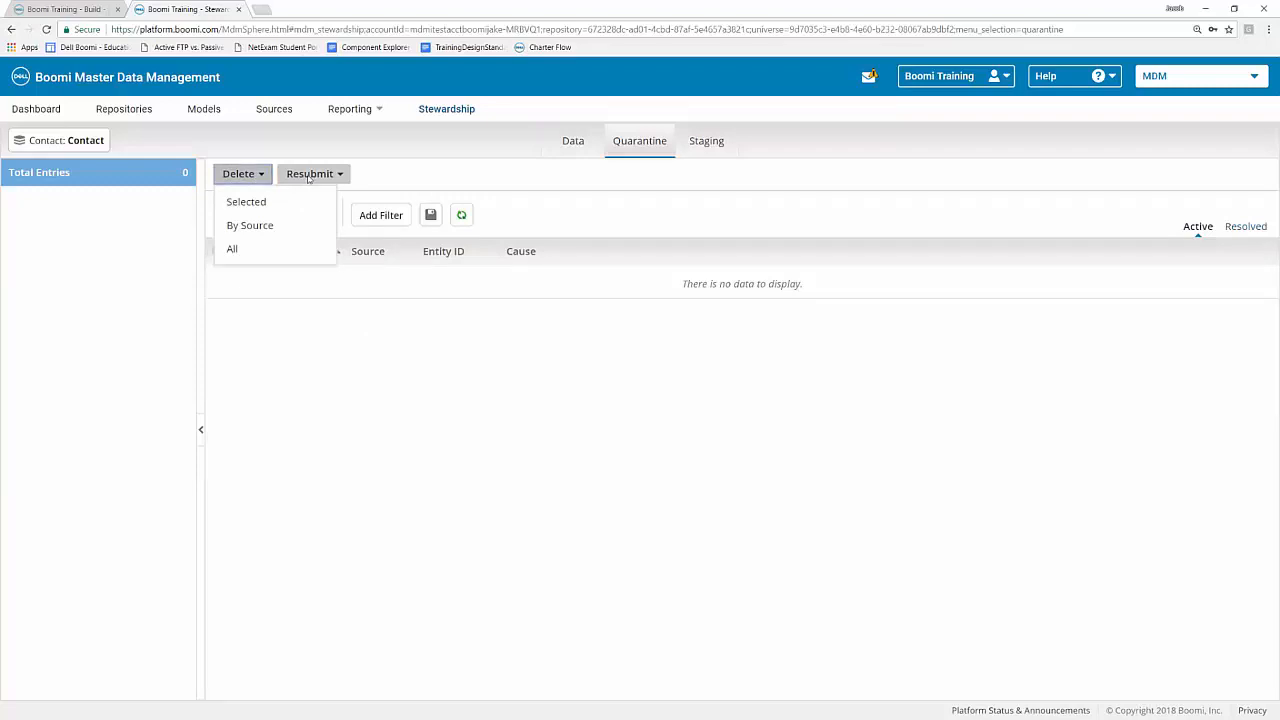
{"action": "left_click", "coordinate": [310, 152]}
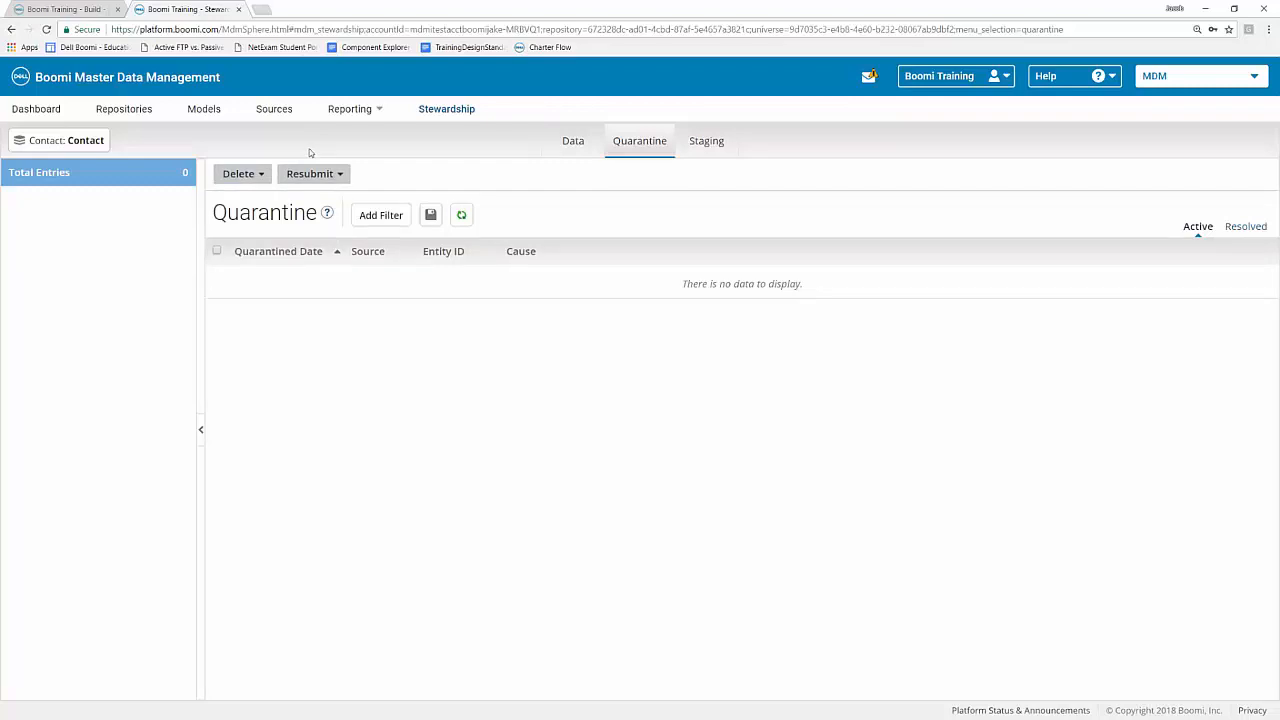
{"action": "mouse_move", "coordinate": [248, 194]}
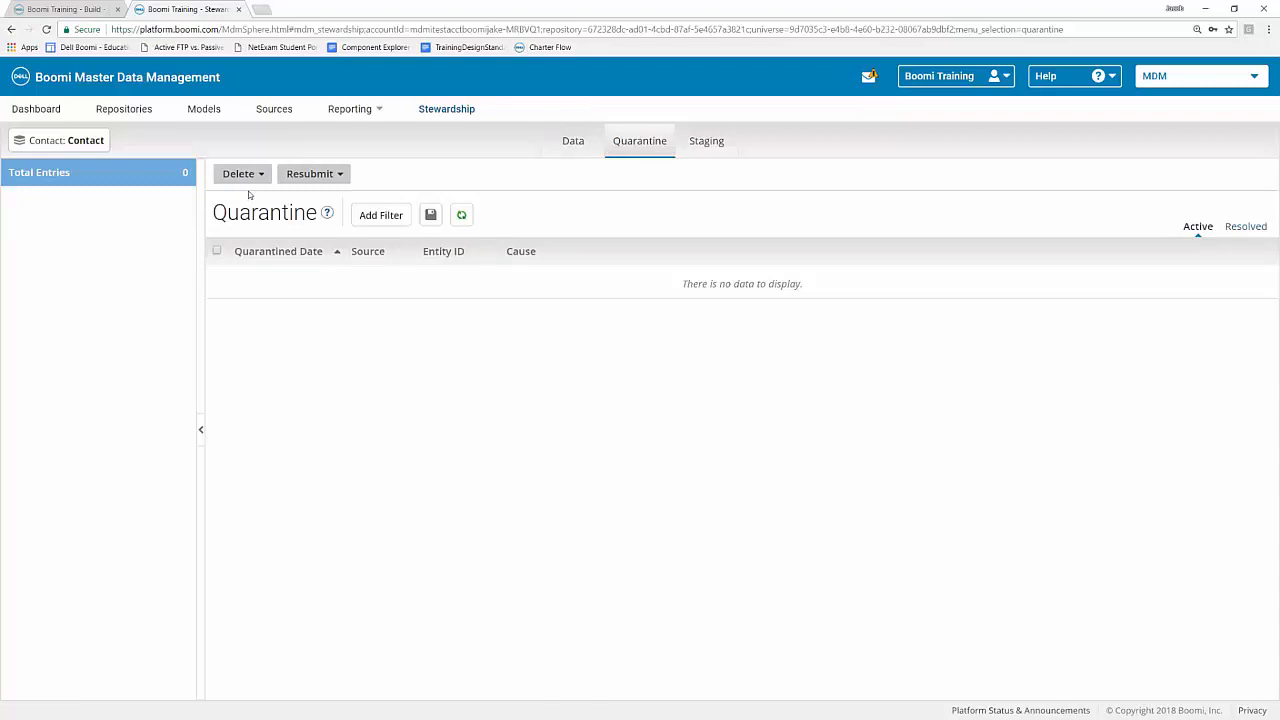
{"action": "left_click", "coordinate": [242, 172]}
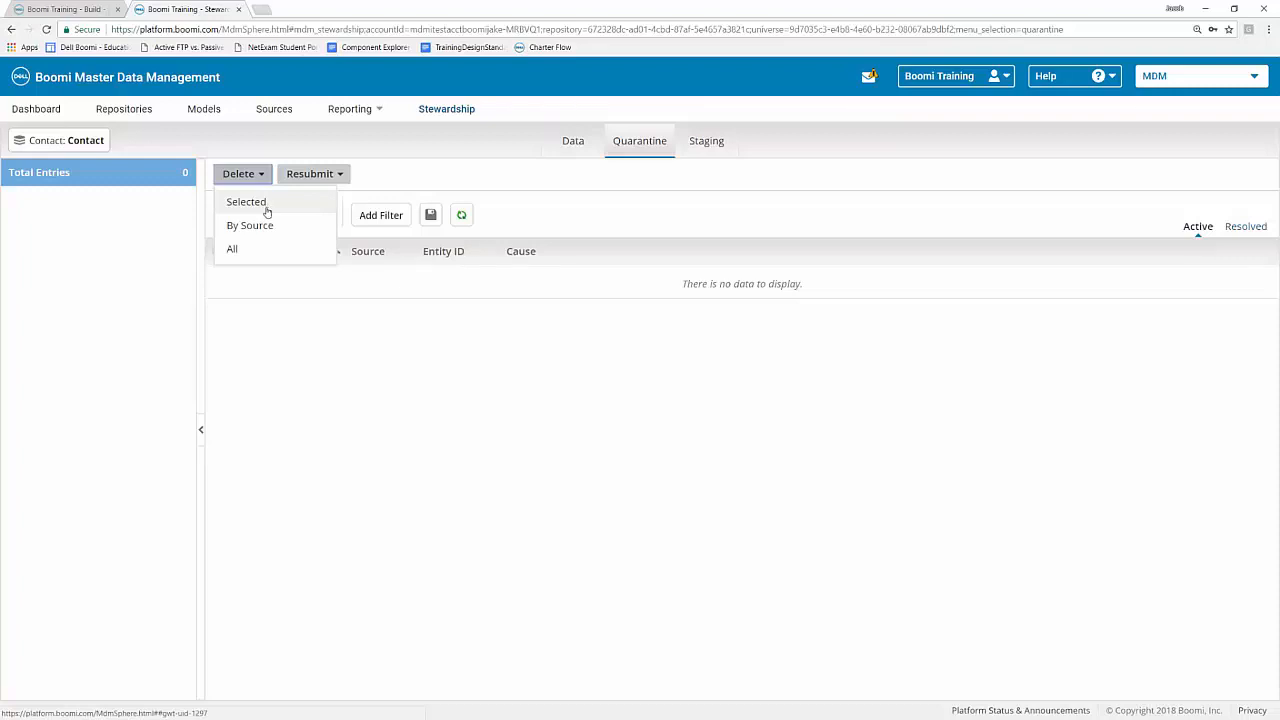
{"action": "mouse_move", "coordinate": [256, 248]}
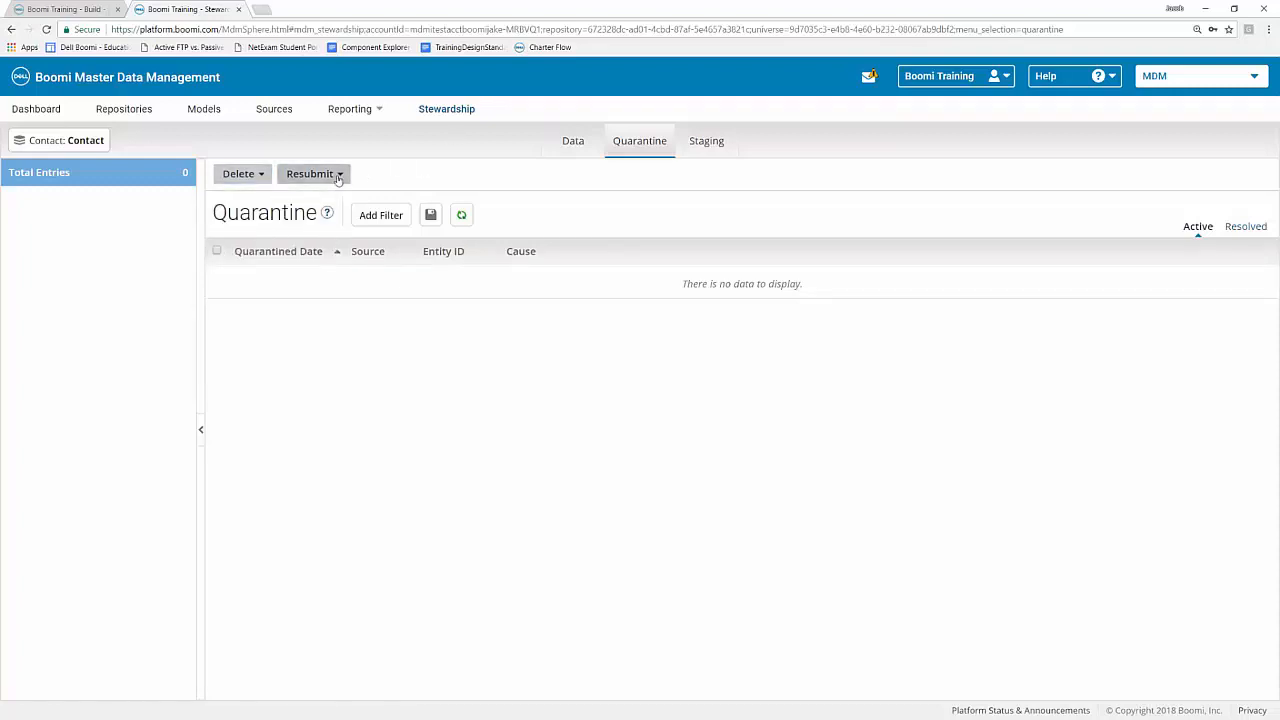
{"action": "mouse_move", "coordinate": [524, 380]}
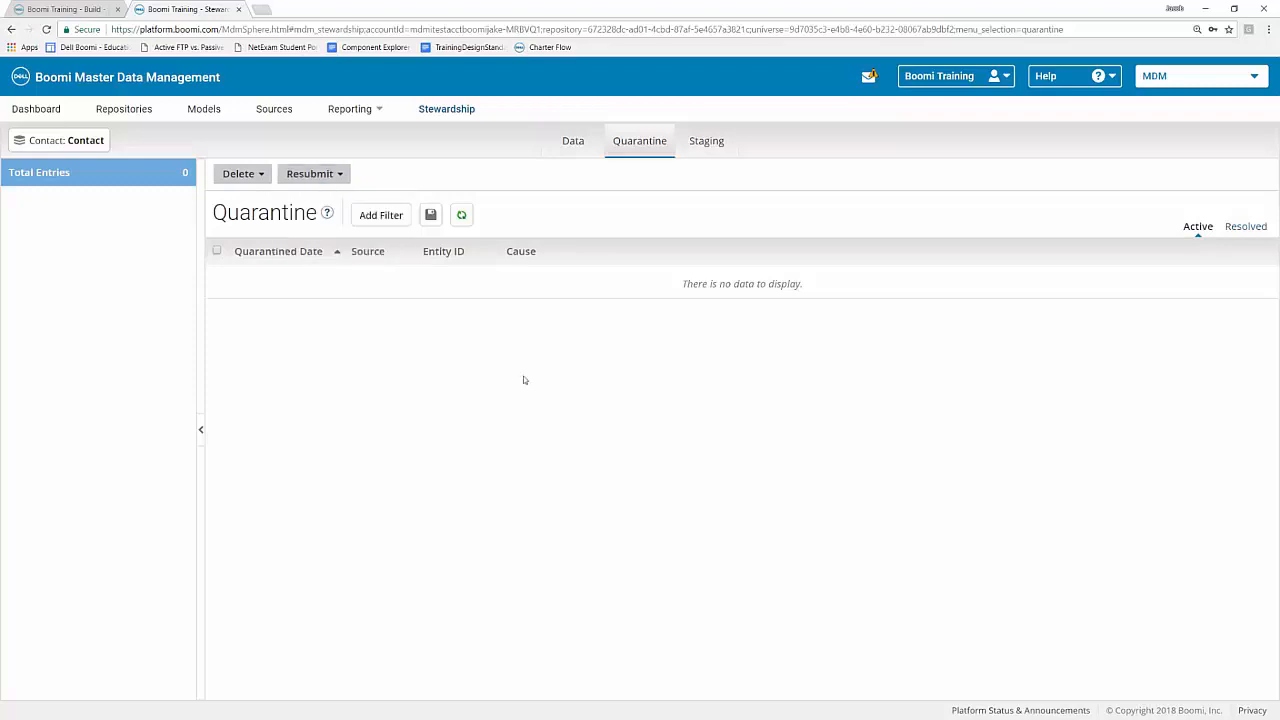
{"action": "mouse_move", "coordinate": [518, 374]}
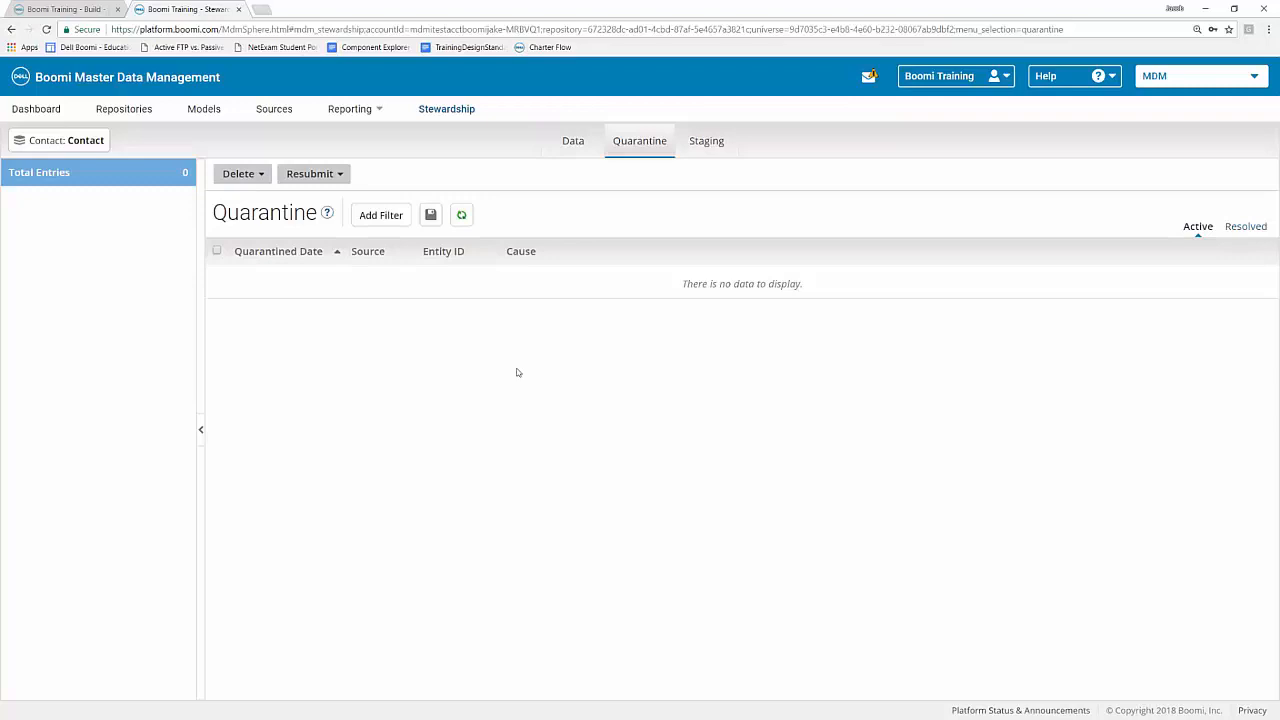
{"action": "mouse_move", "coordinate": [508, 376]}
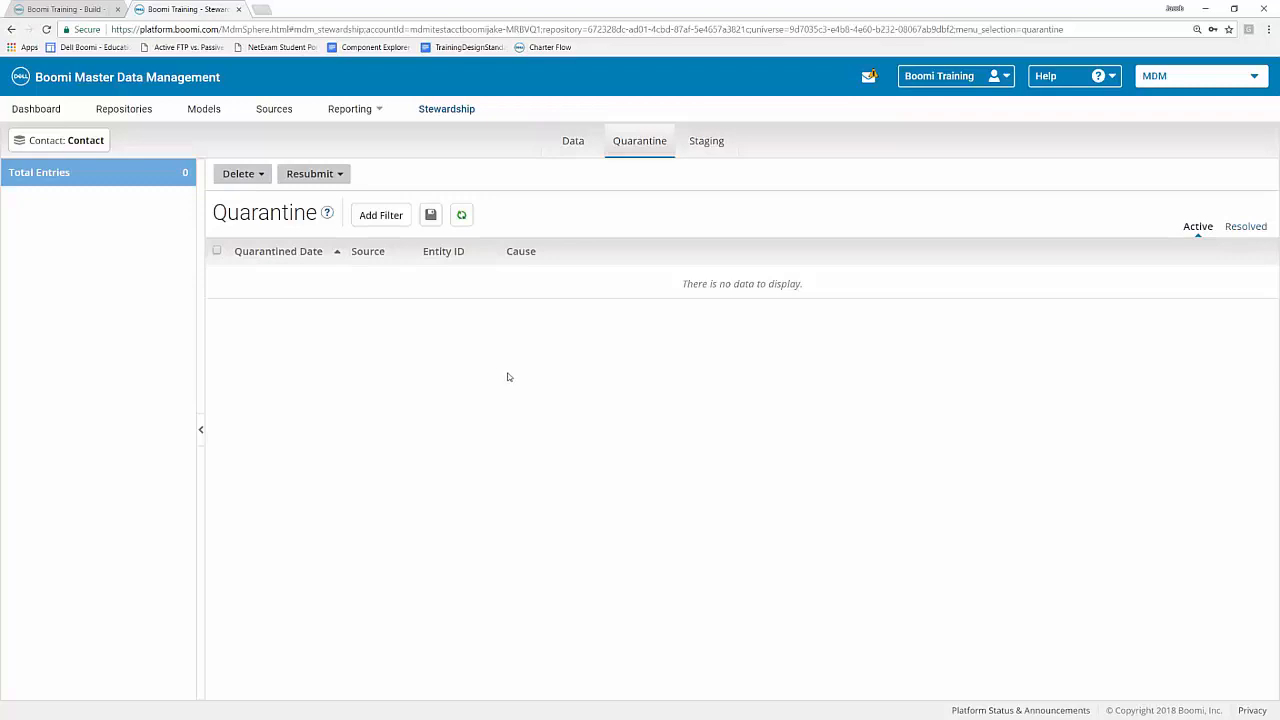